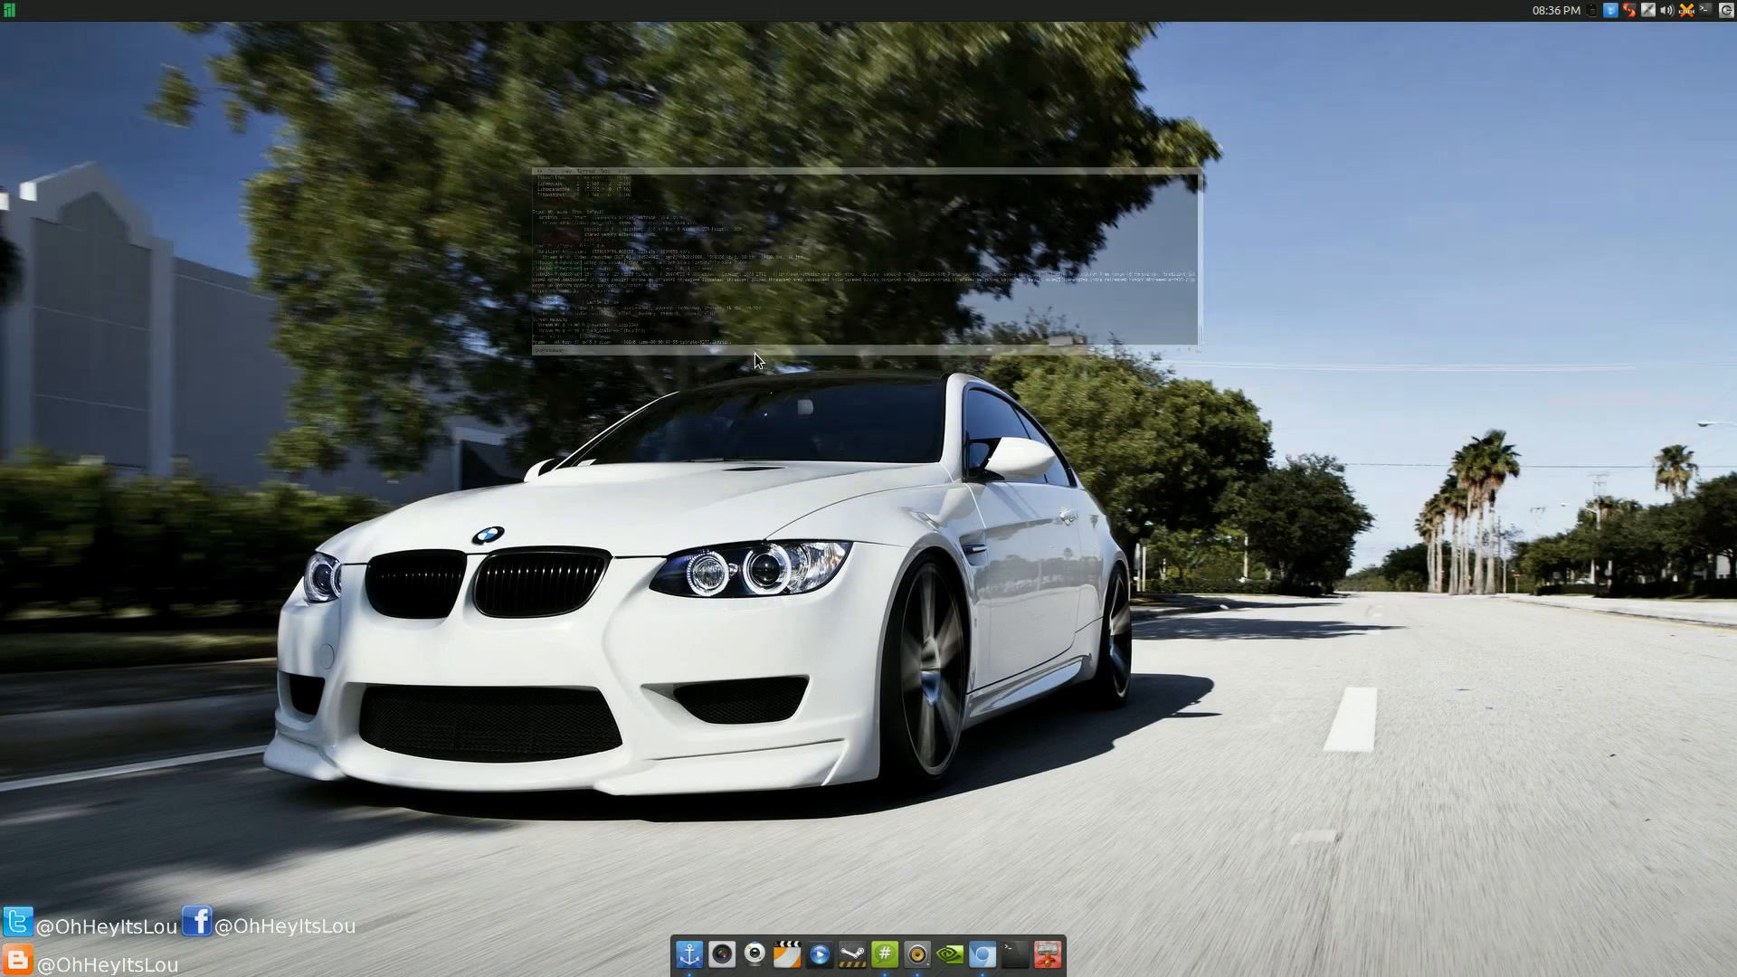
Hide the translucent drop-down terminal so only the desktop wallpaper remains
click(753, 359)
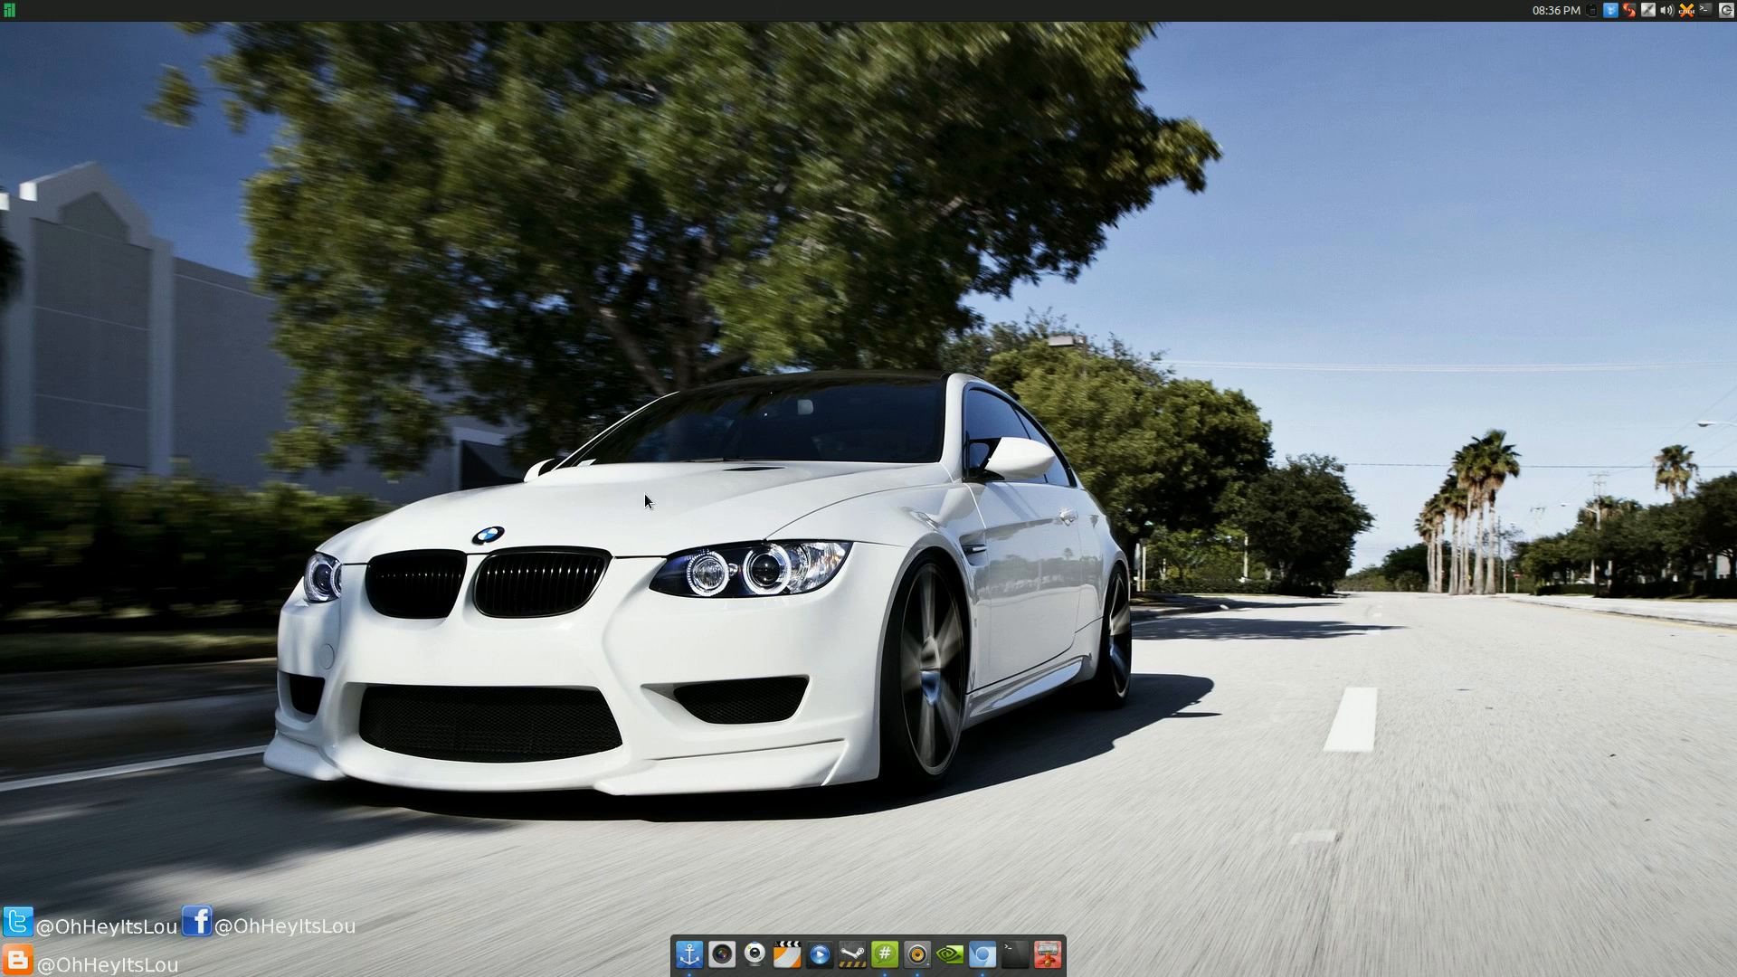
mouse_move(1126, 813)
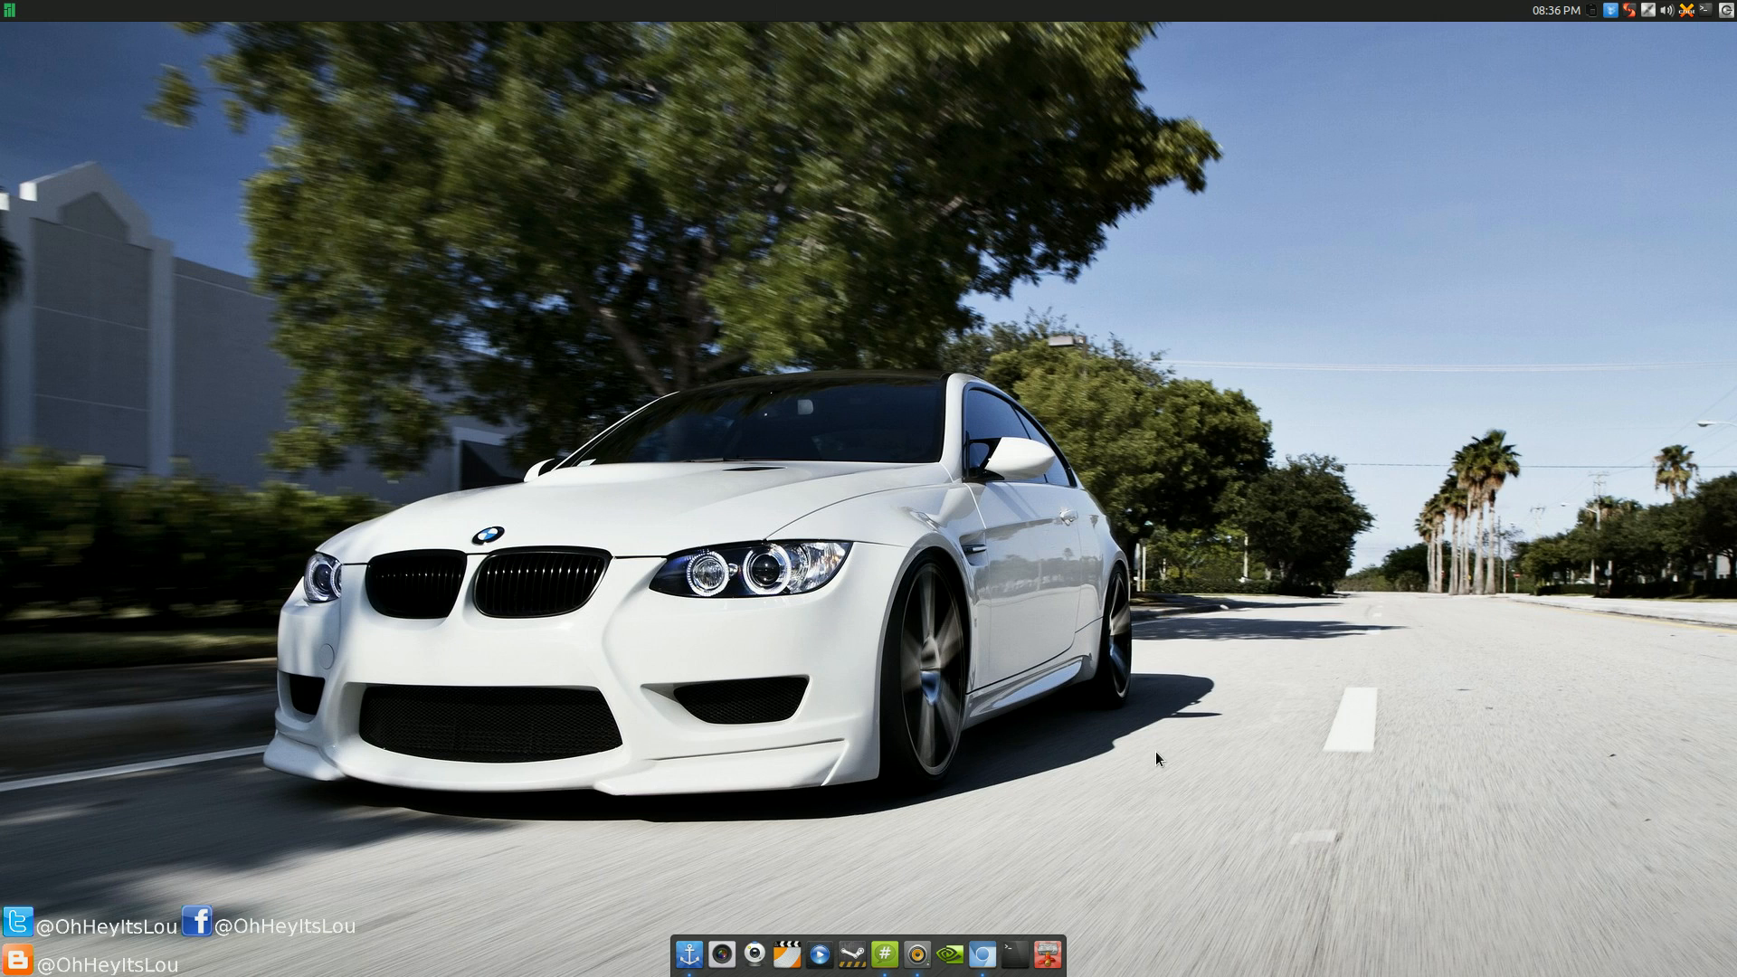
mouse_move(1314, 512)
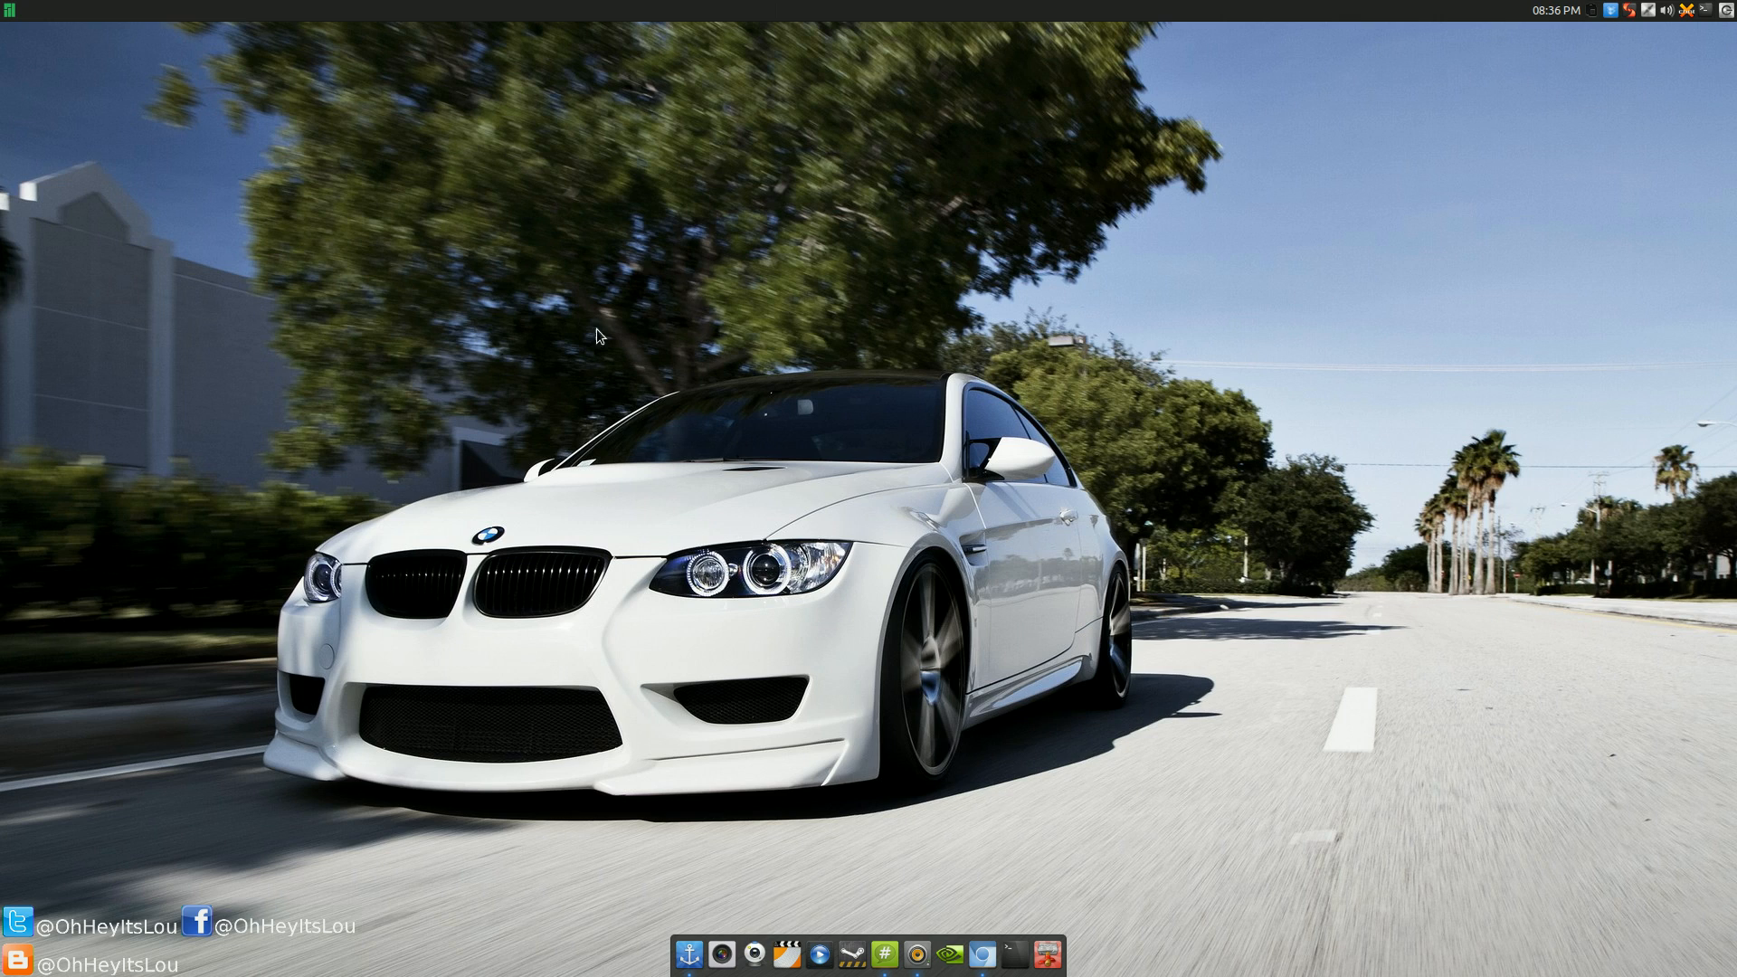
mouse_move(970, 512)
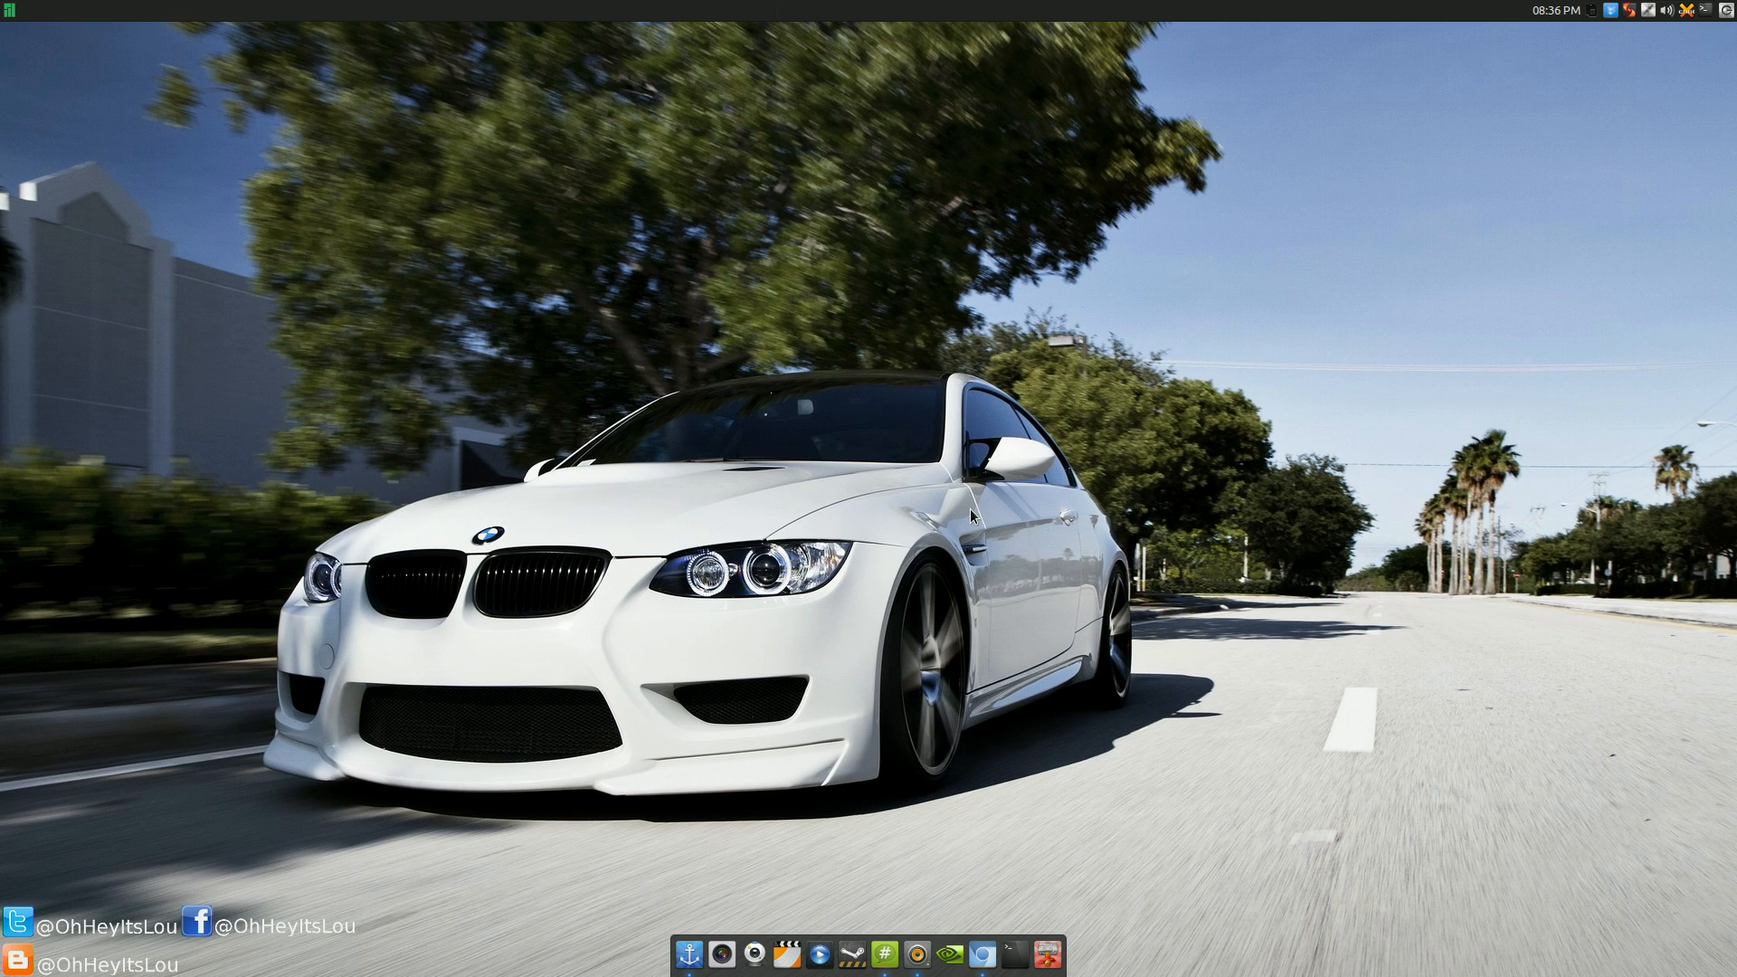
mouse_move(1036, 544)
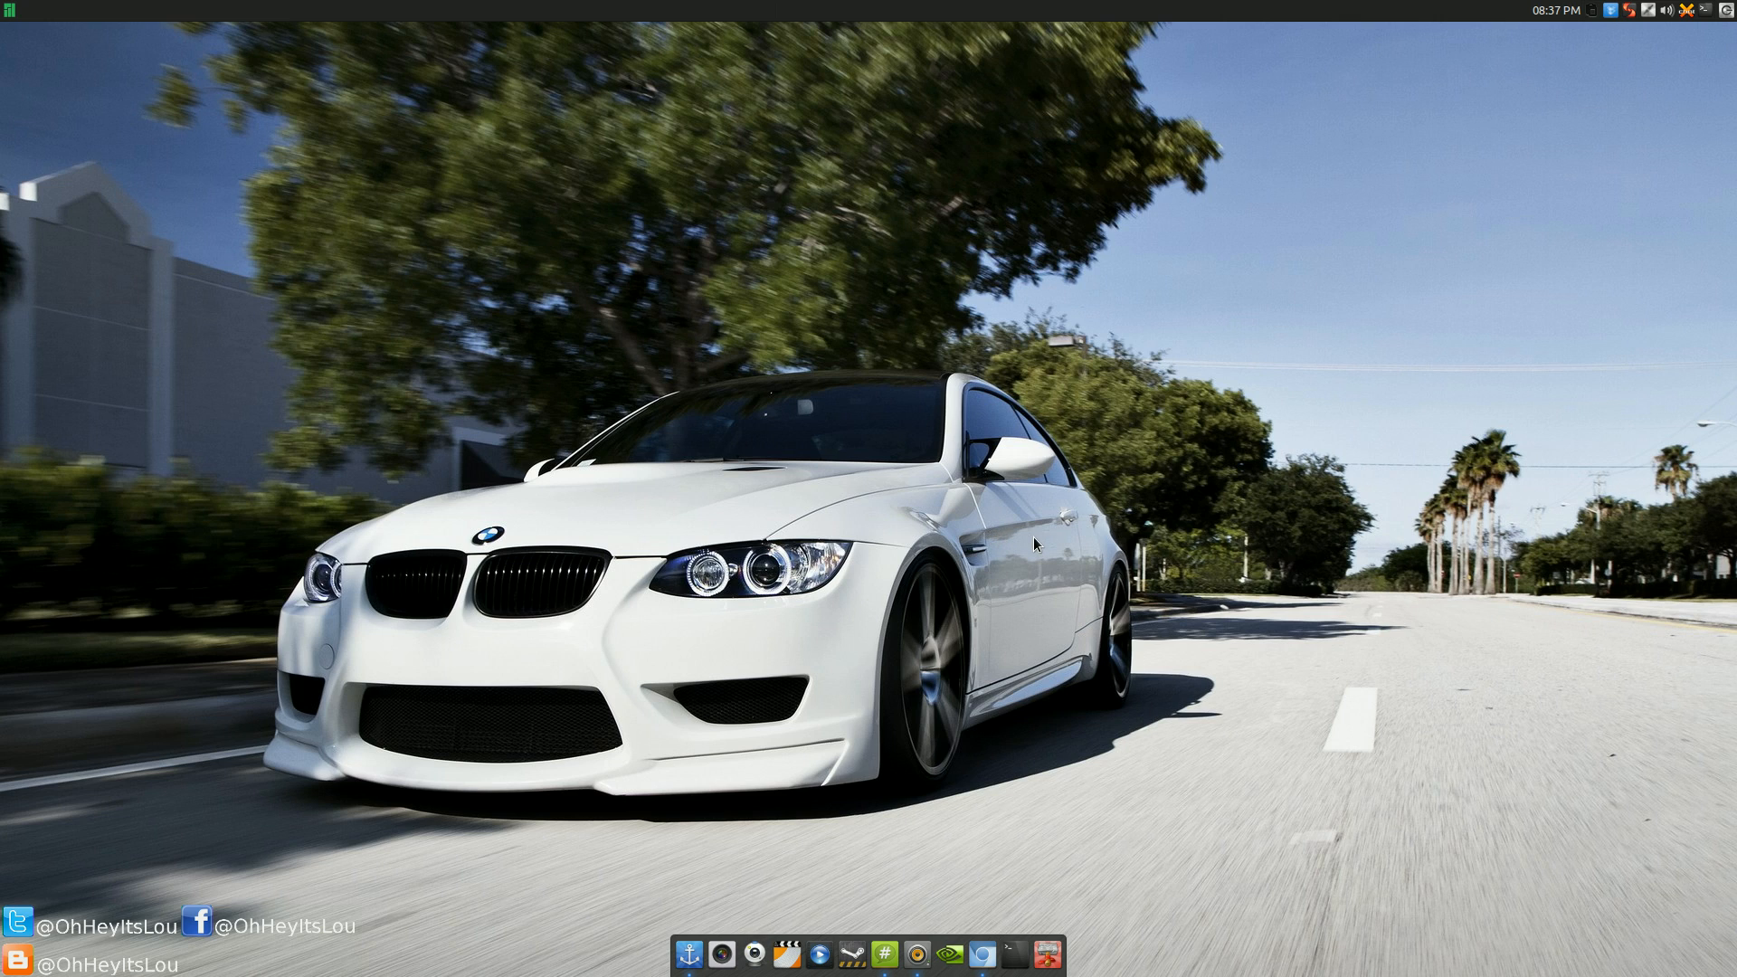
mouse_move(1033, 482)
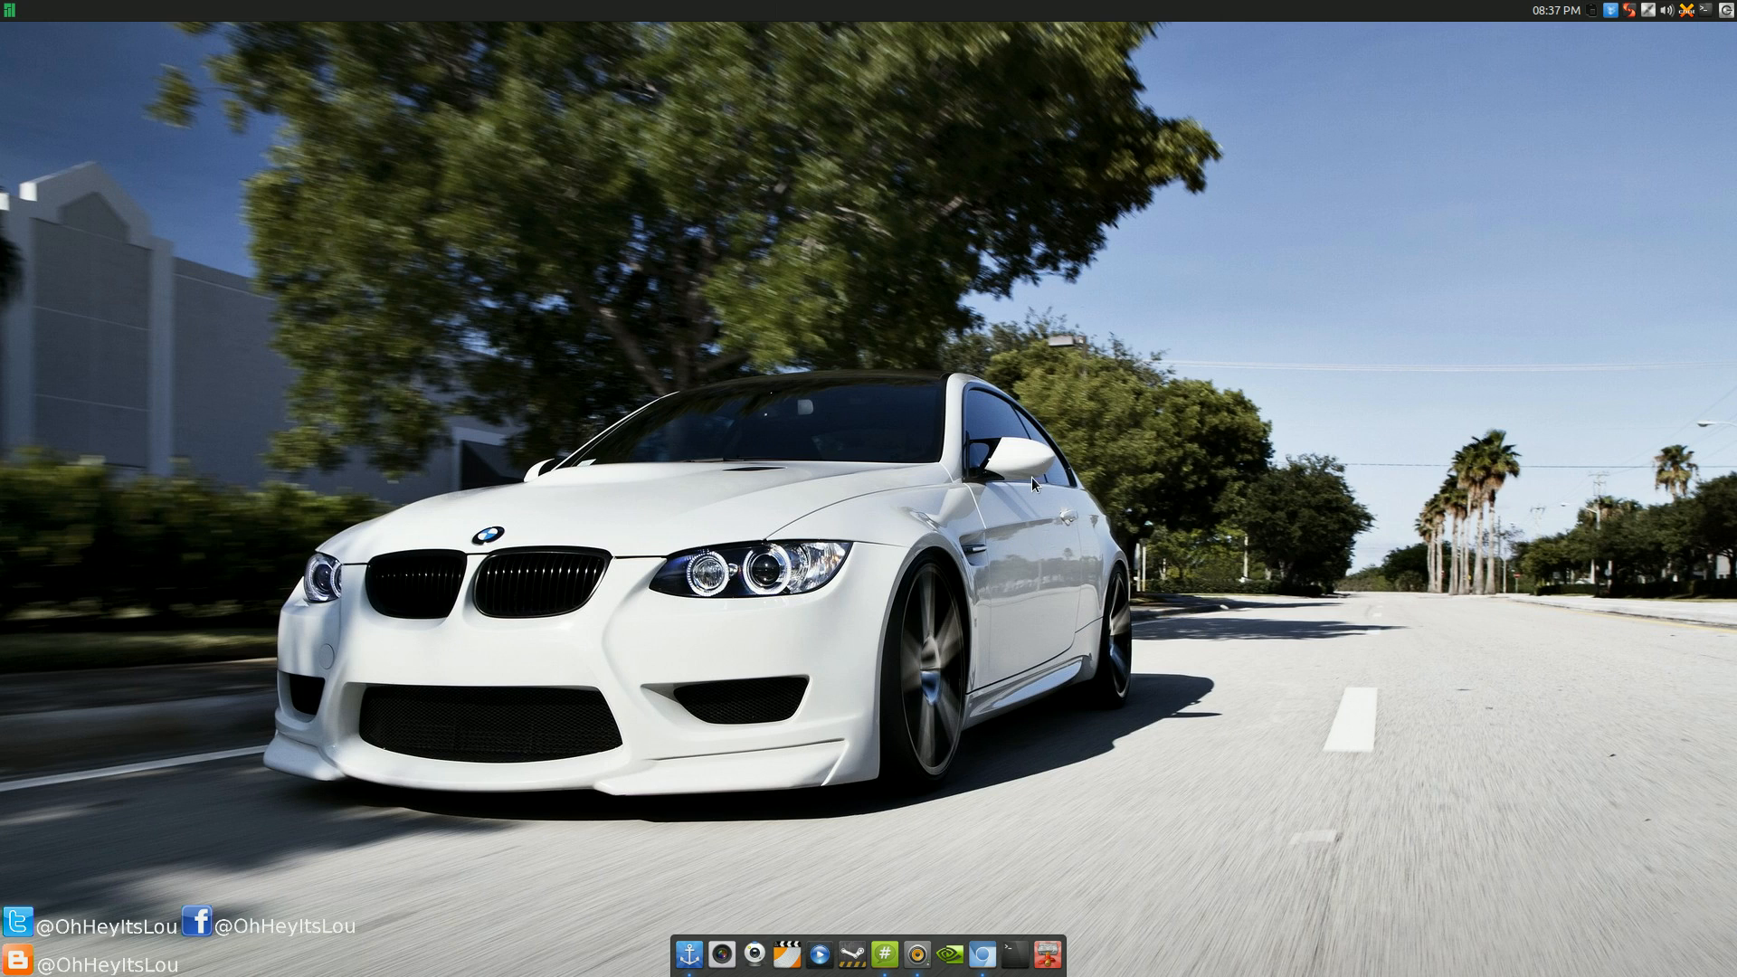
mouse_move(1087, 463)
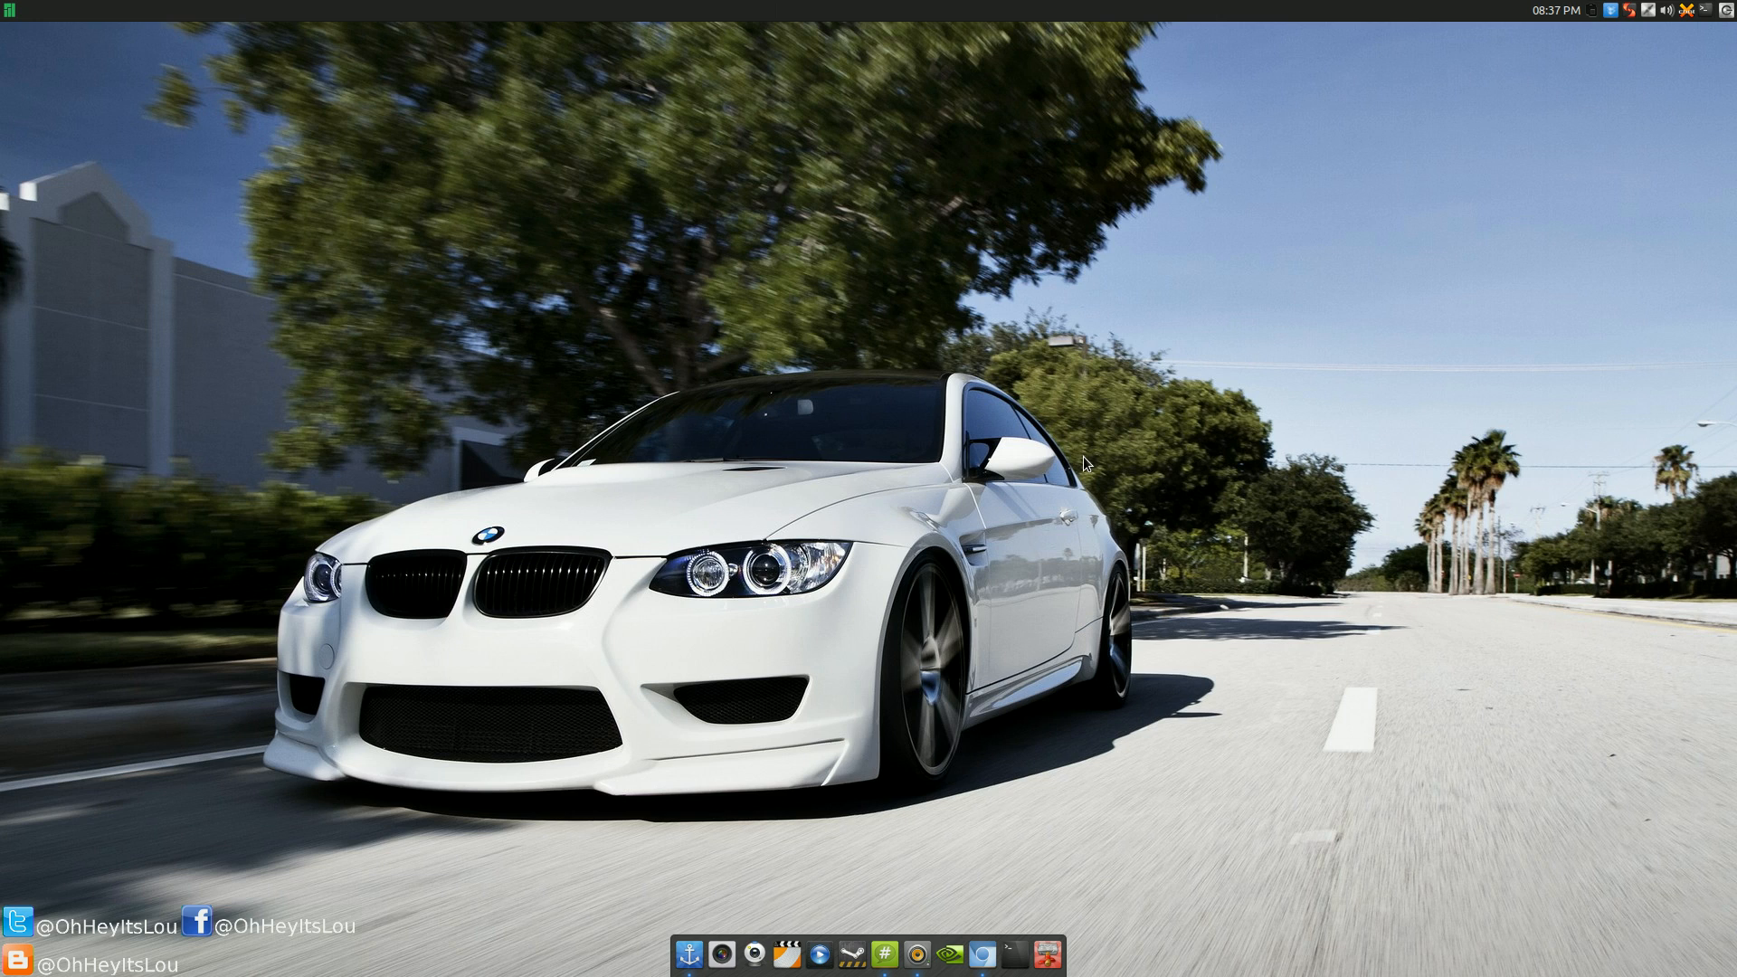
mouse_move(1385, 688)
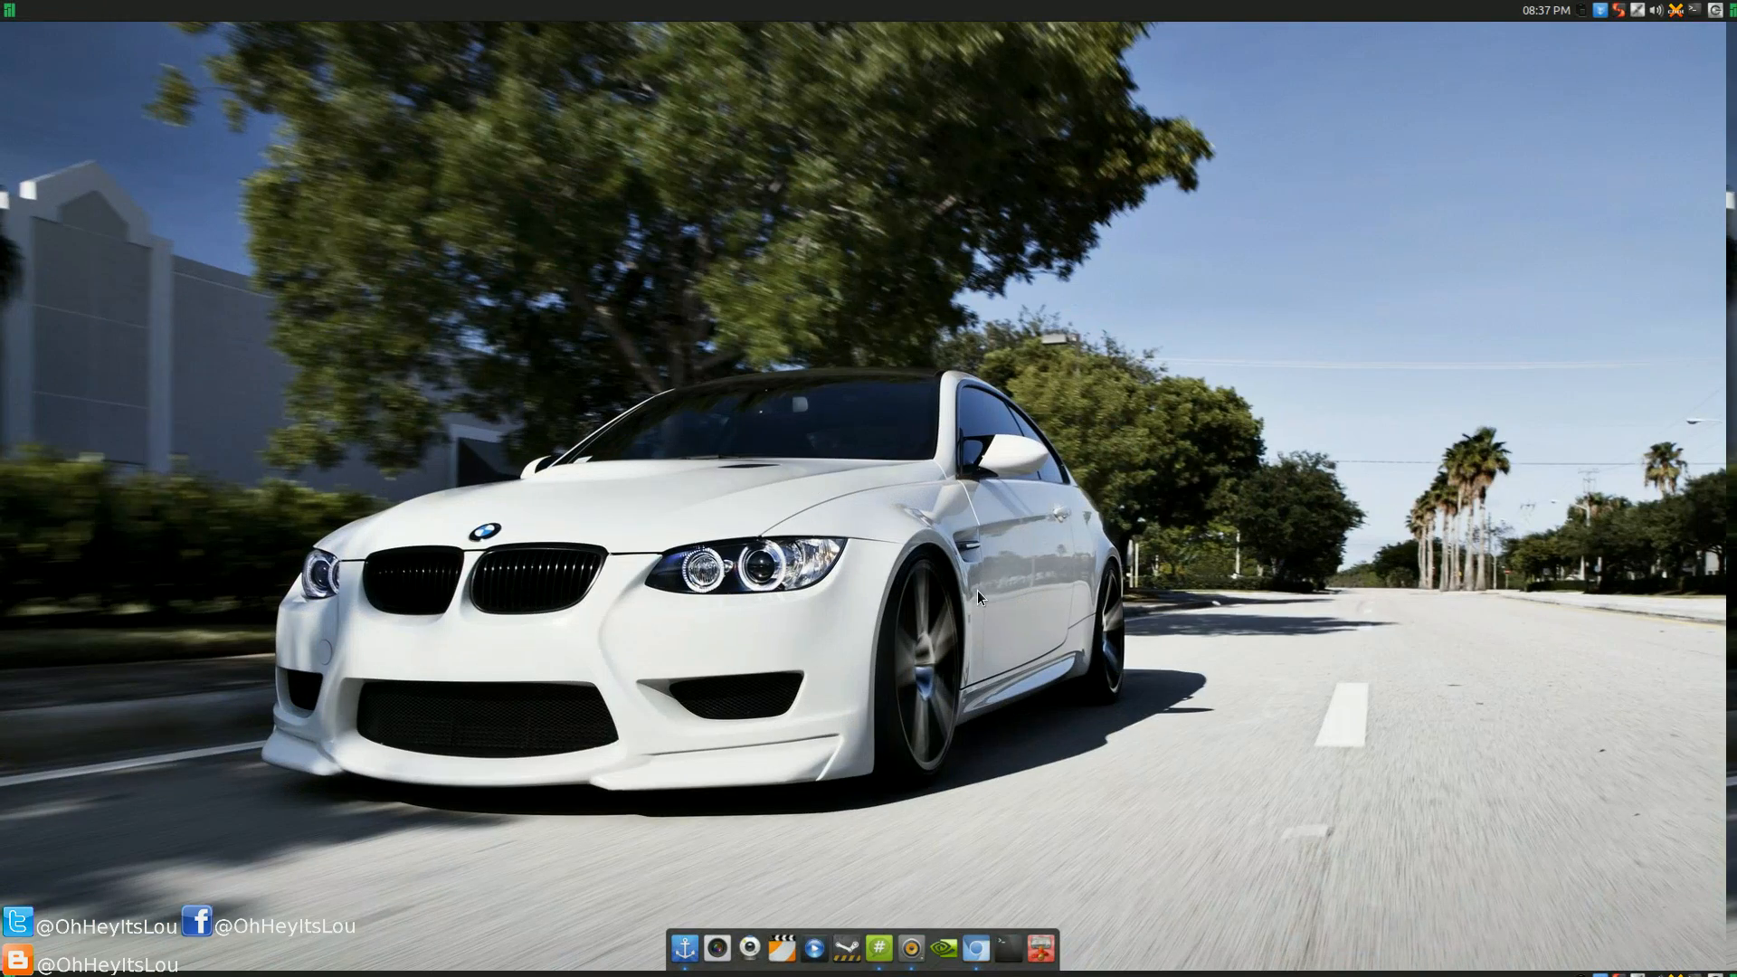
mouse_move(971, 585)
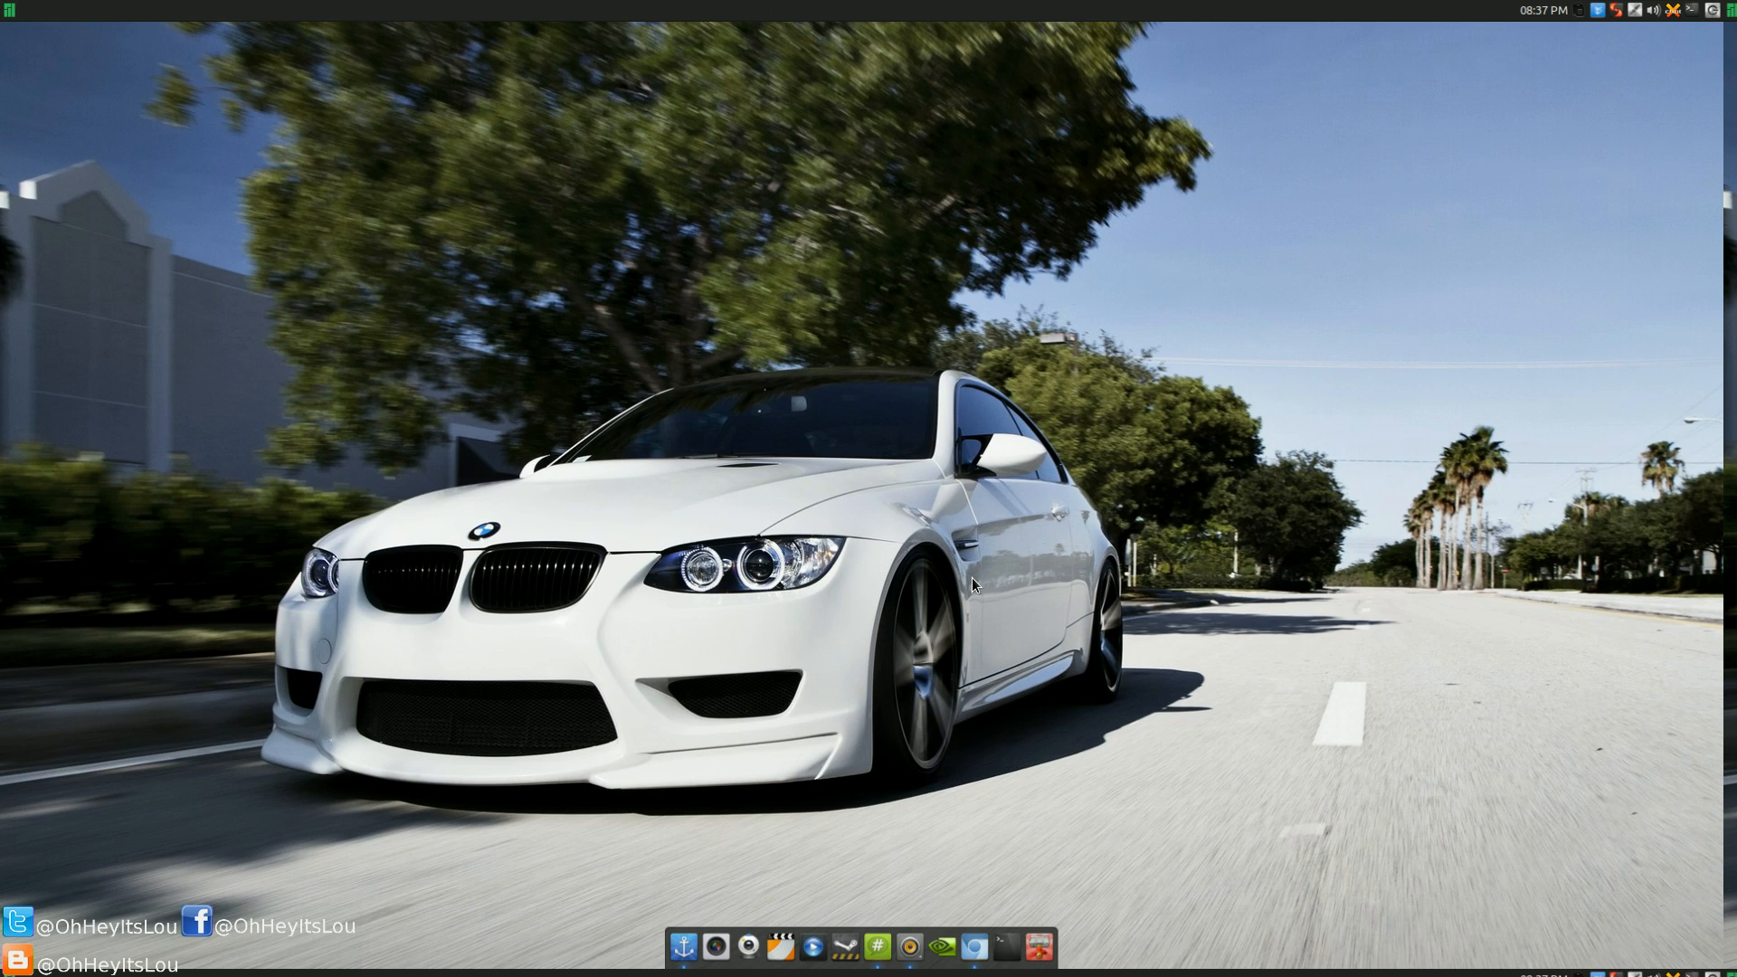
mouse_move(942, 861)
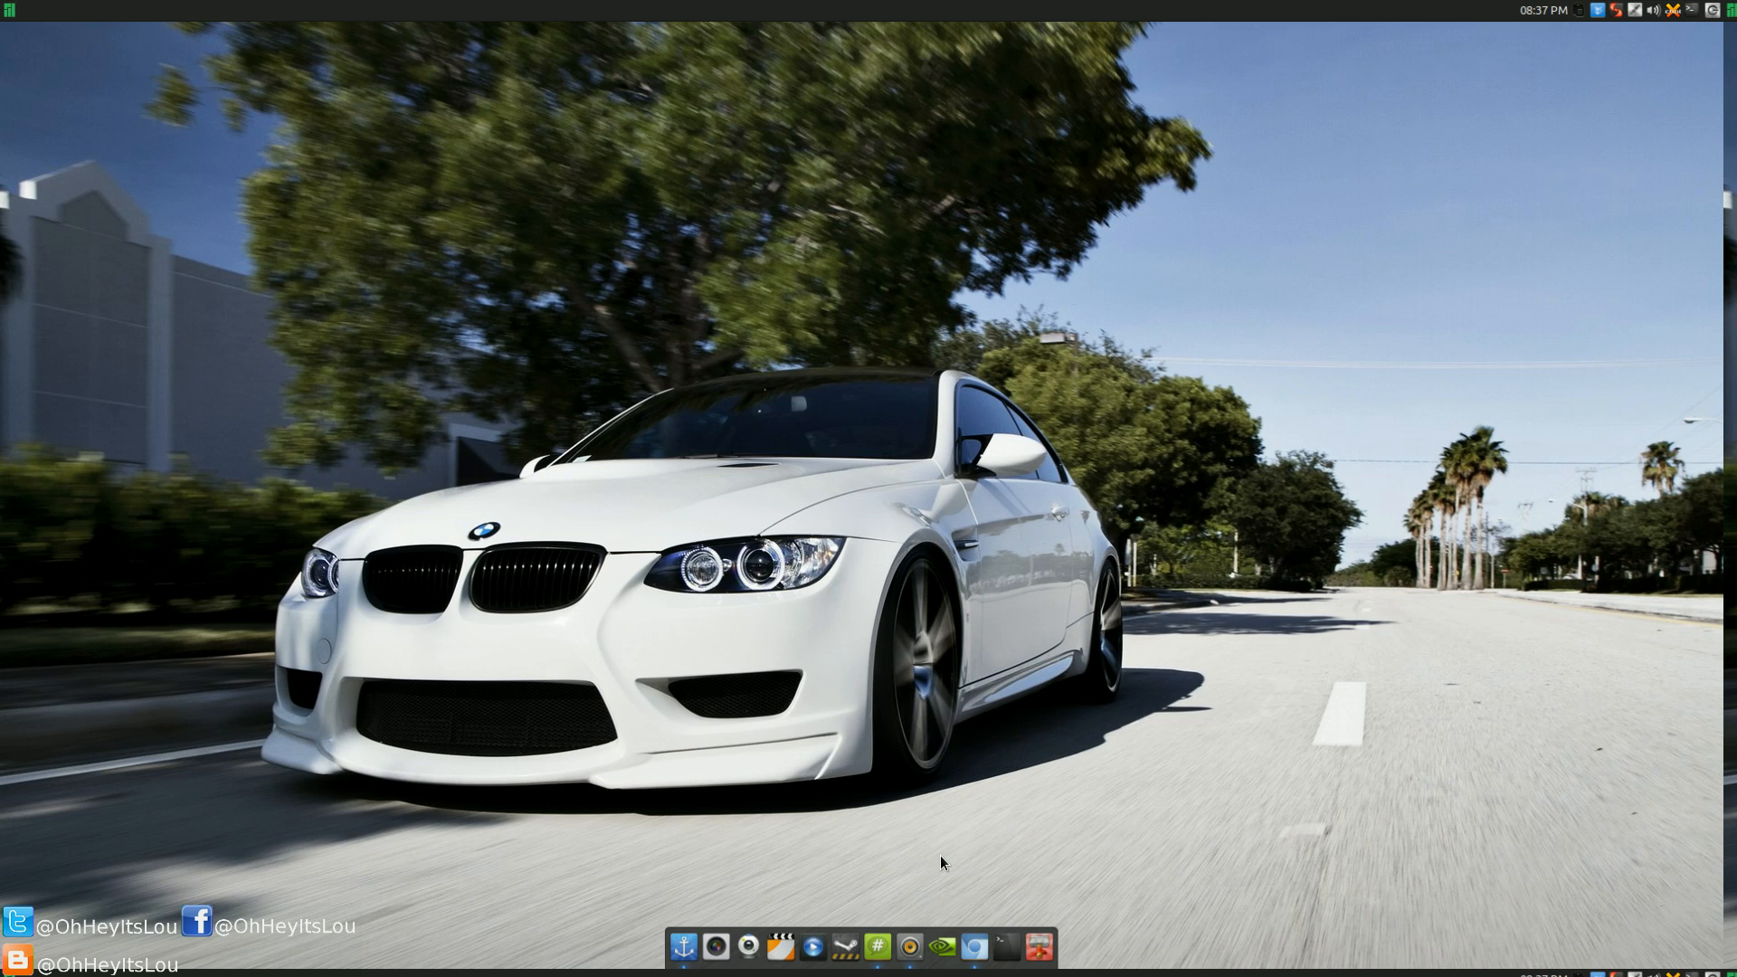
mouse_move(977, 936)
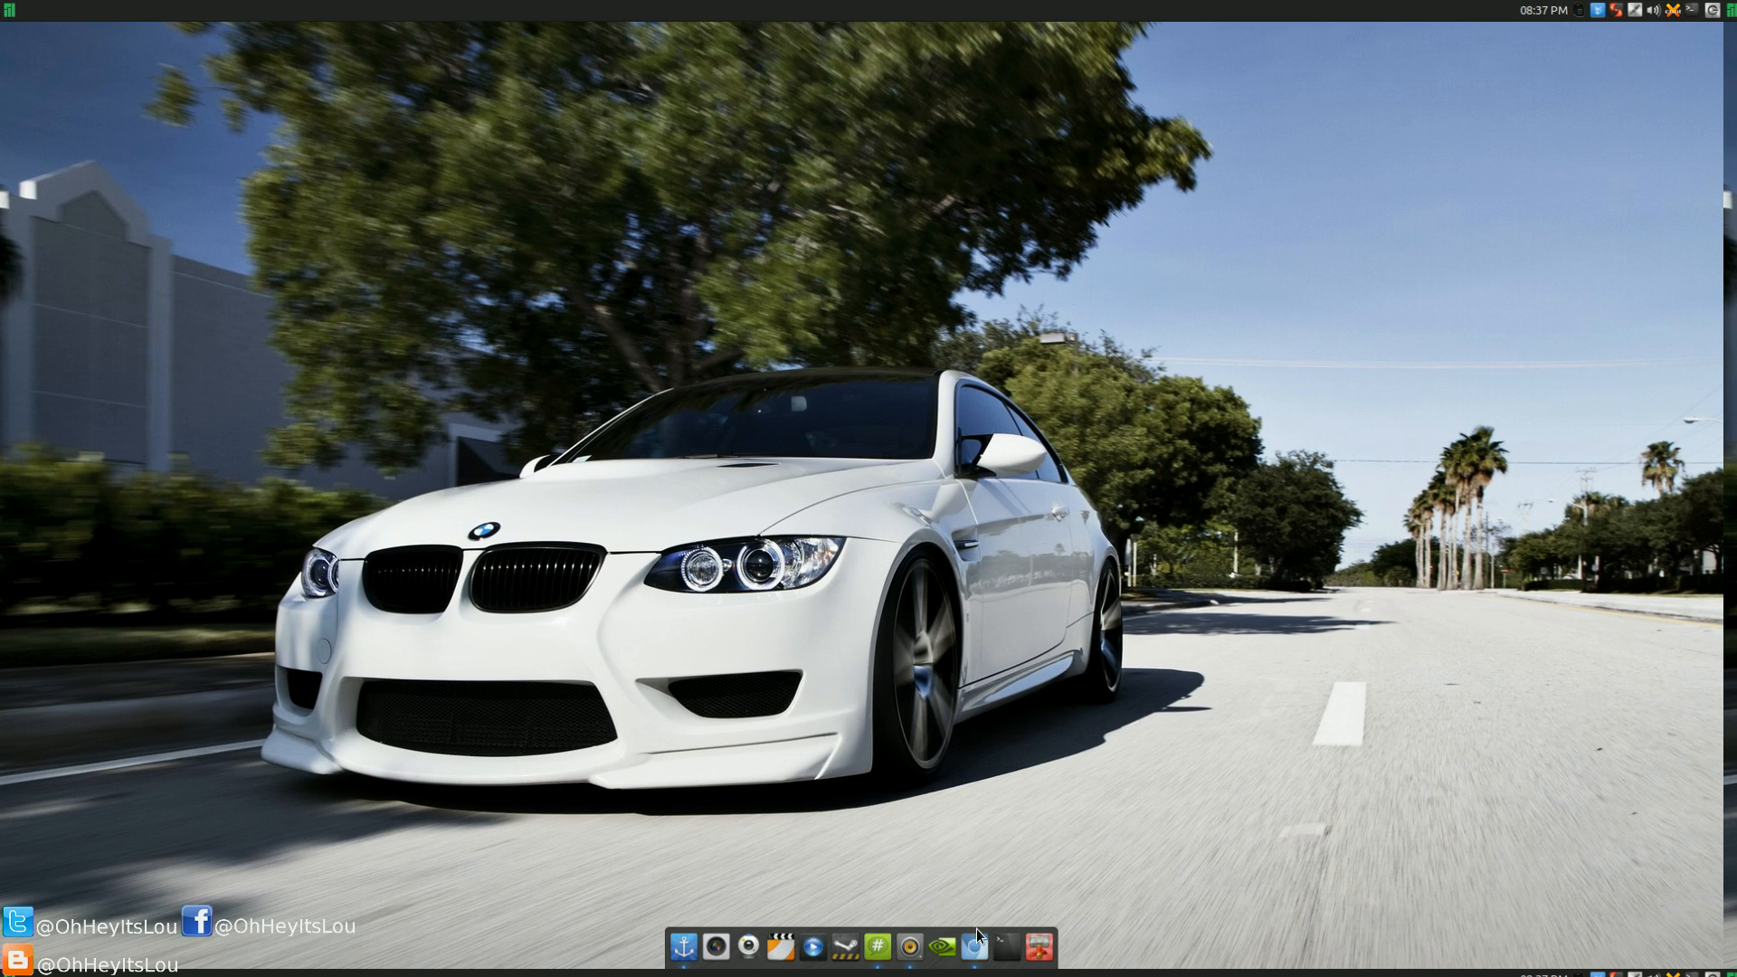
Go to the apps workspace, move OpenShot up and right, and switch Chromium to the Google tab
click(813, 945)
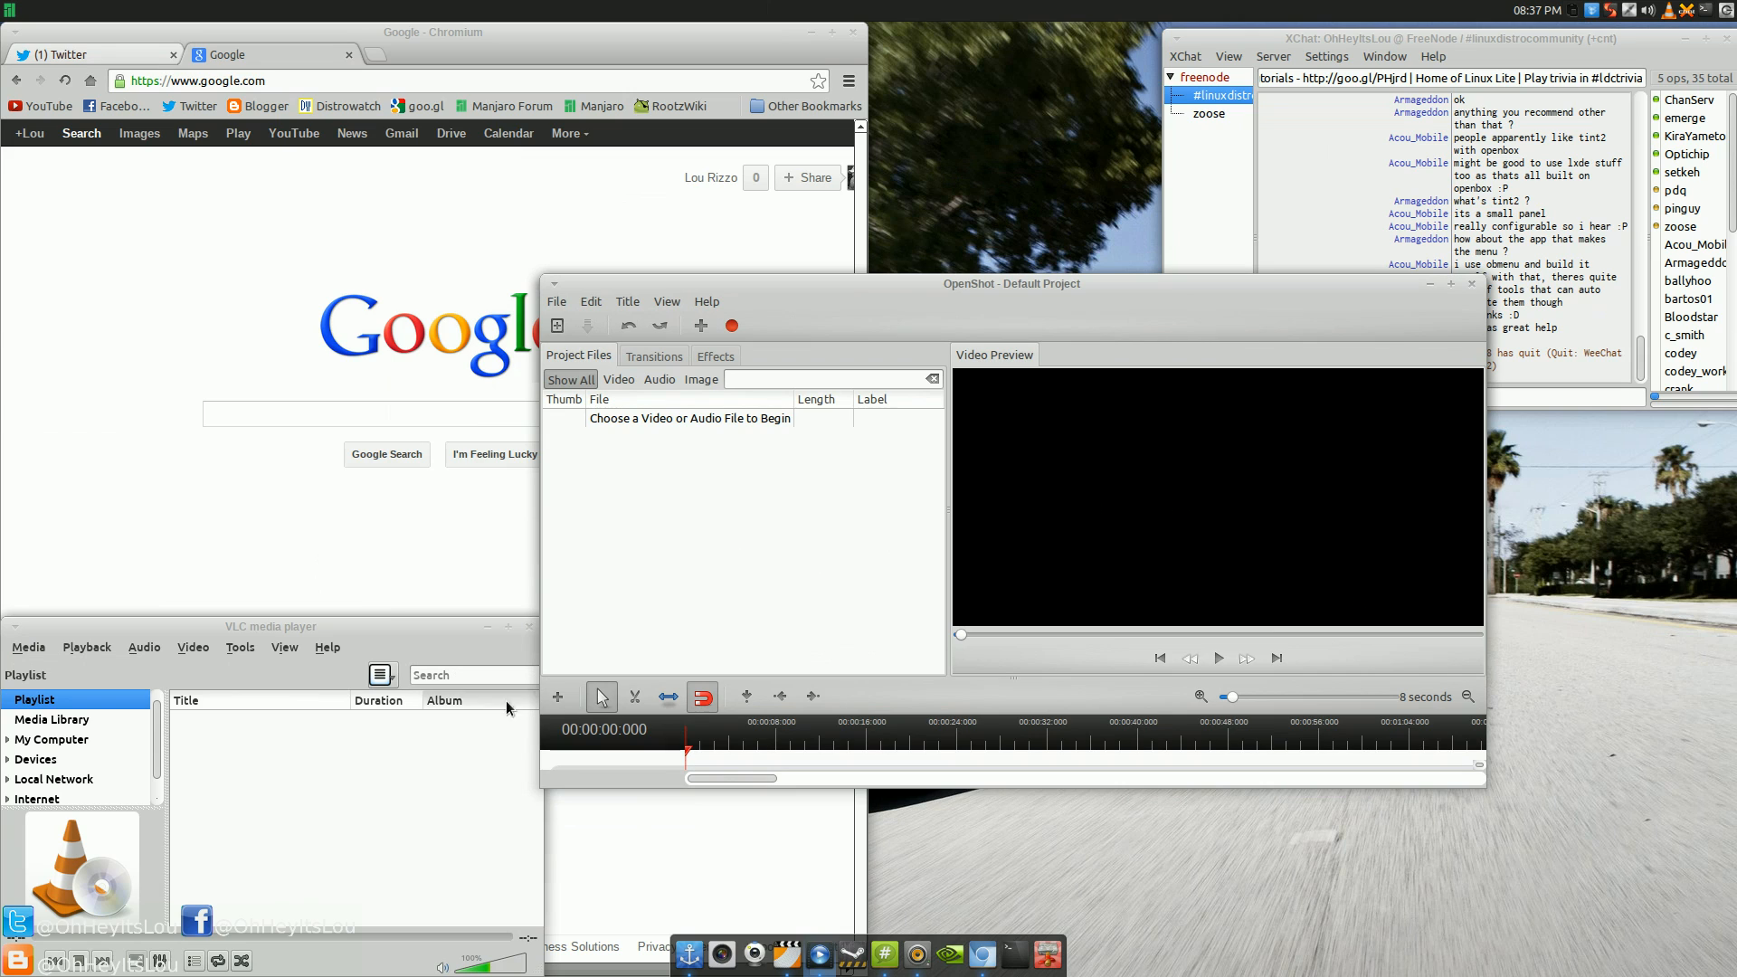
mouse_move(1550, 43)
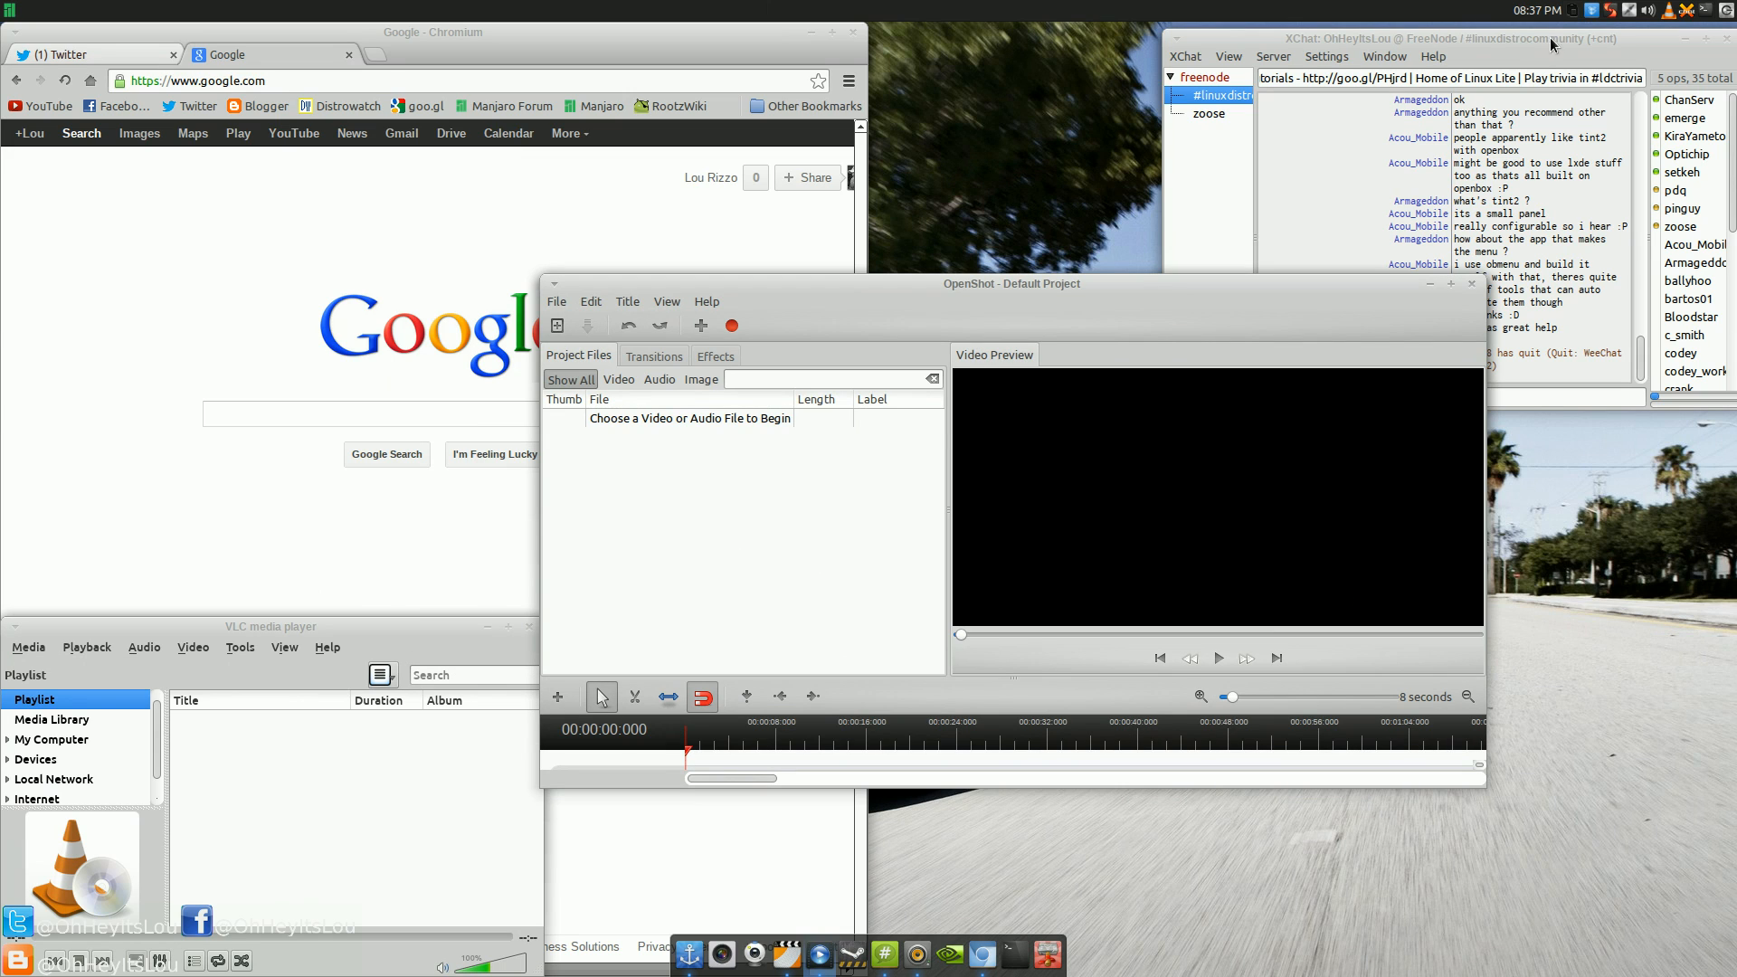
mouse_move(1070, 296)
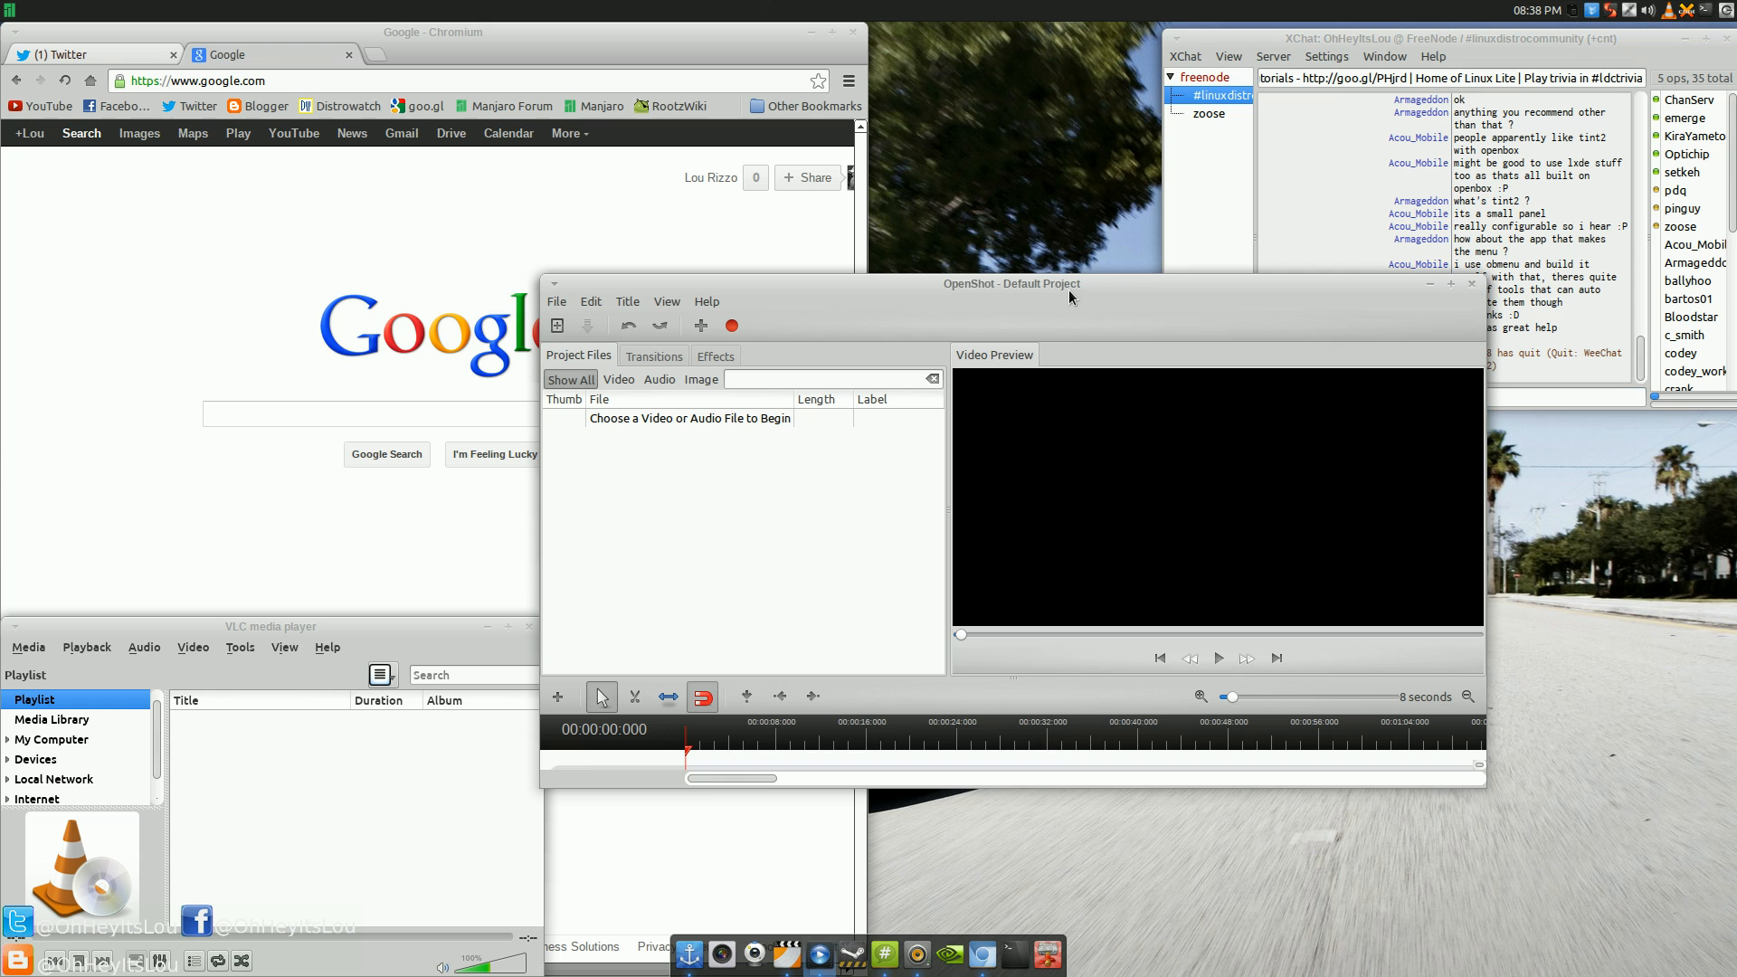
drag(967, 283, 1245, 116)
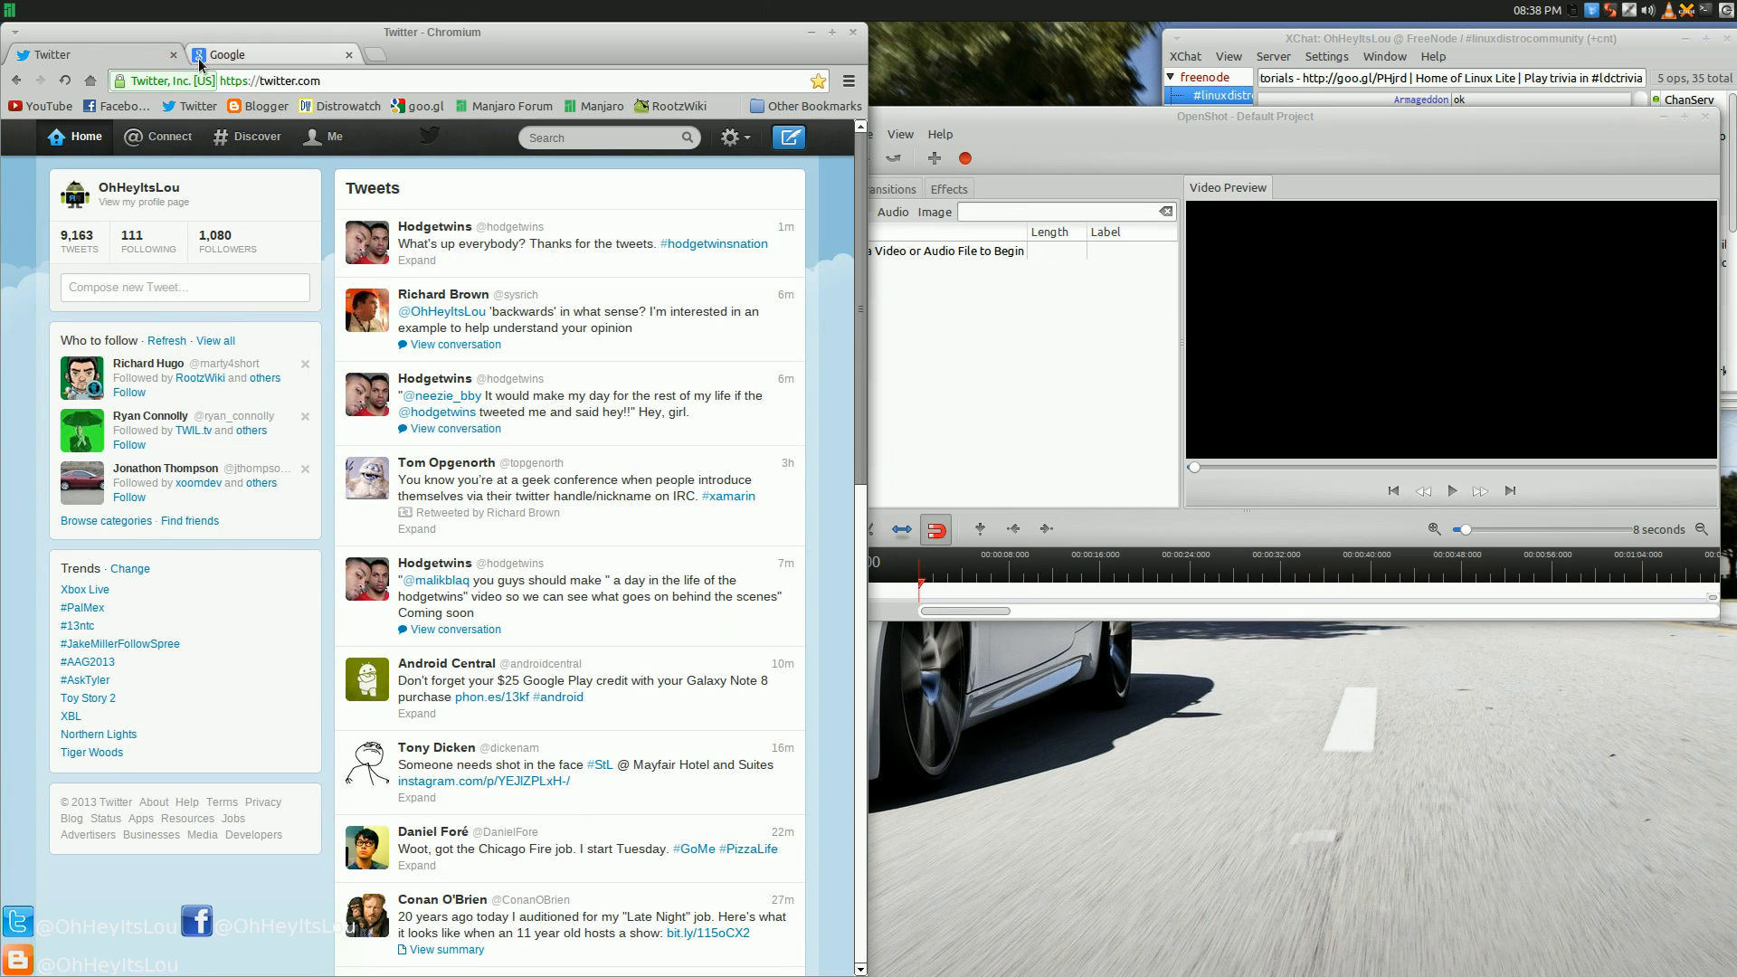
click(271, 54)
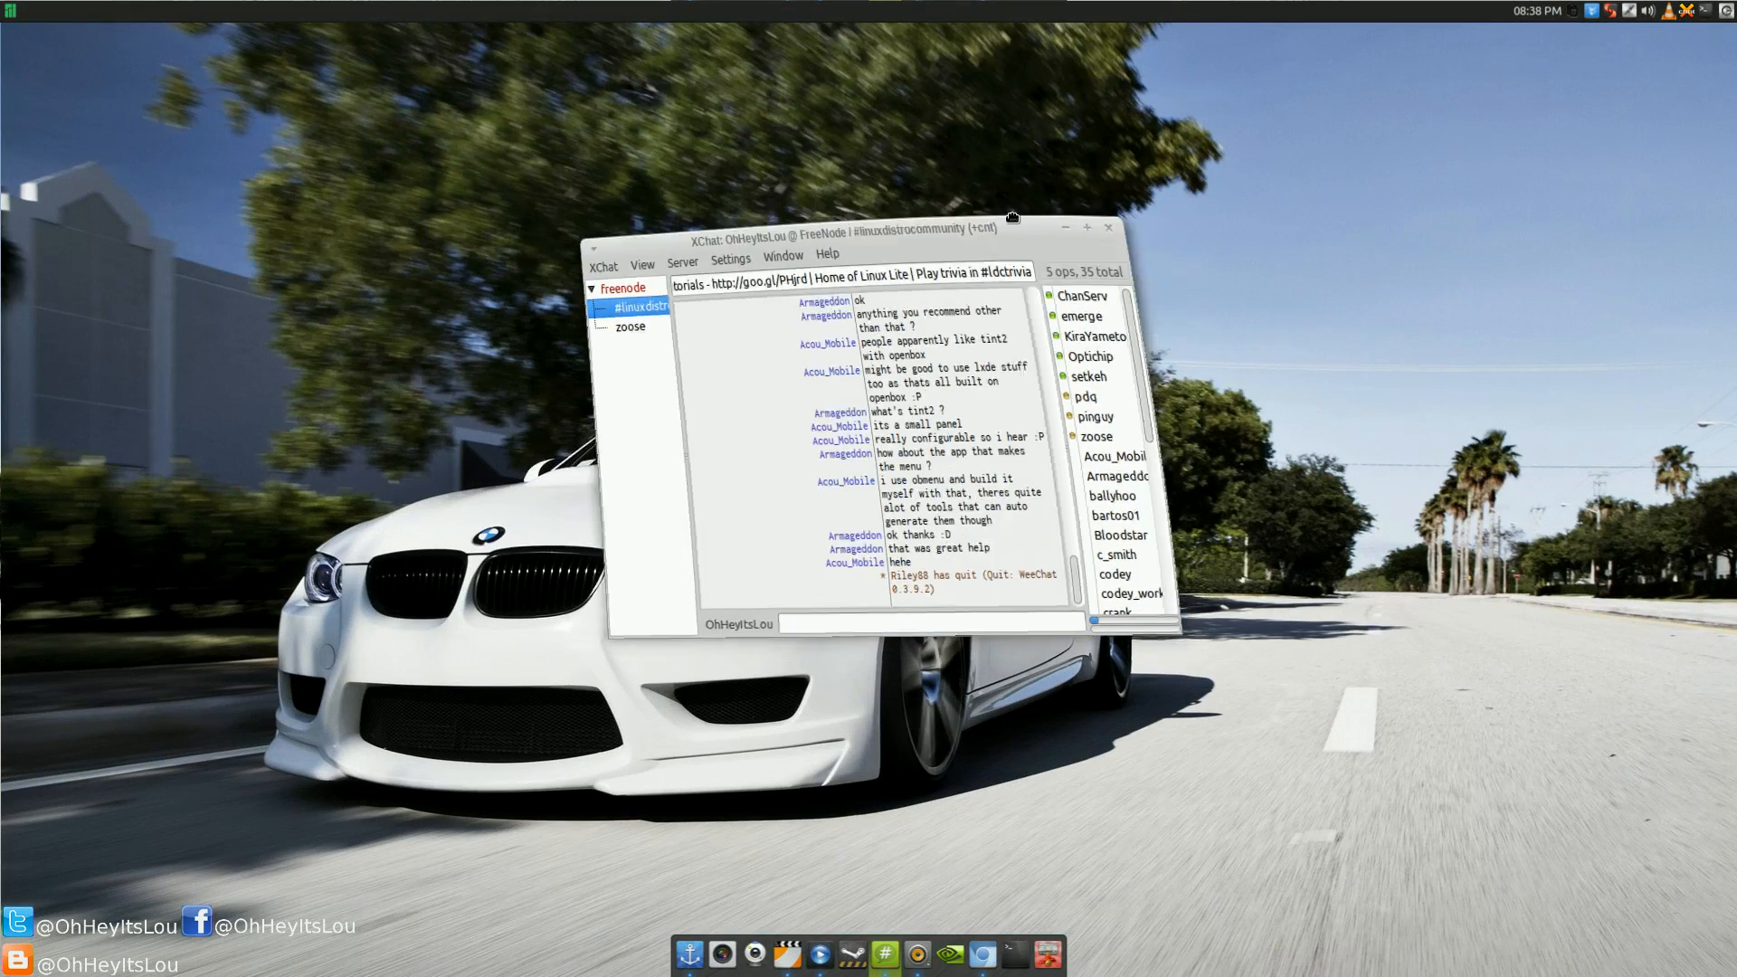
Switch from the XChat workspace to the one with Chromium and the Thunar file manager
click(1087, 228)
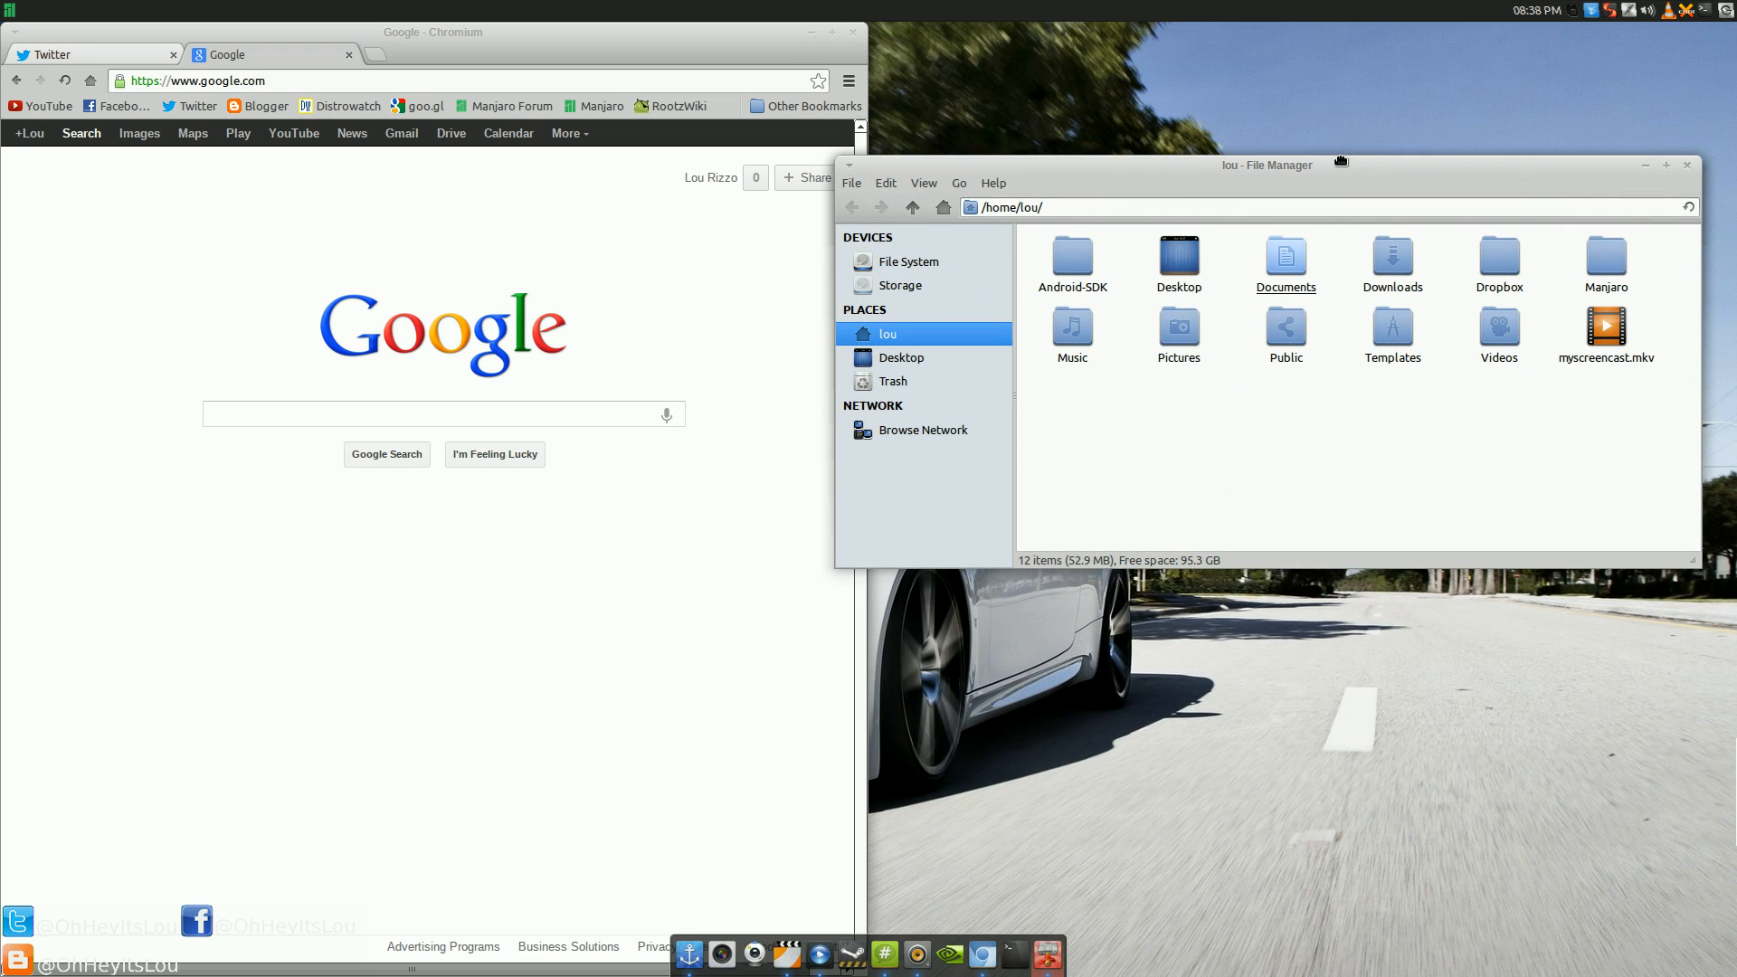
Browse File System in Thunar, return to the home folder, and tile it beside Chromium
click(908, 260)
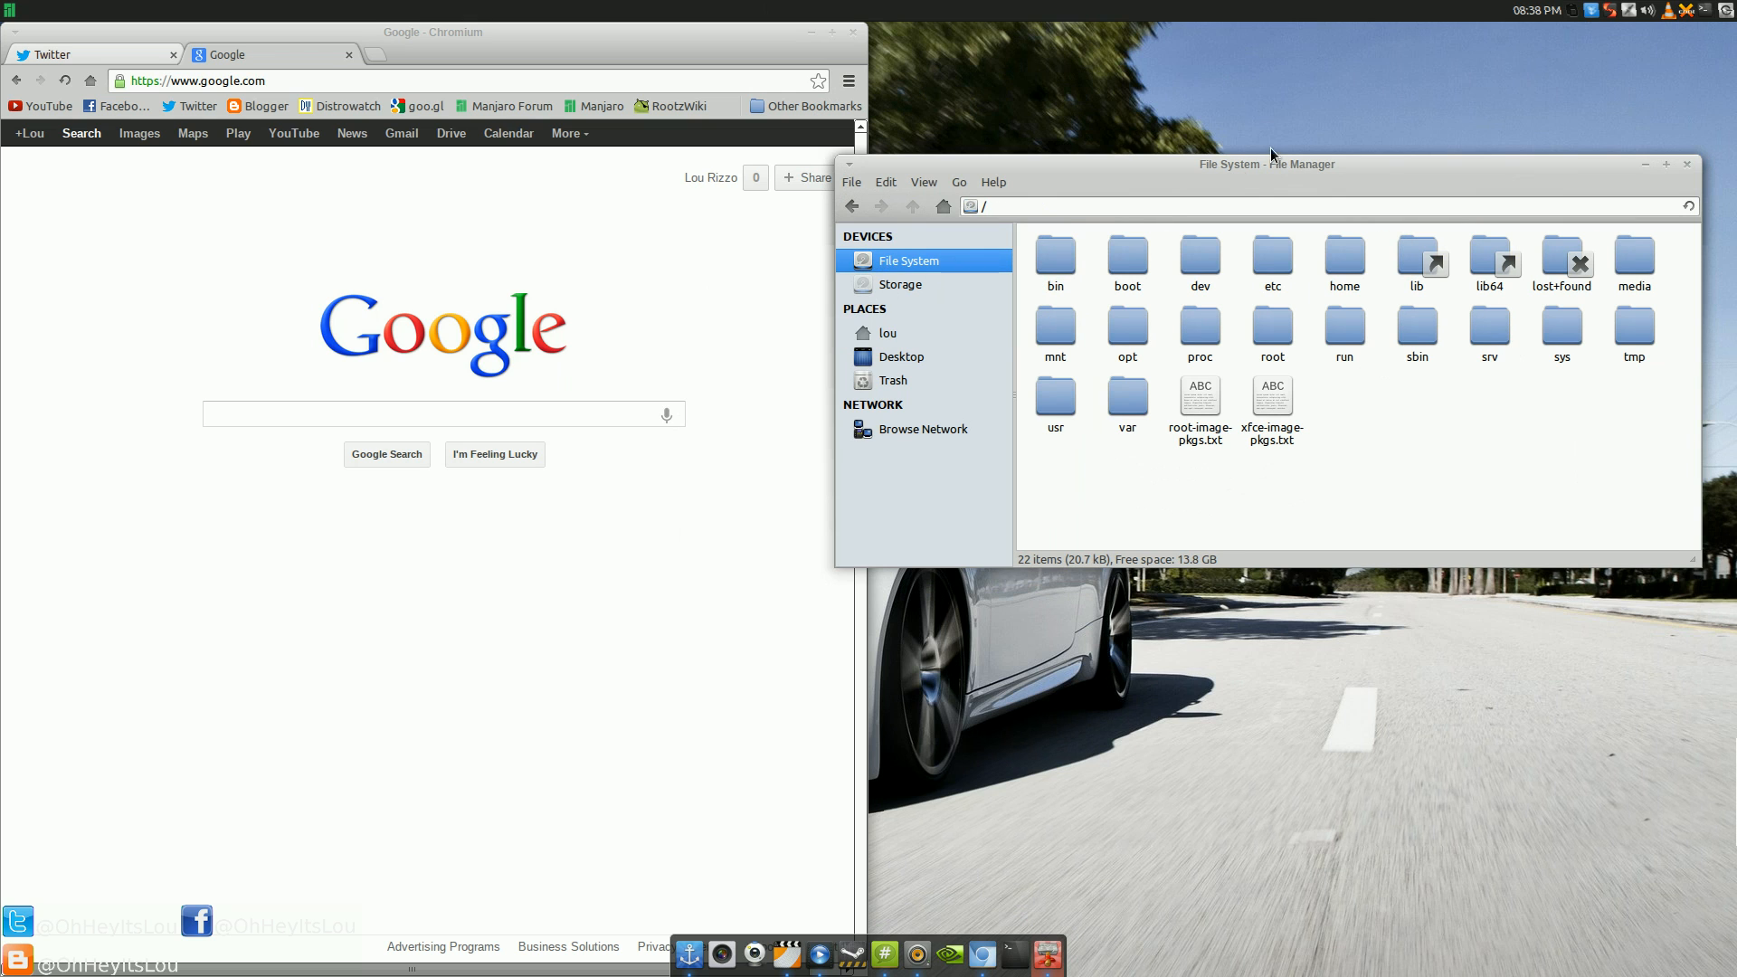
click(887, 333)
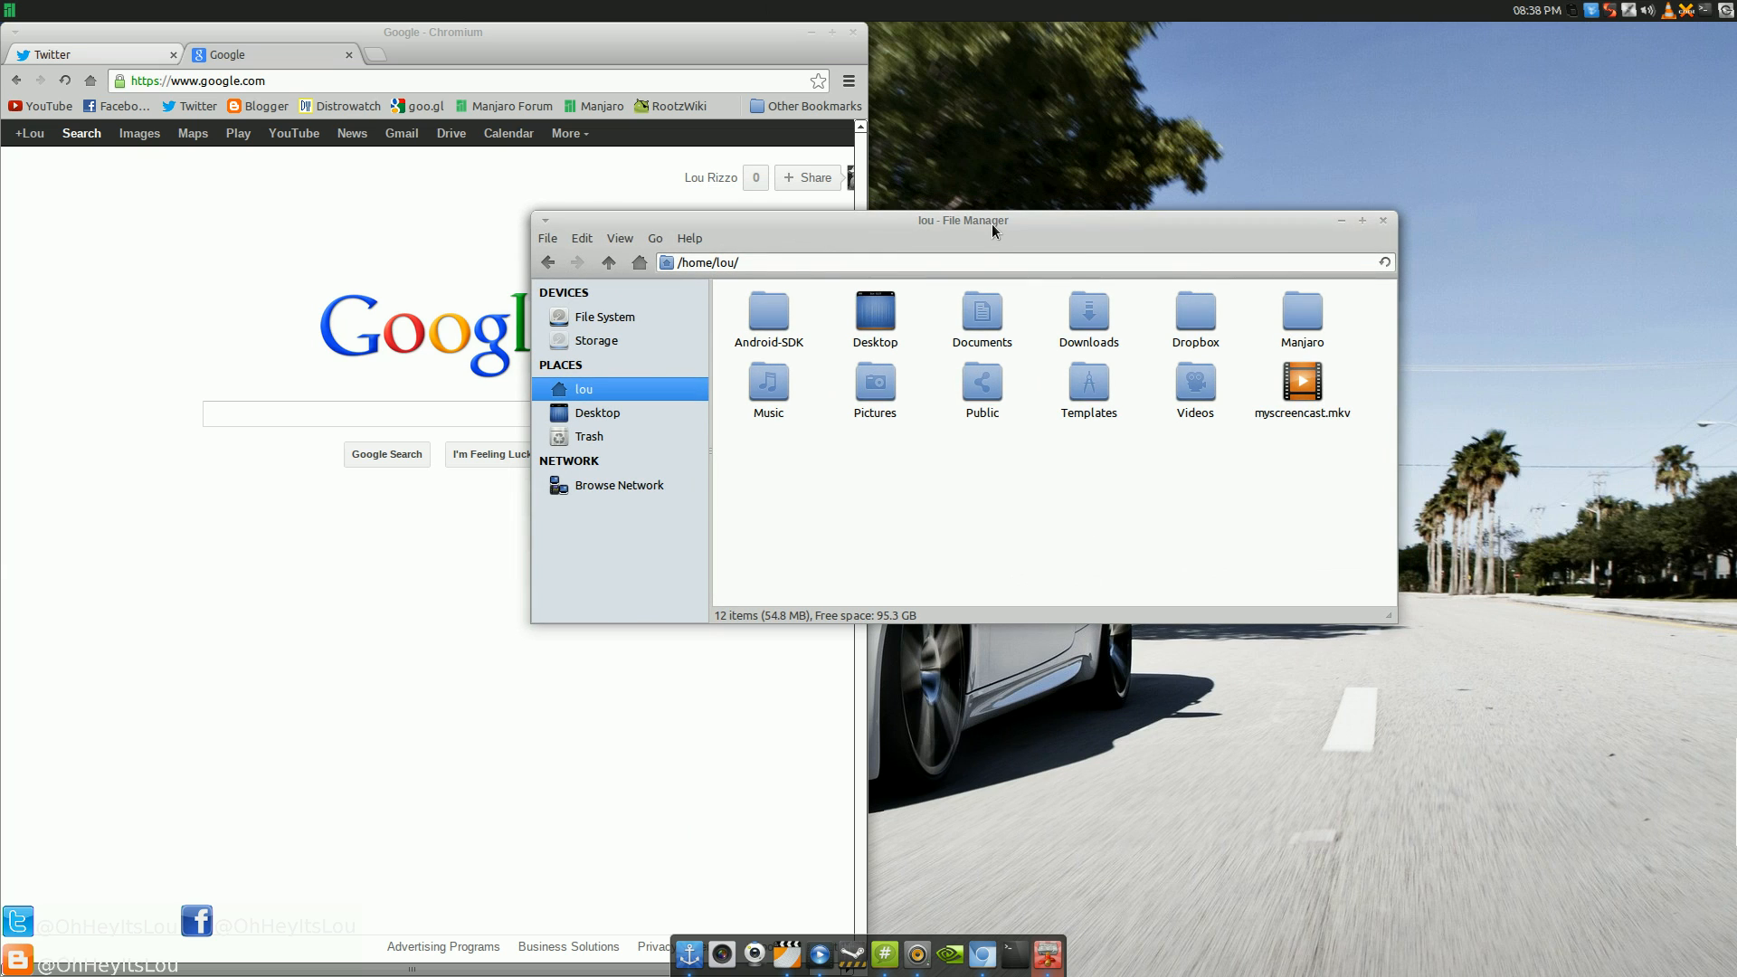
mouse_move(887, 213)
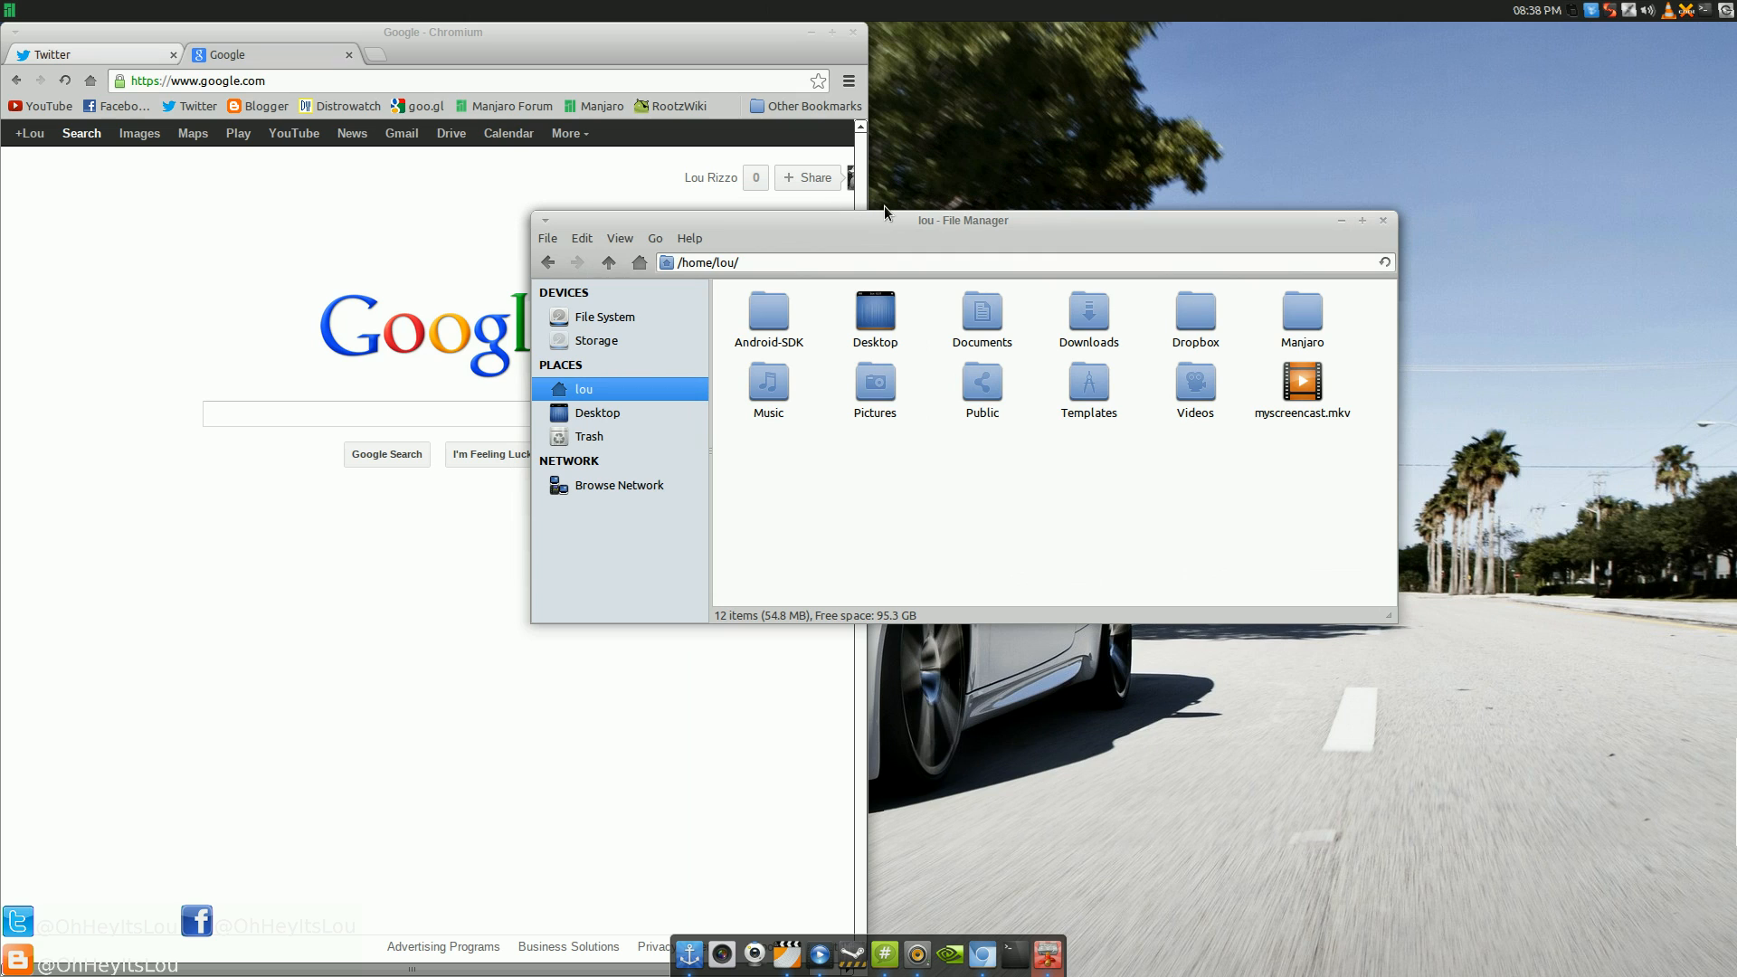
mouse_move(1682, 380)
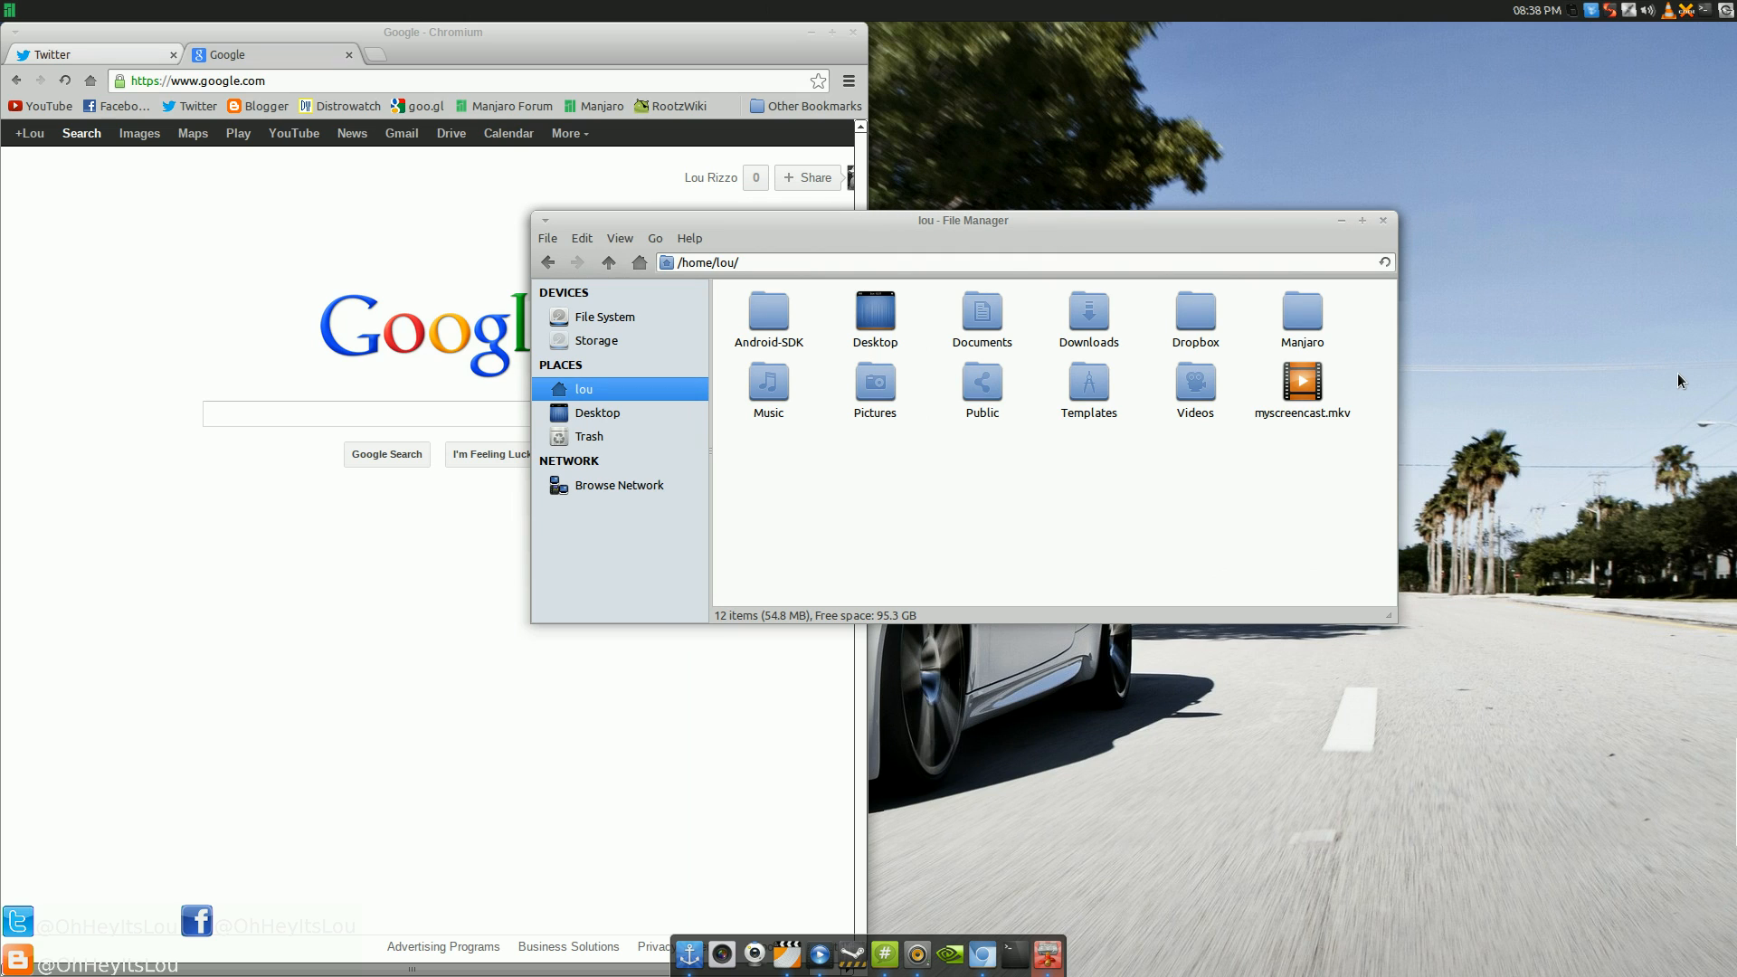
mouse_move(1468, 190)
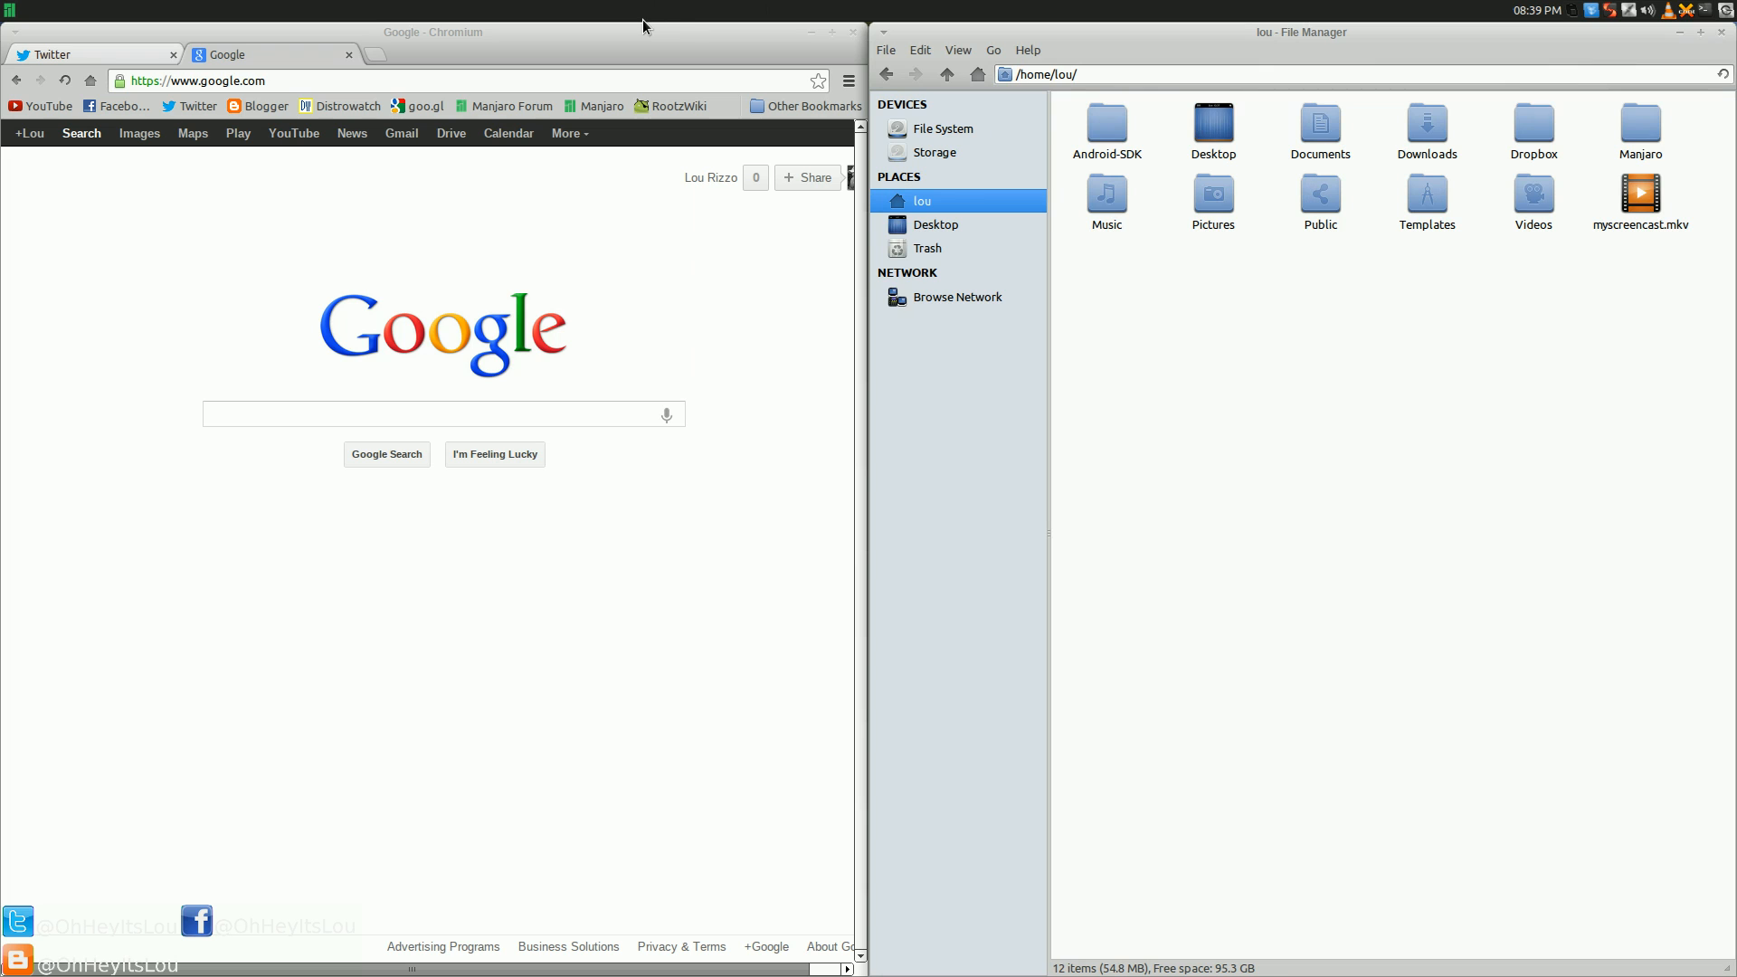
click(441, 413)
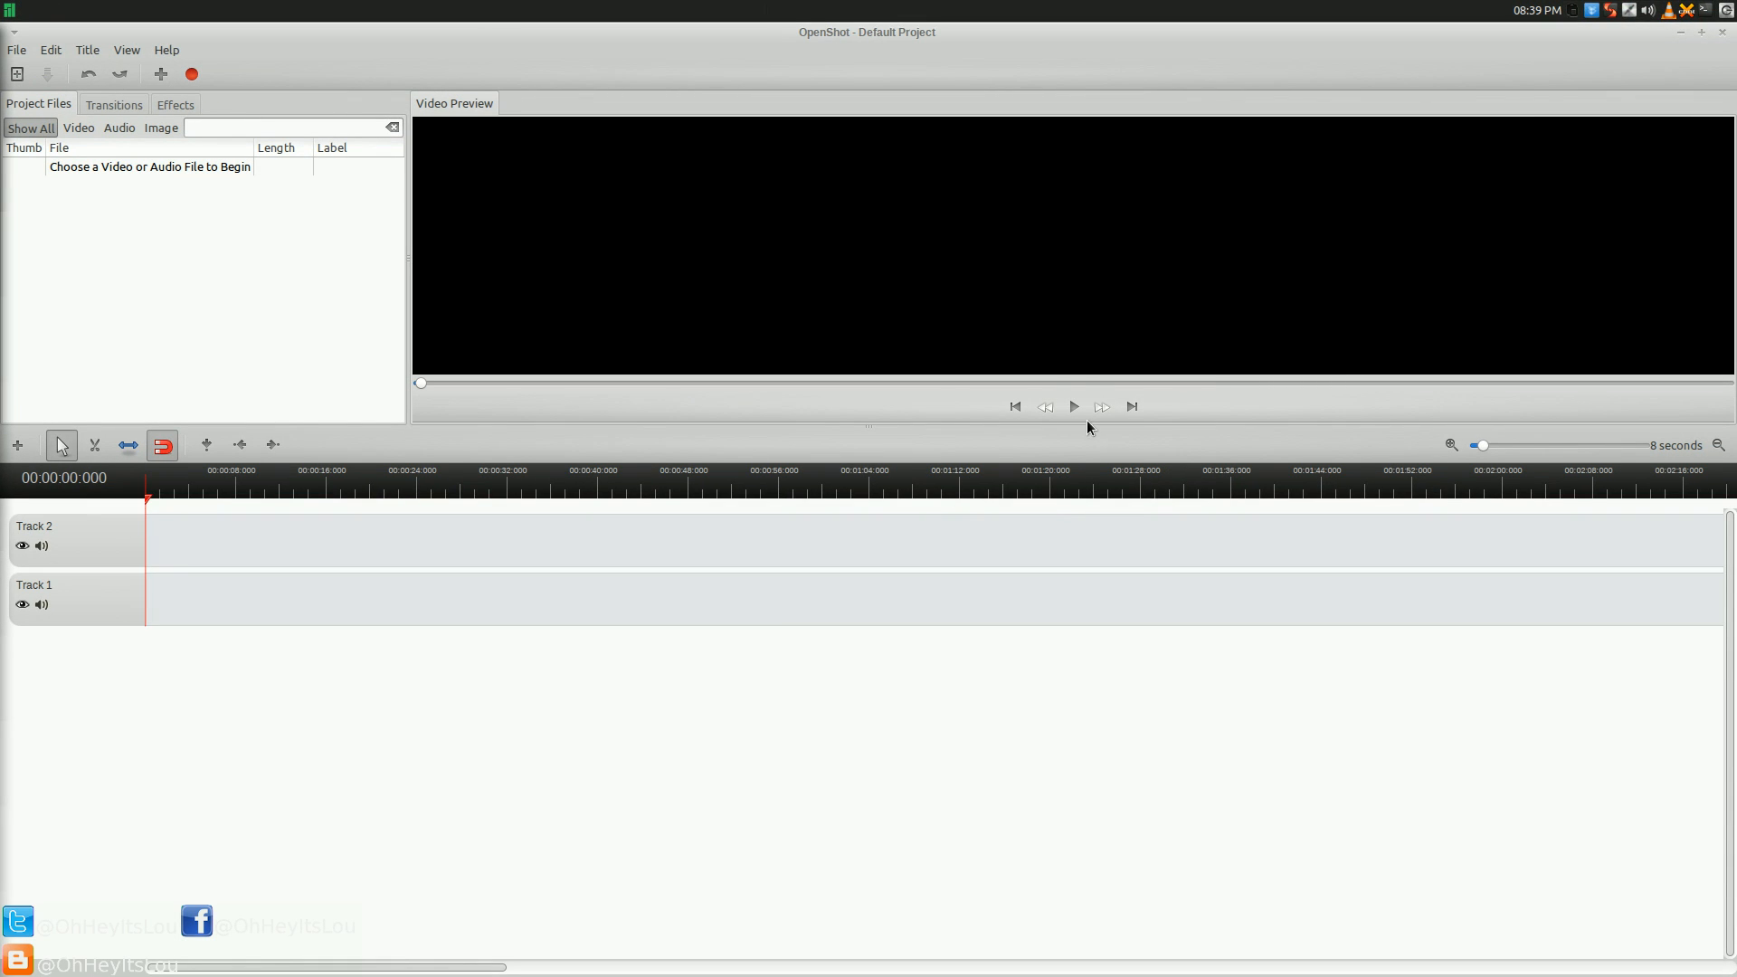
mouse_move(1162, 634)
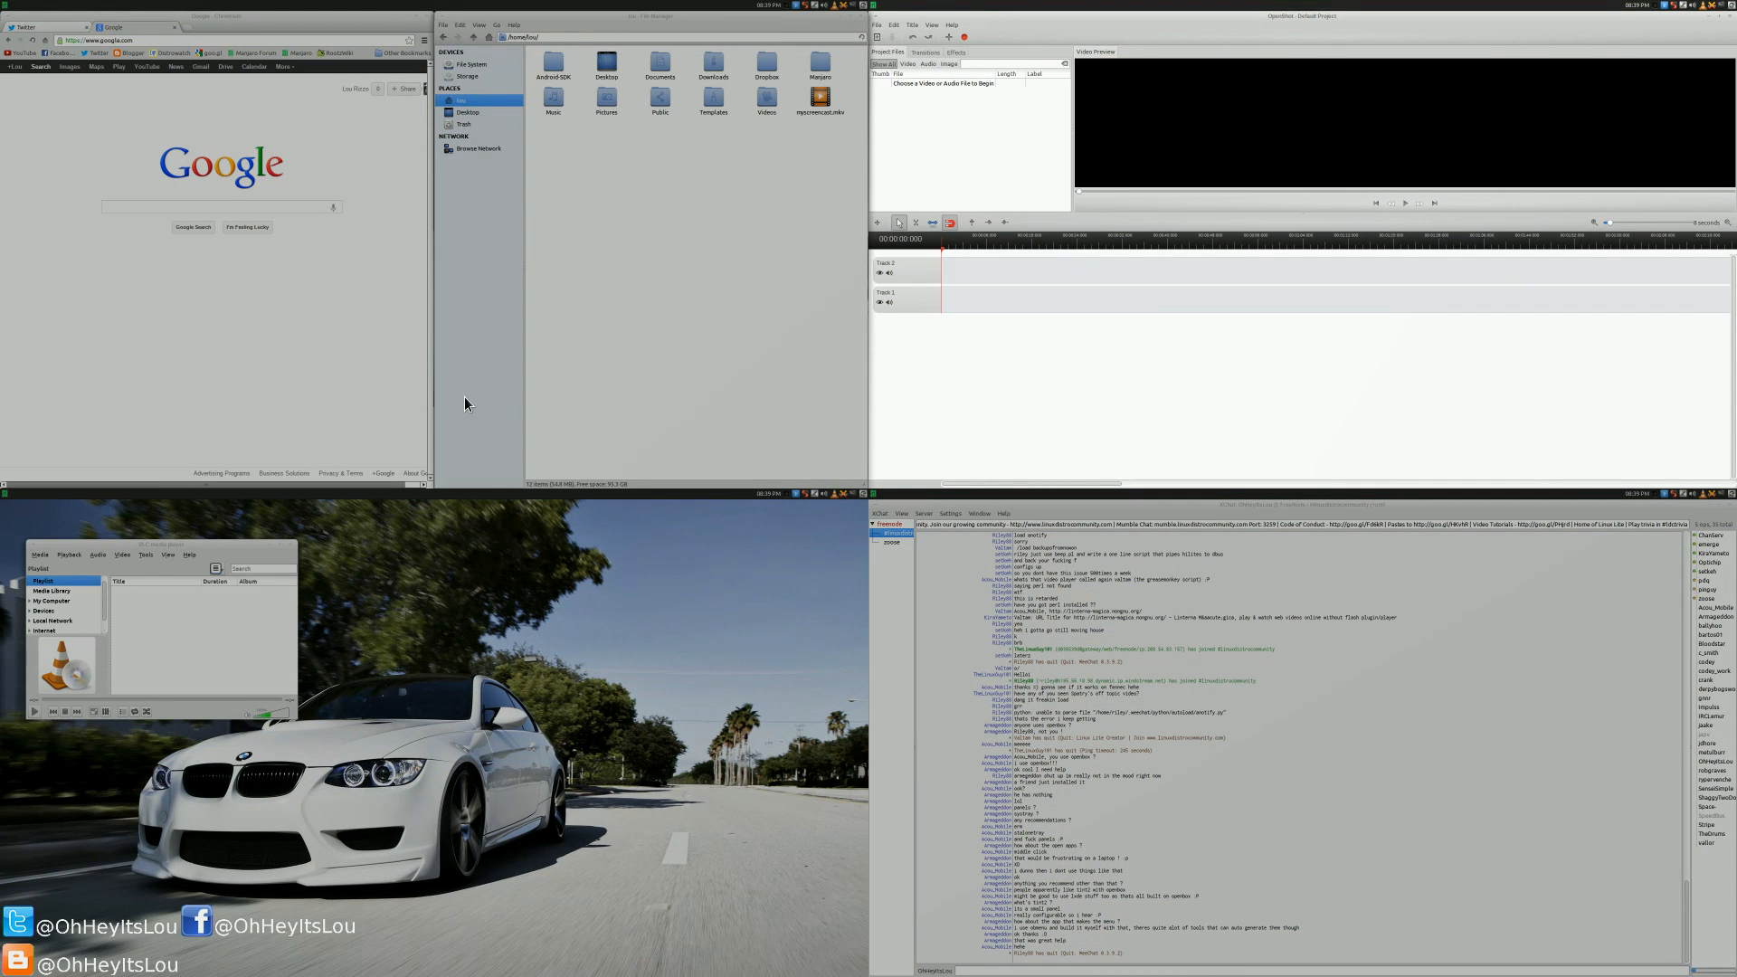
mouse_move(467, 401)
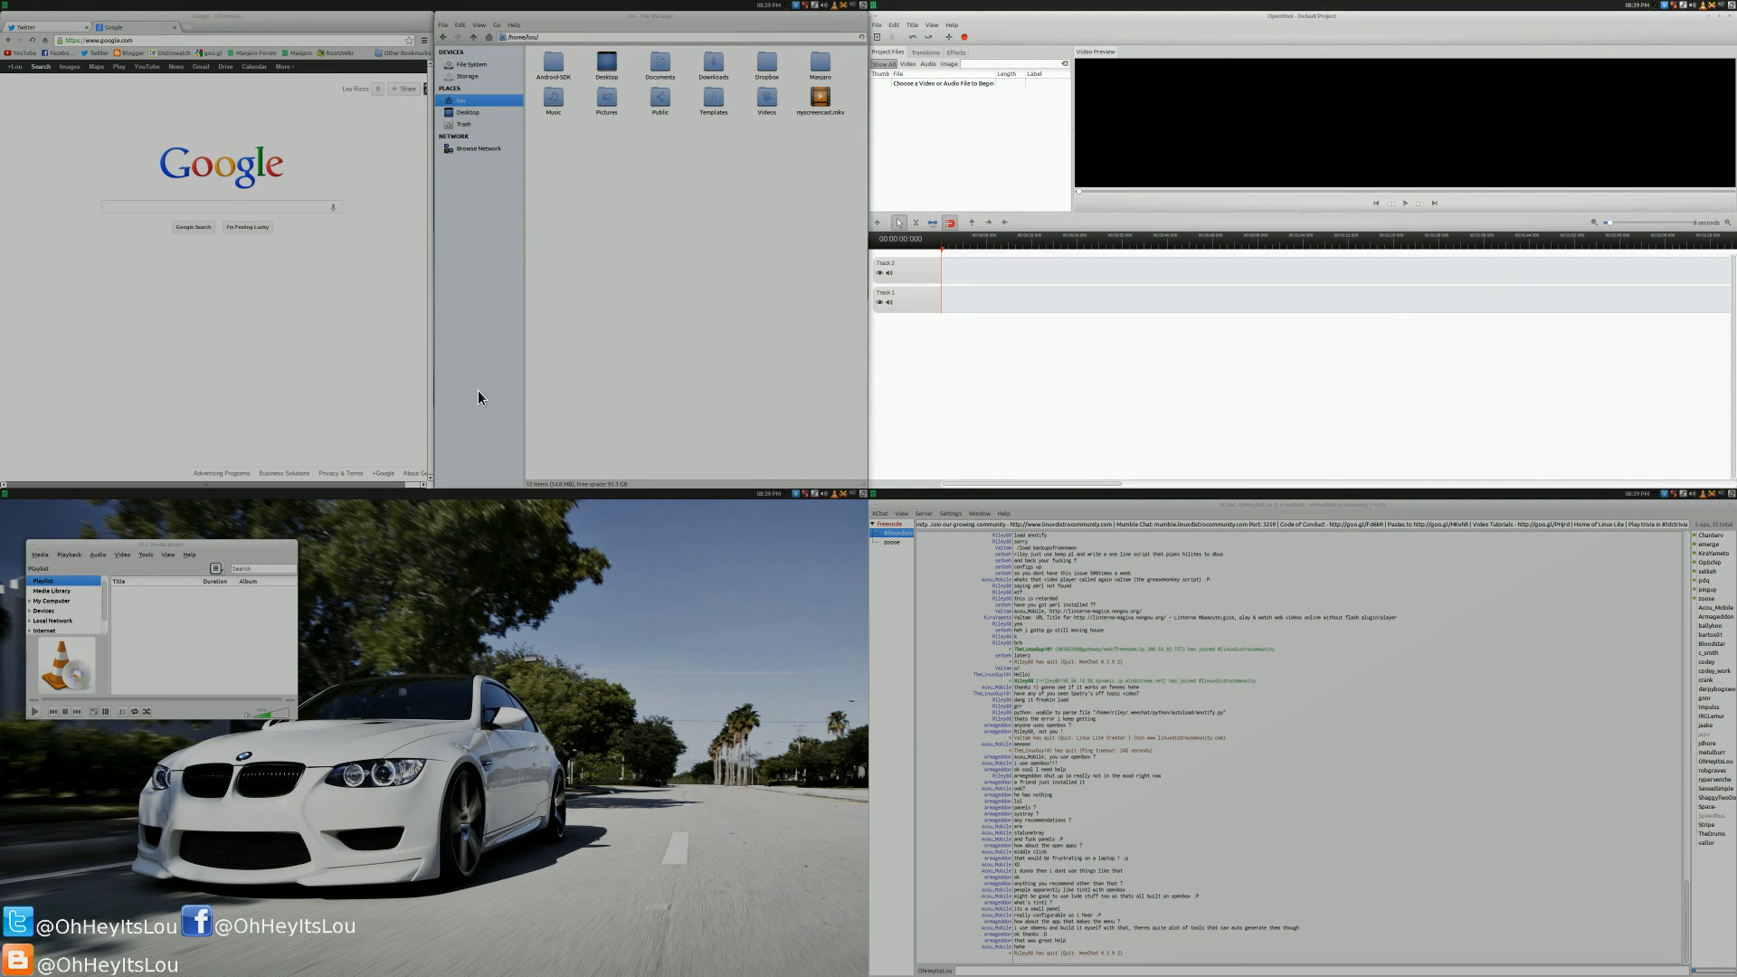
mouse_move(1214, 738)
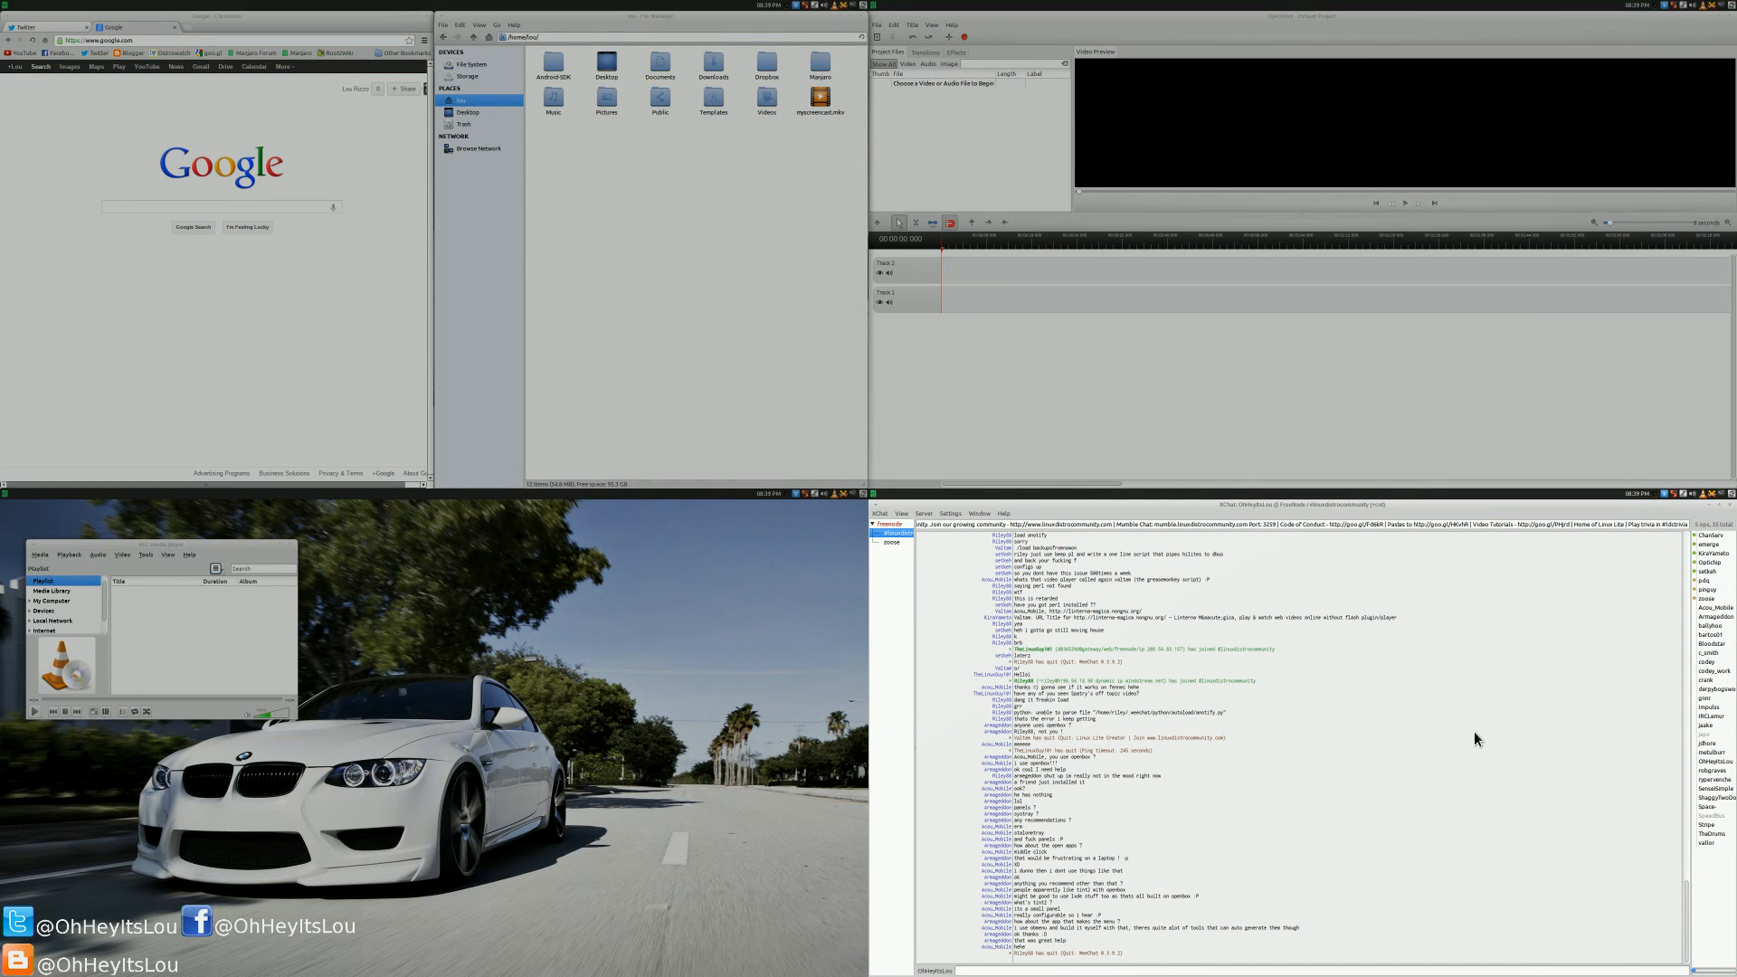
mouse_move(764, 458)
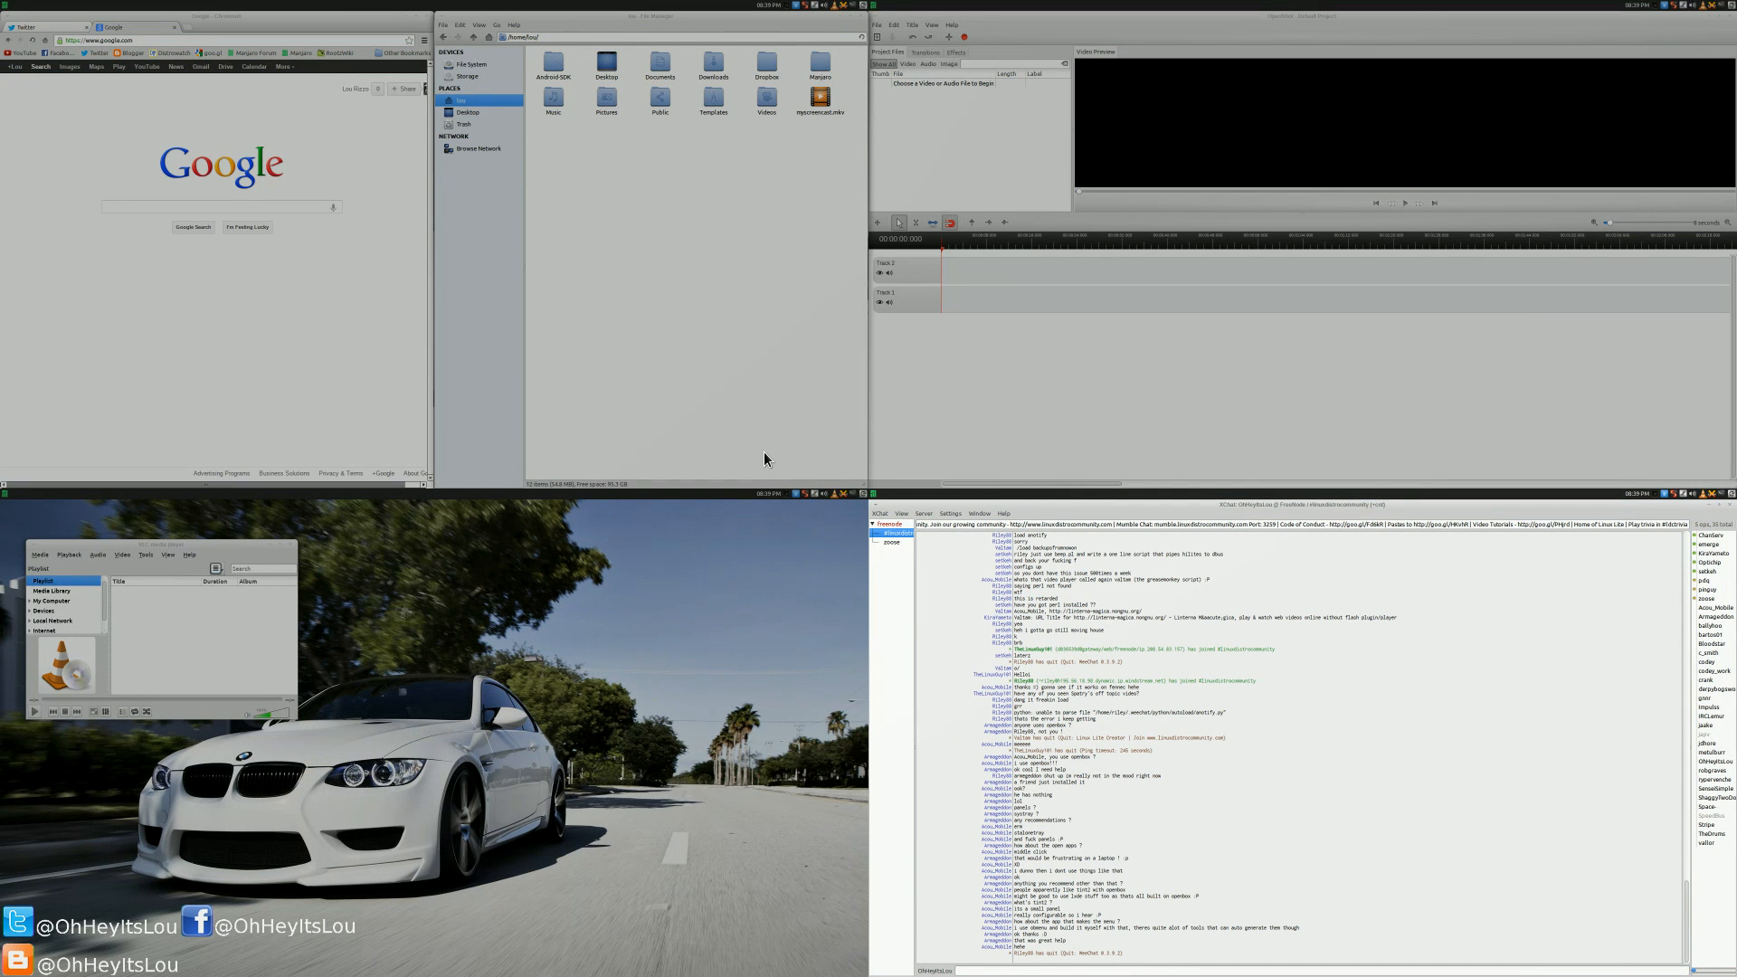
mouse_move(1001, 690)
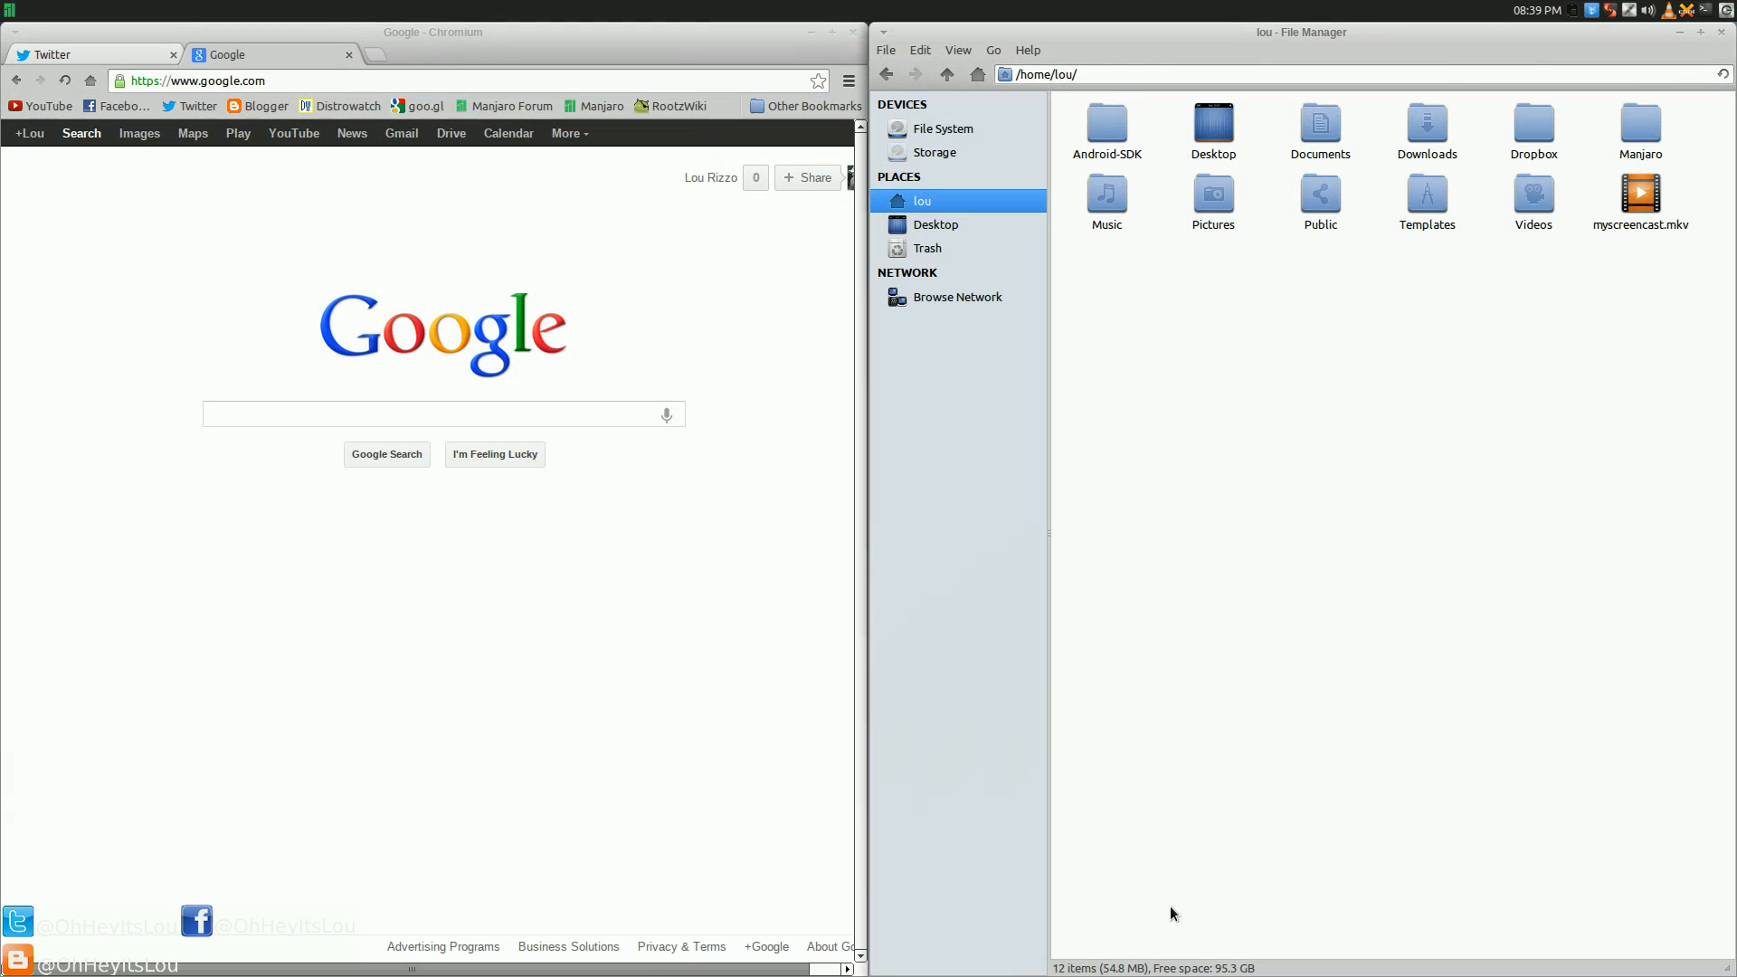
mouse_move(878, 952)
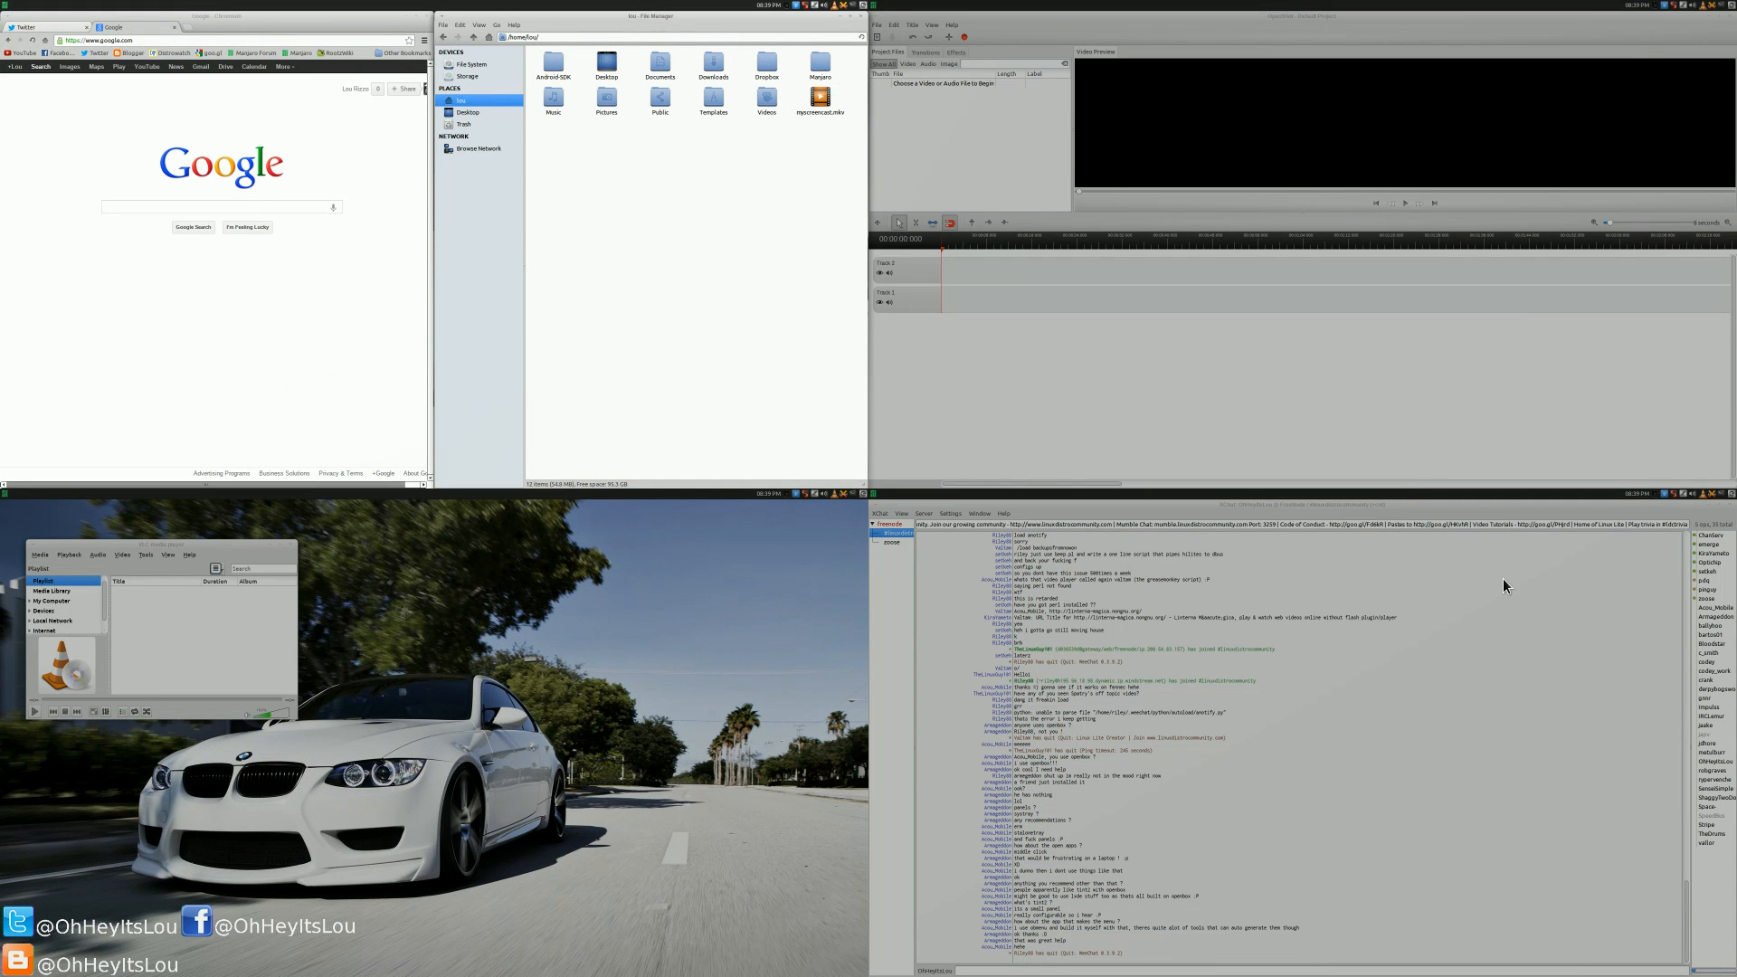
mouse_move(412, 923)
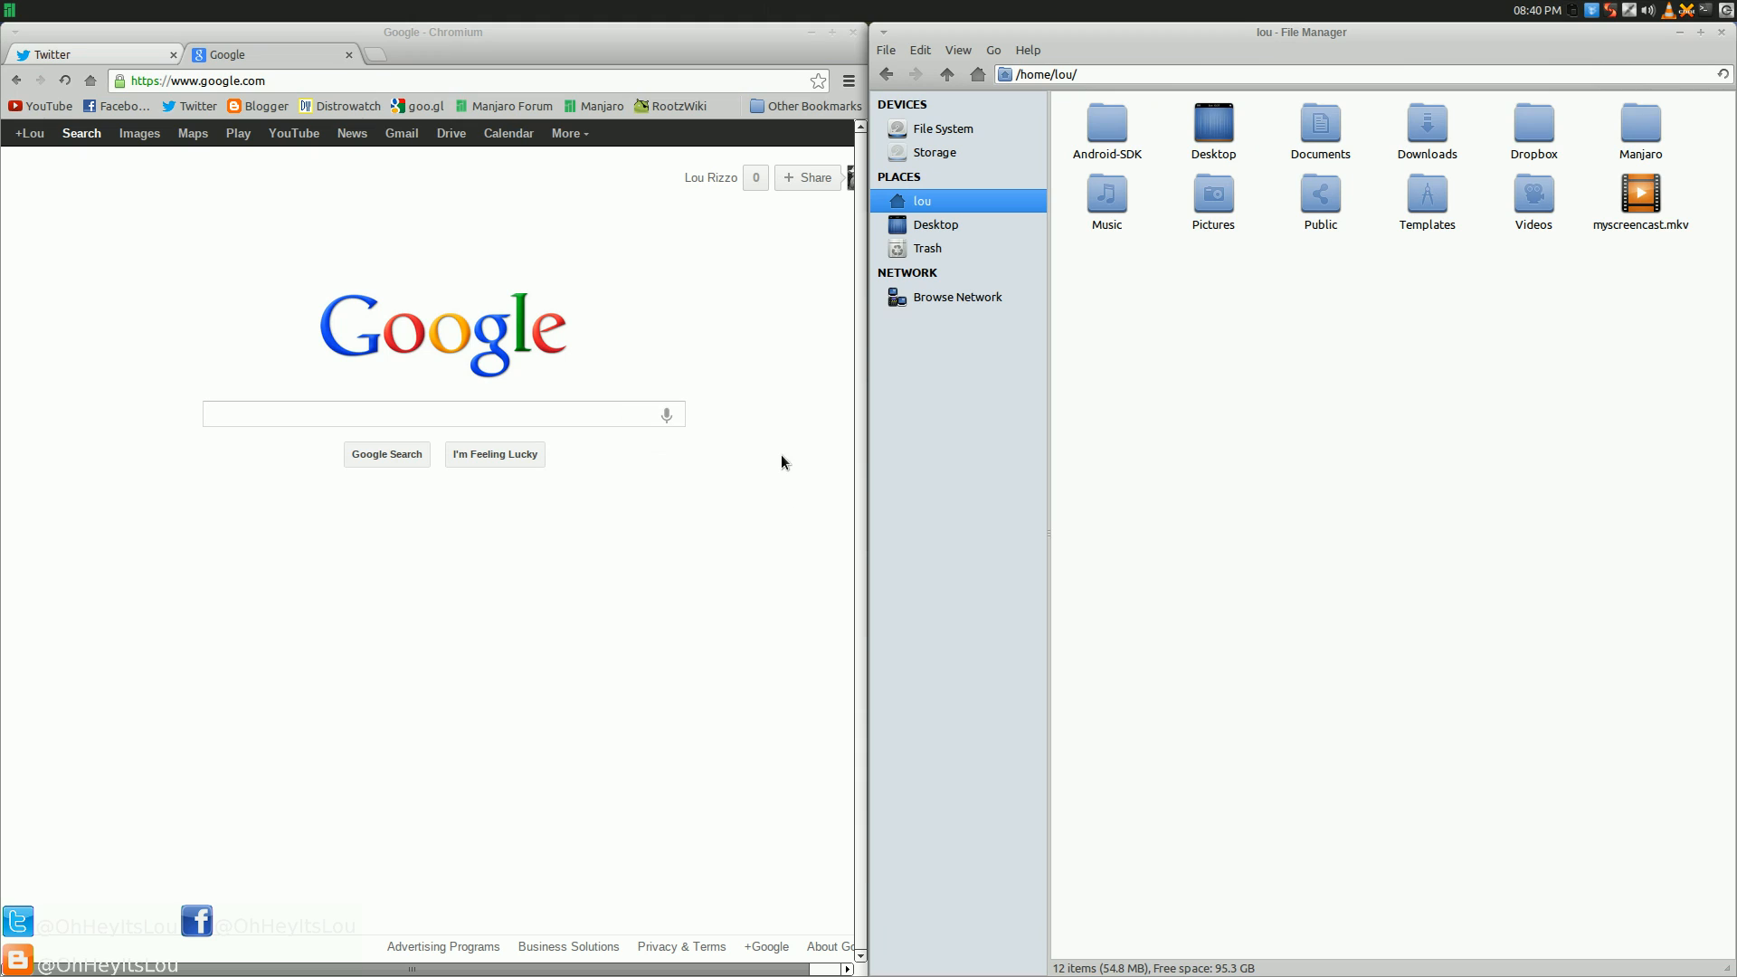
mouse_move(763, 472)
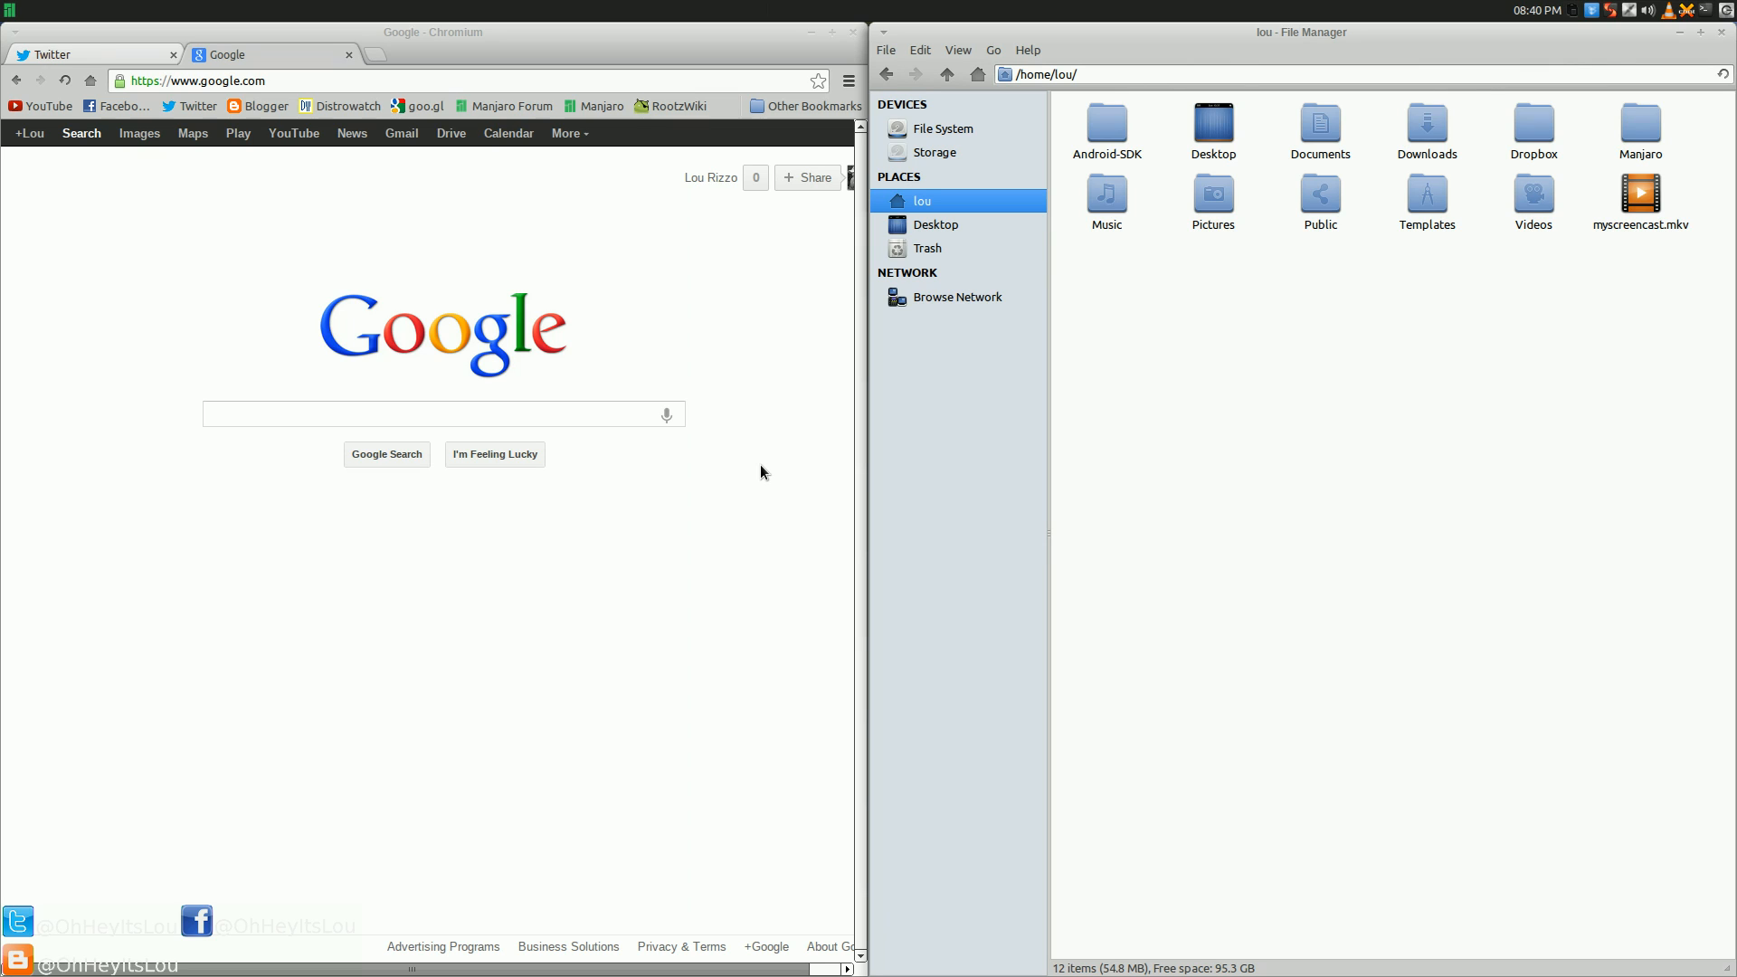
mouse_move(743, 467)
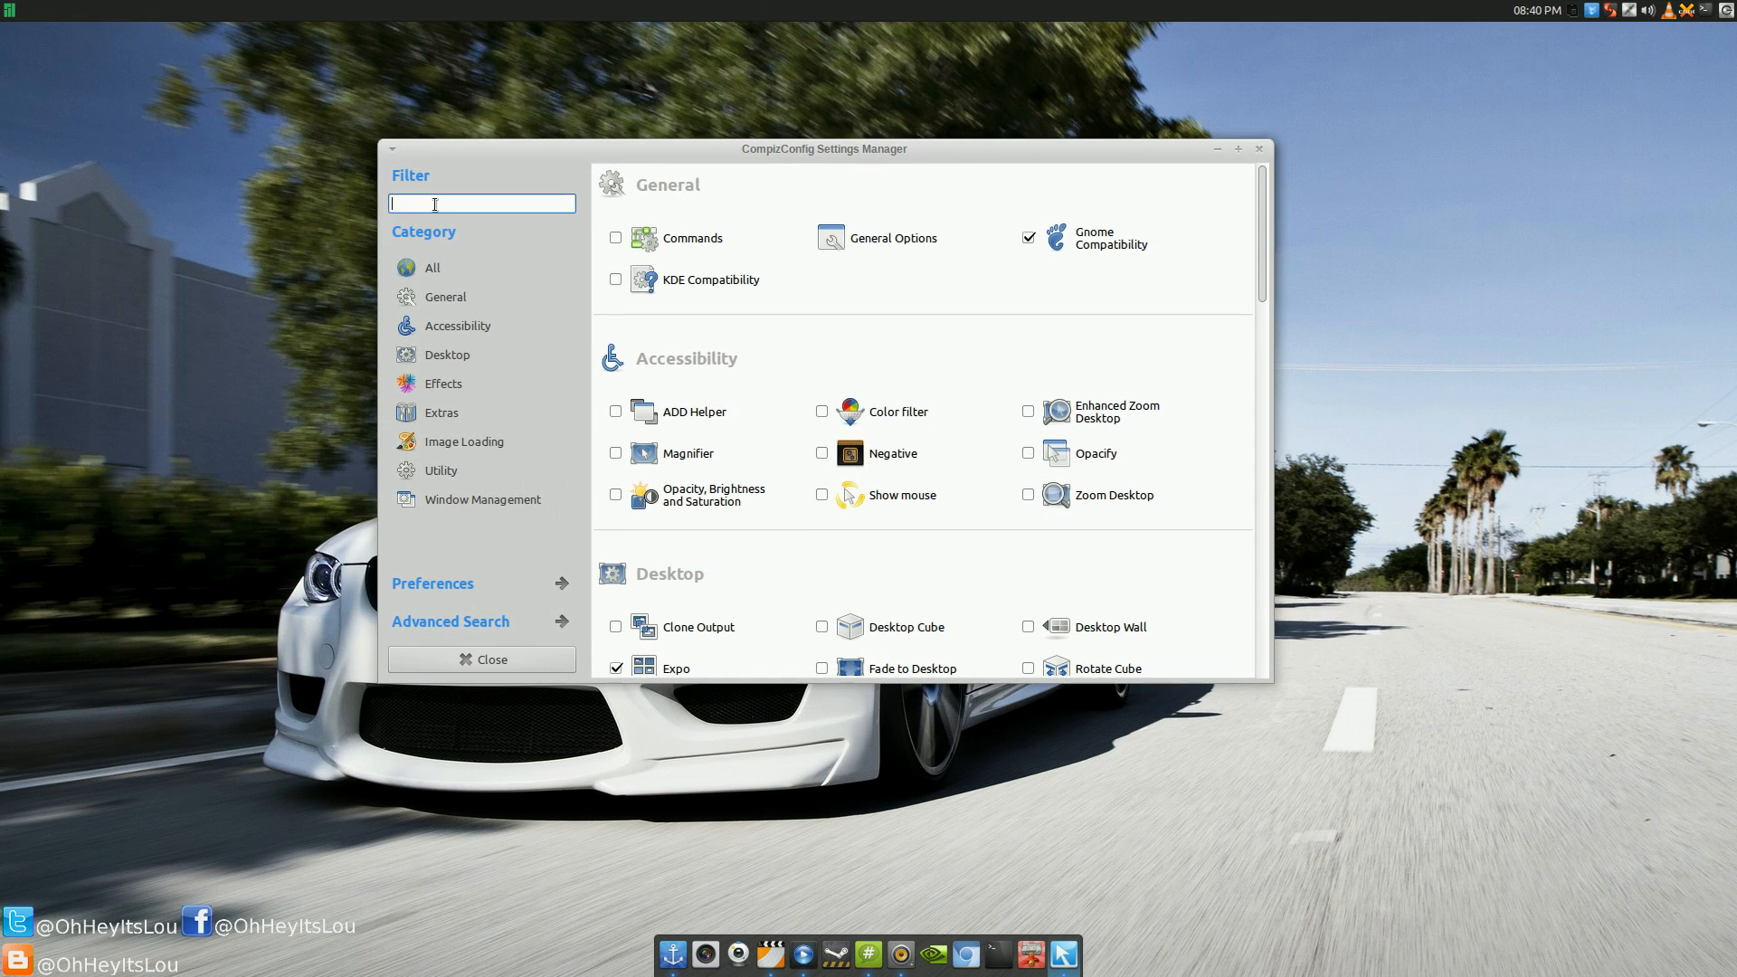
mouse_move(438, 205)
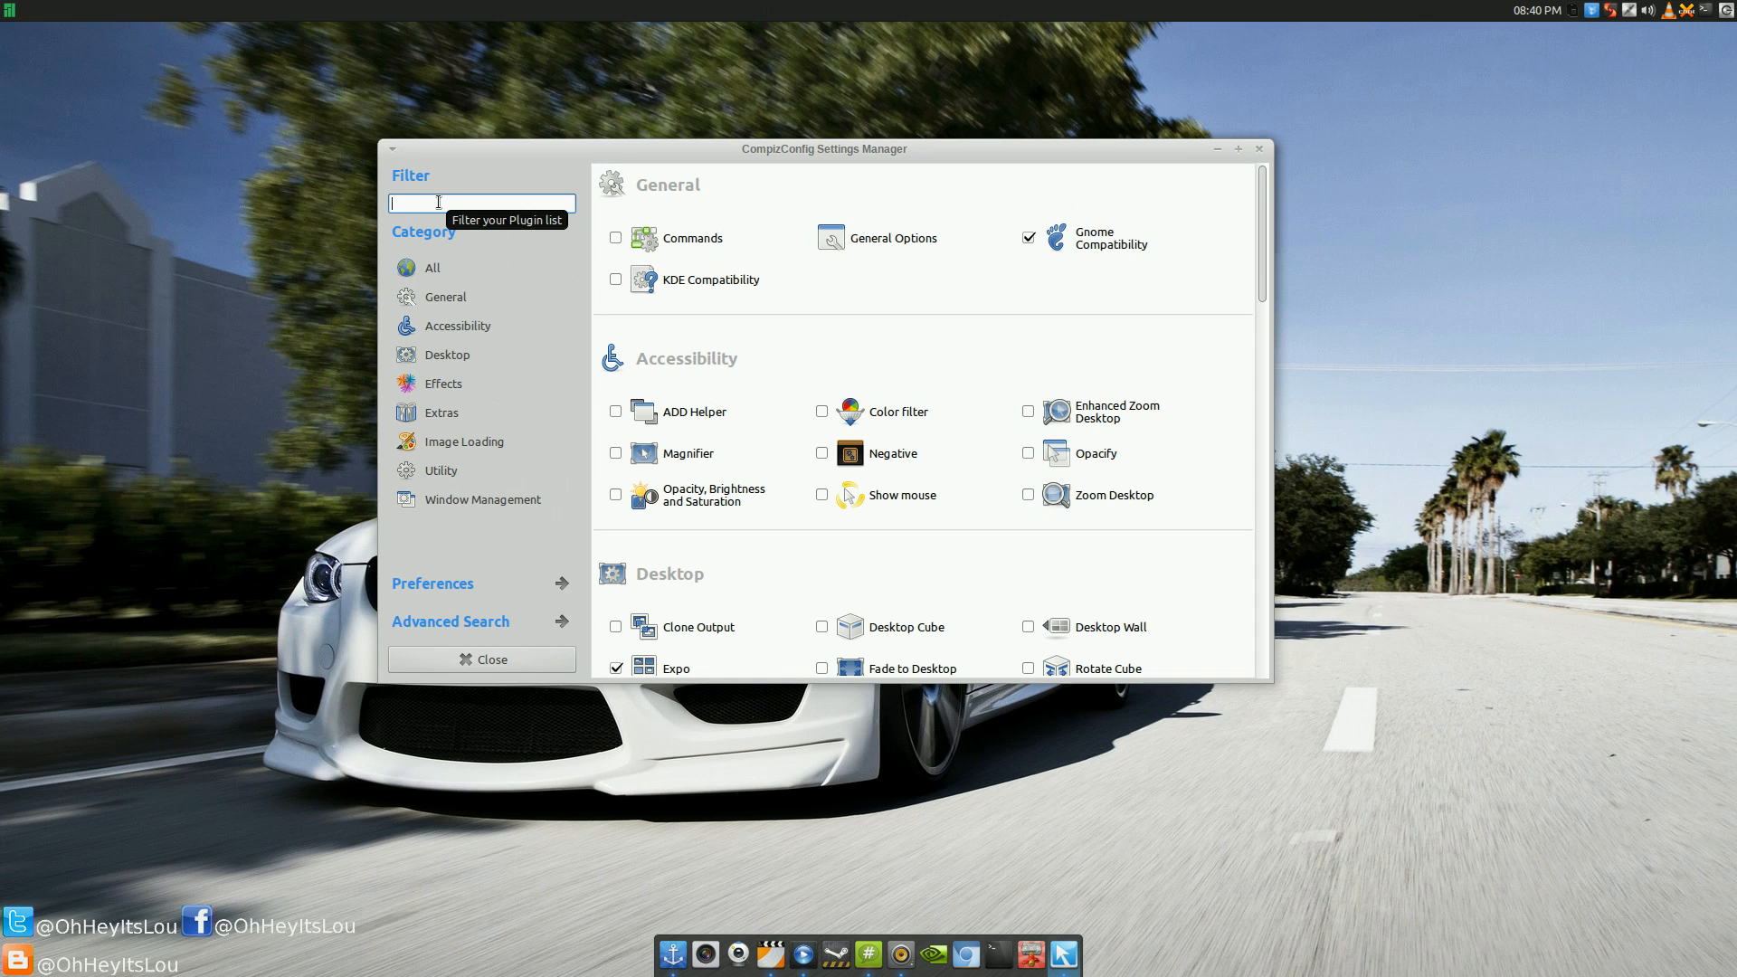
Filter the plugin list by 'expo' and bring up the Expo plugin's bindings
text(expo)
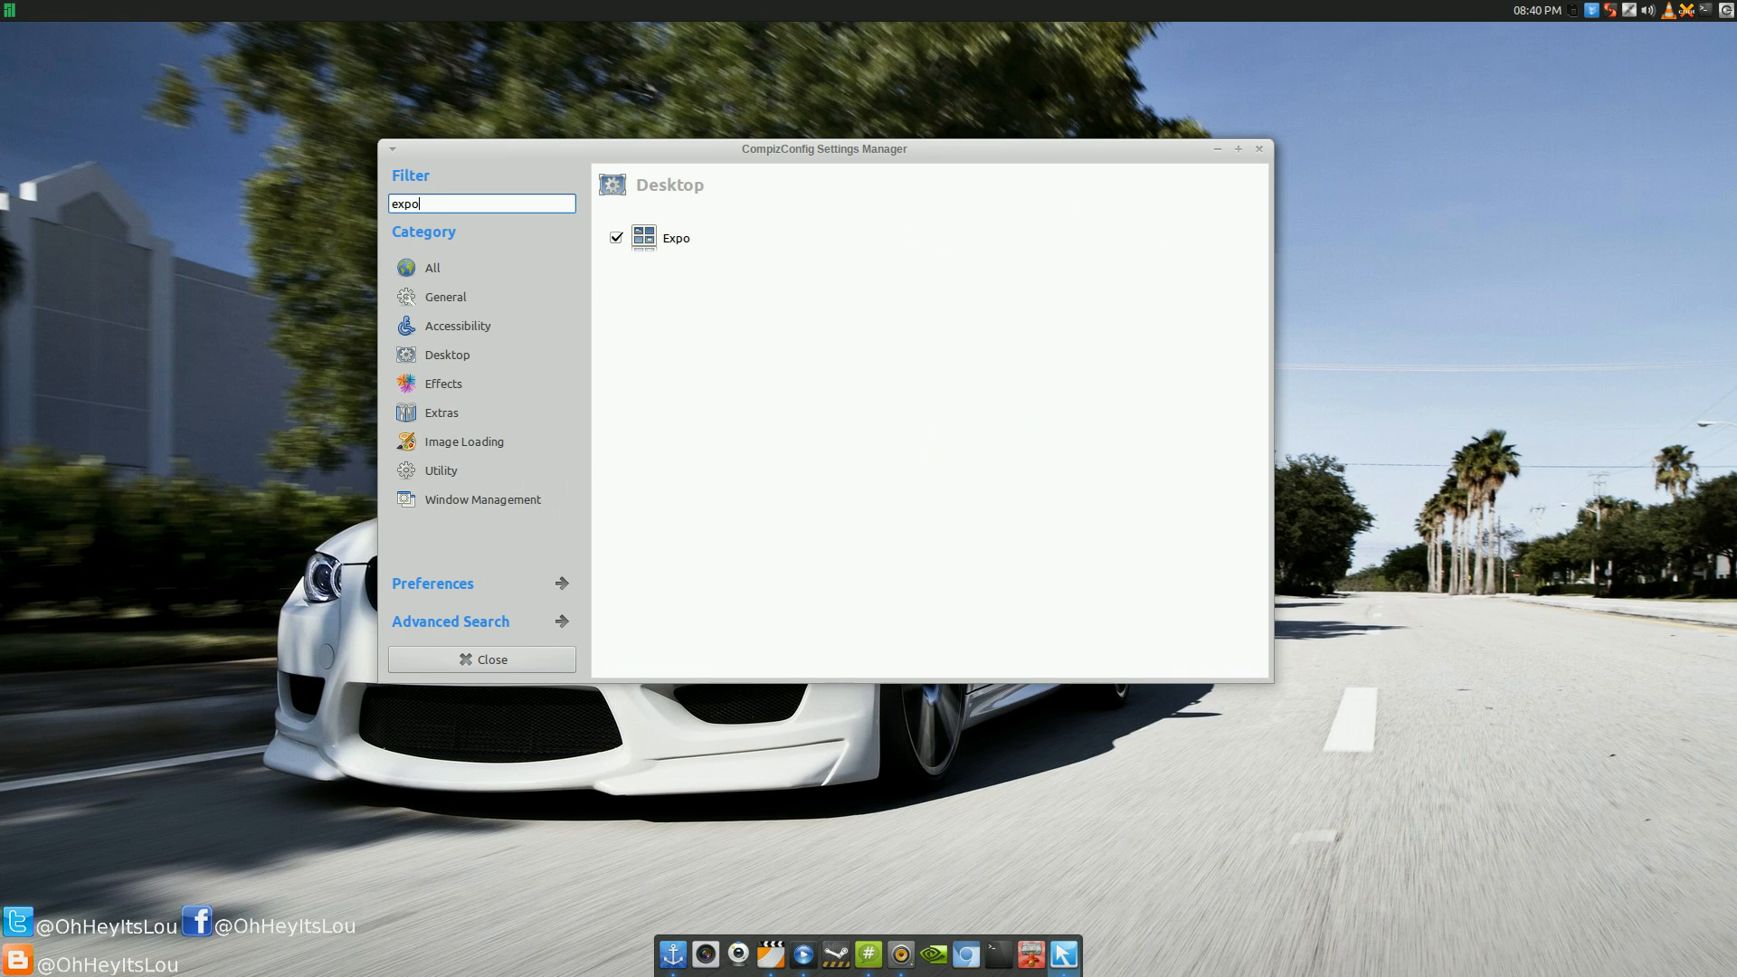
mouse_move(652, 267)
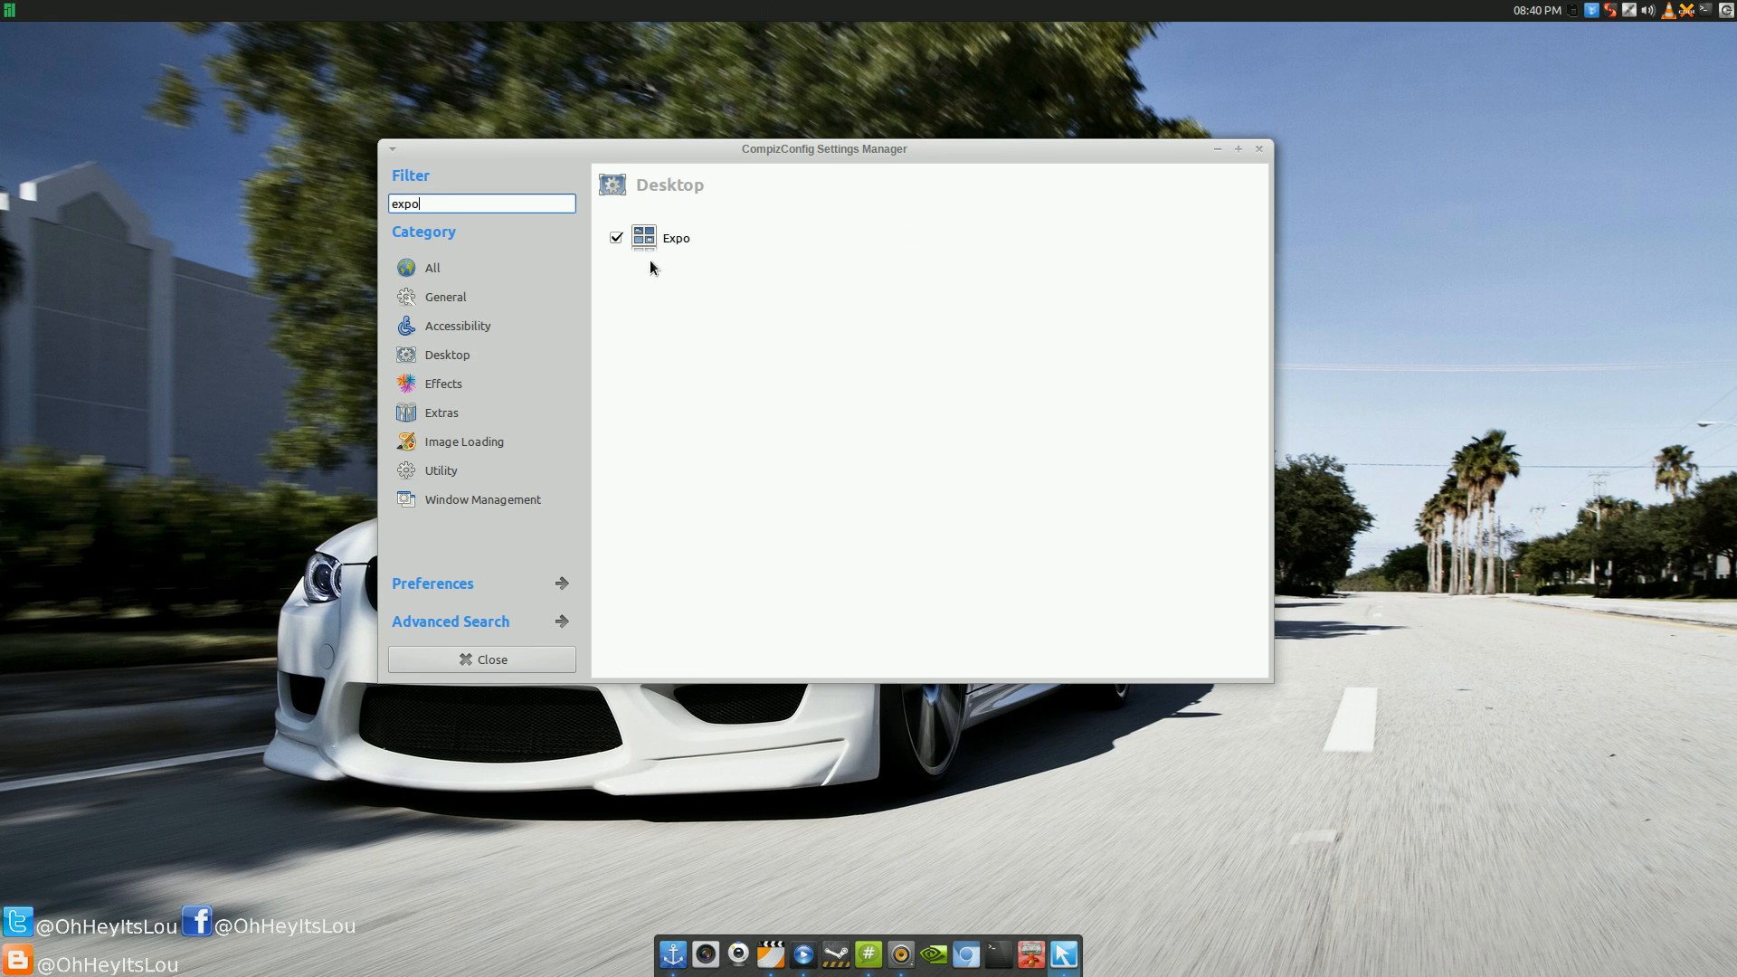
click(644, 237)
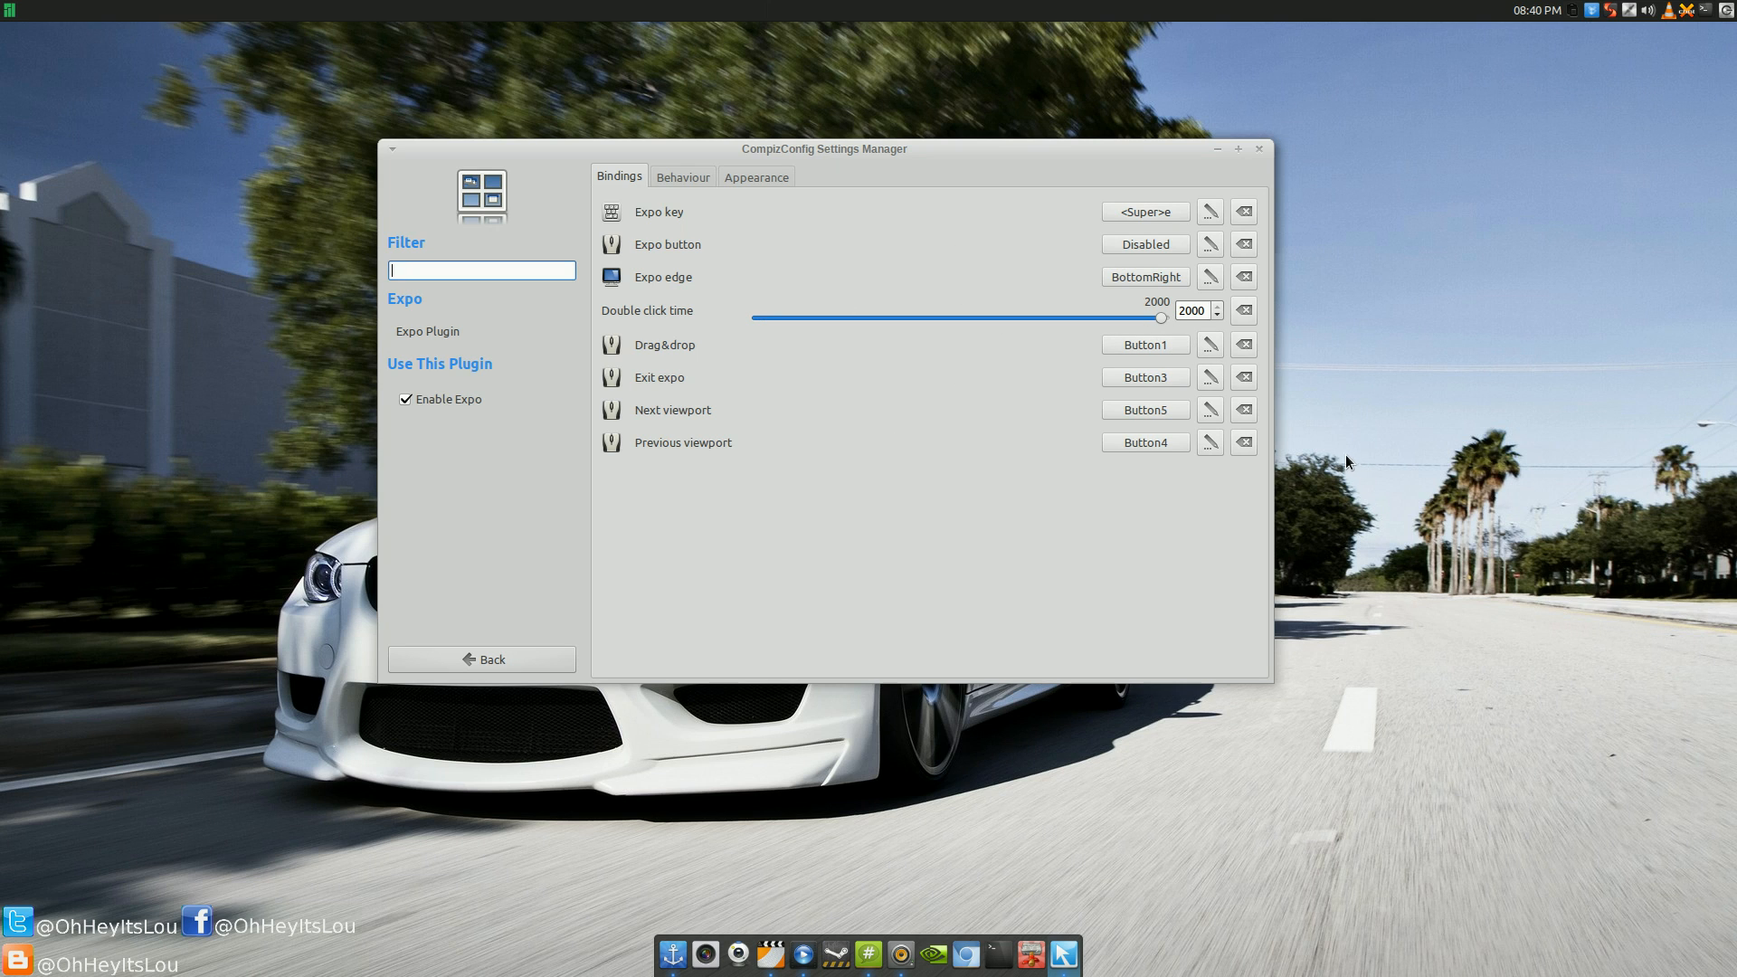
mouse_move(1325, 505)
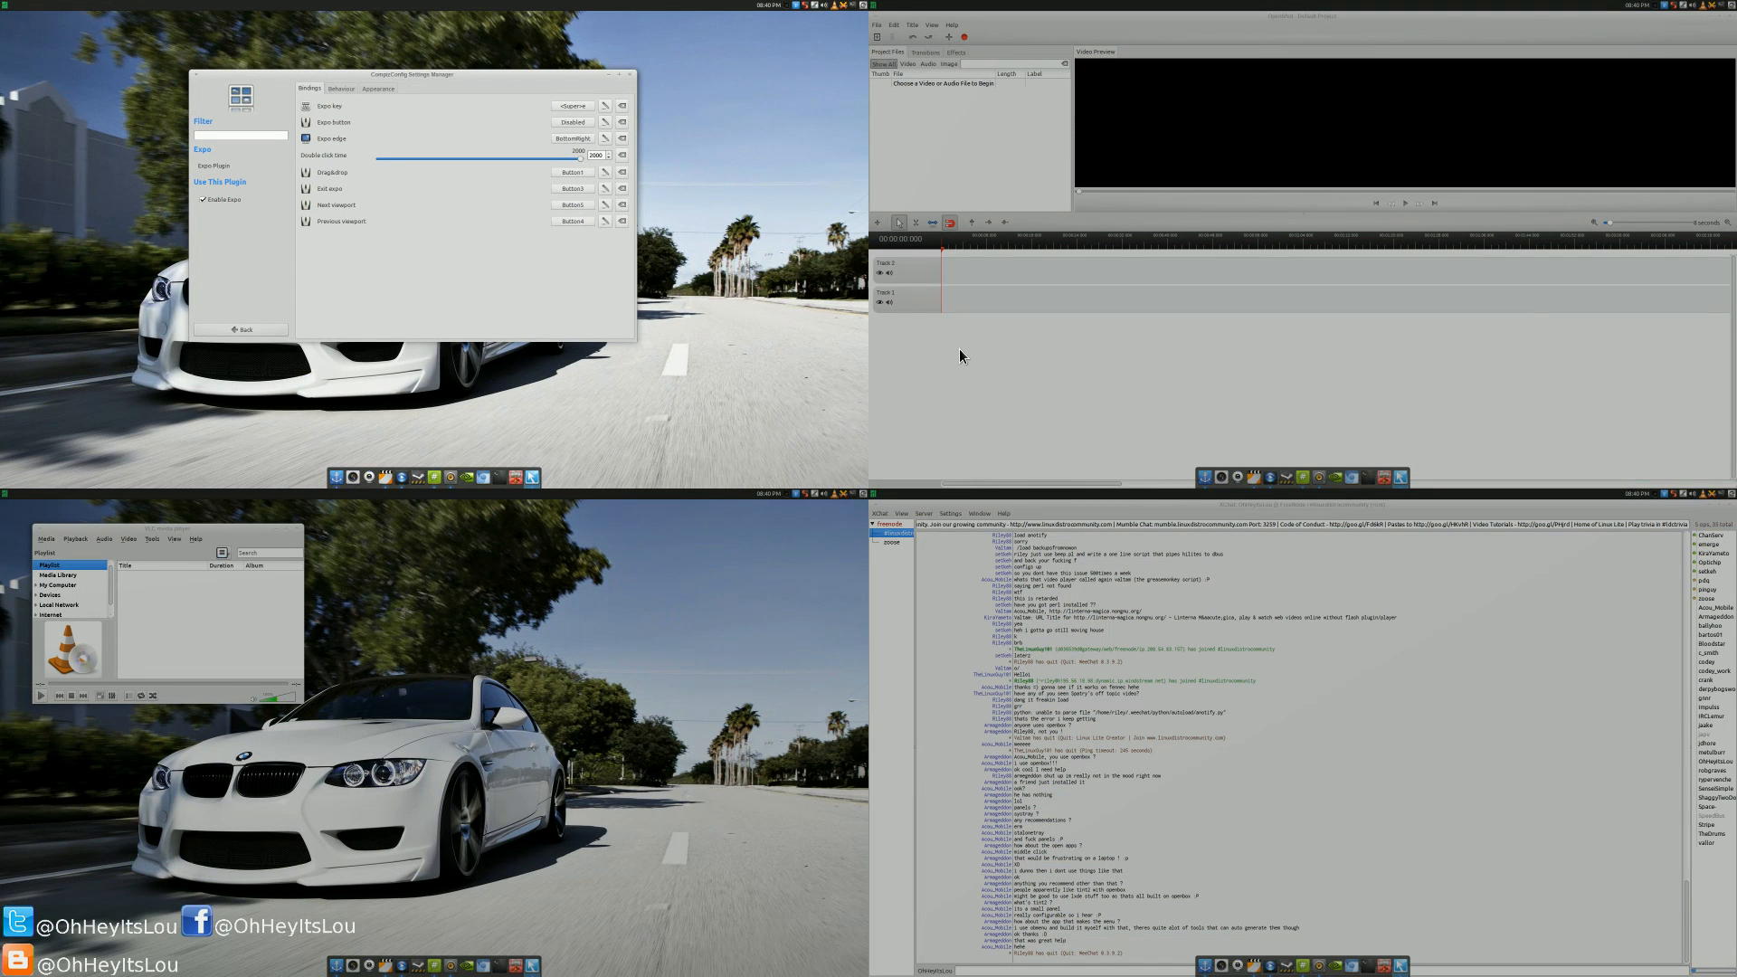
mouse_move(1001, 349)
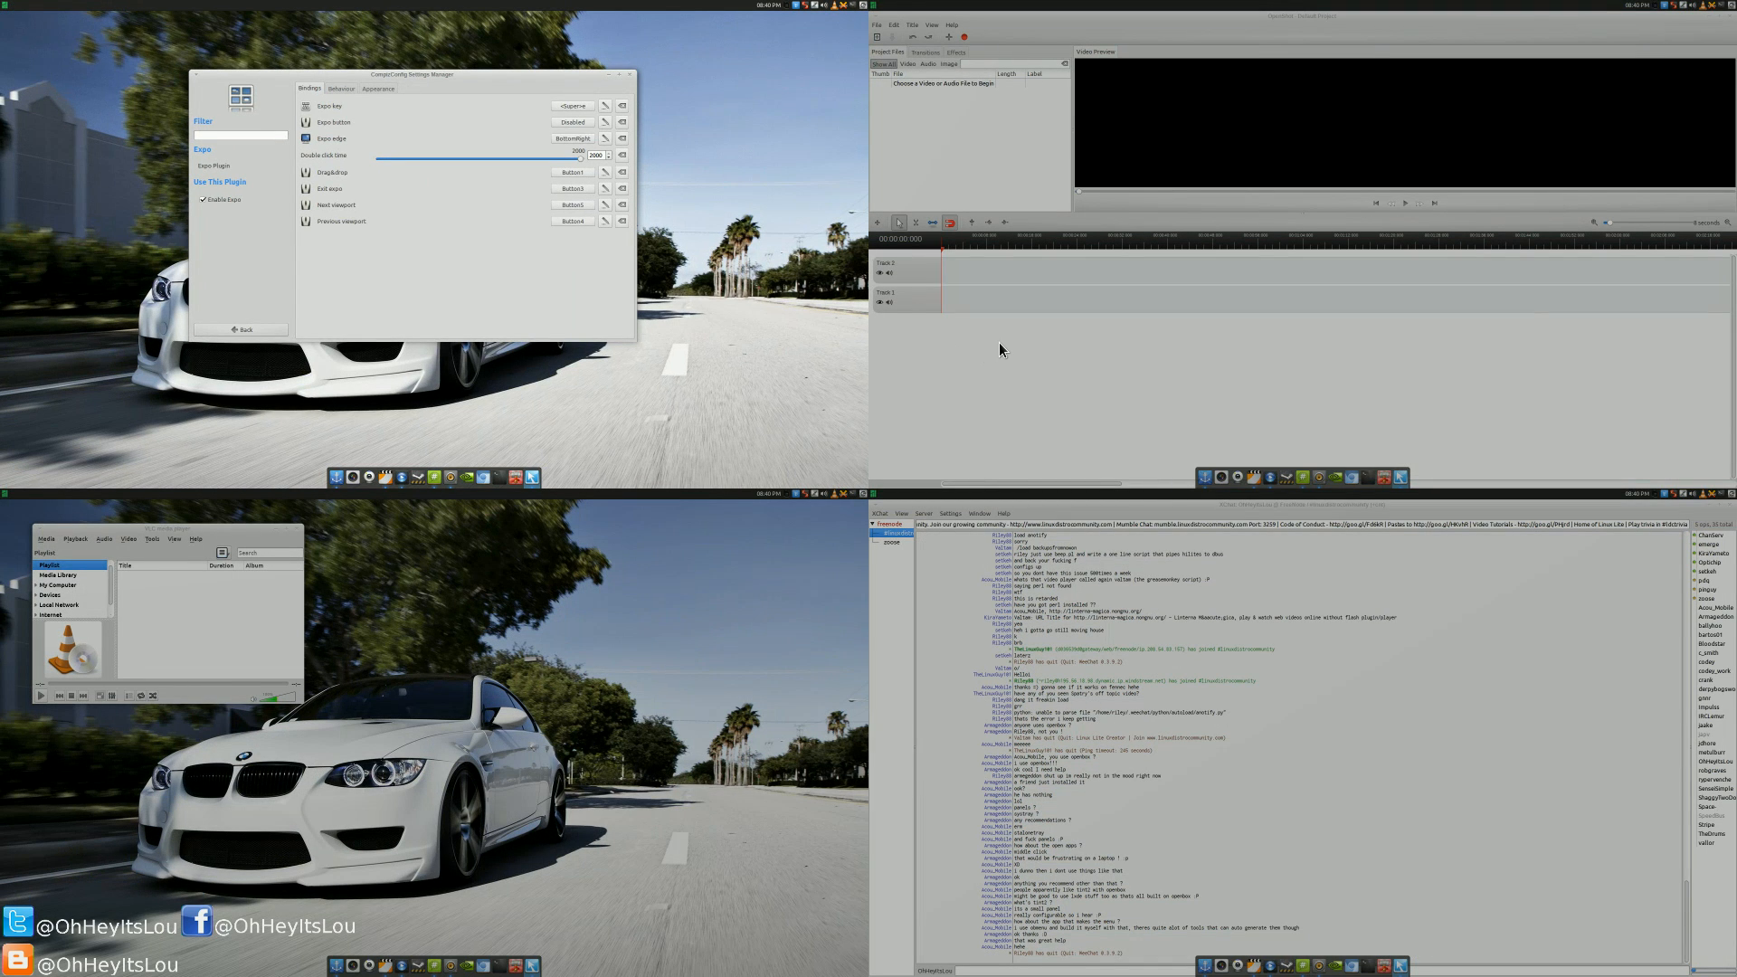
mouse_move(1002, 371)
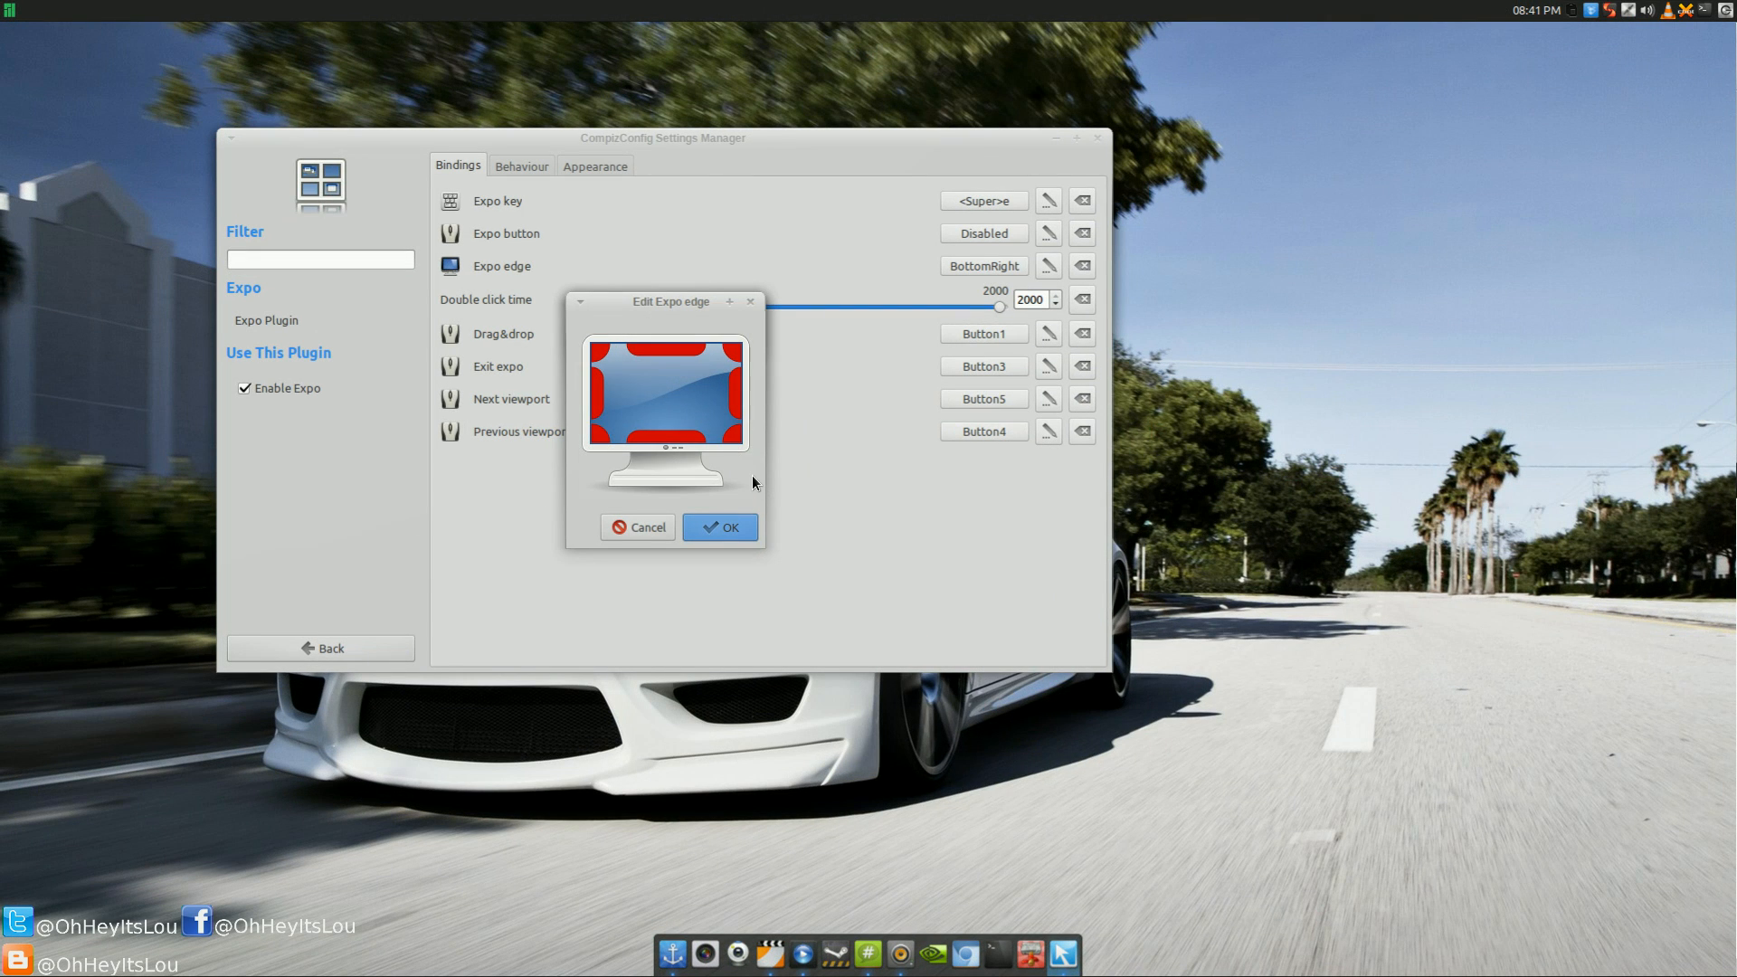
mouse_move(730, 443)
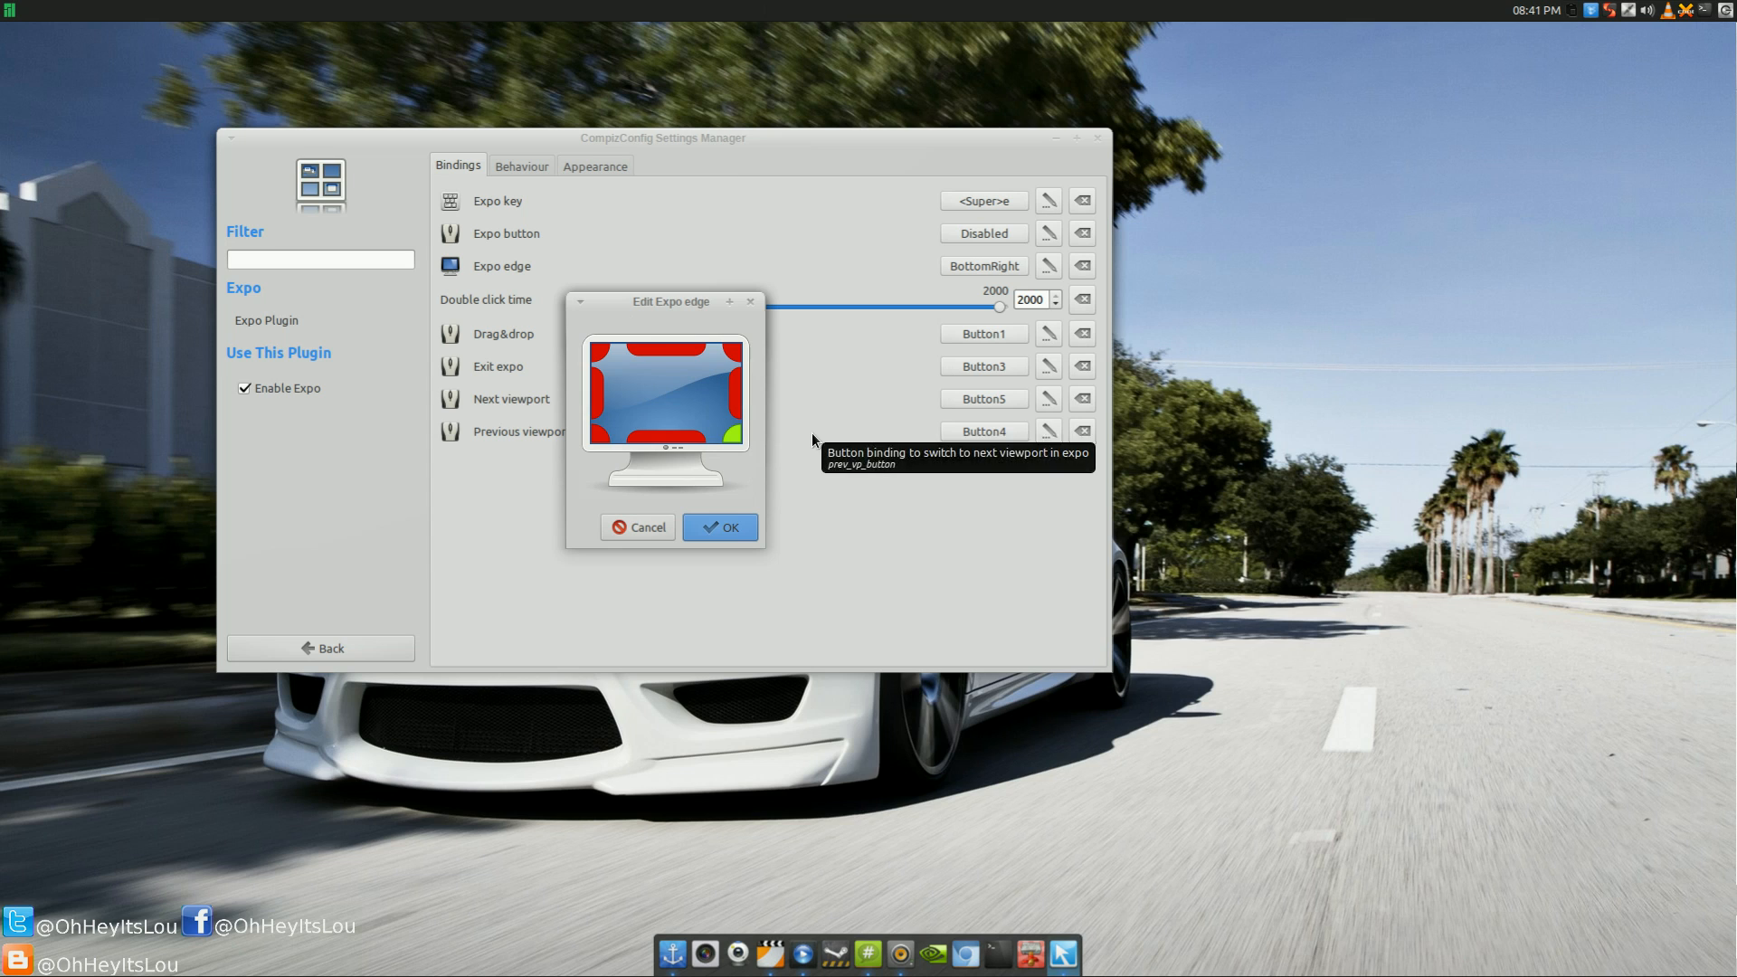
Confirm BottomRight as the Expo screen edge and close the edge editor
click(718, 527)
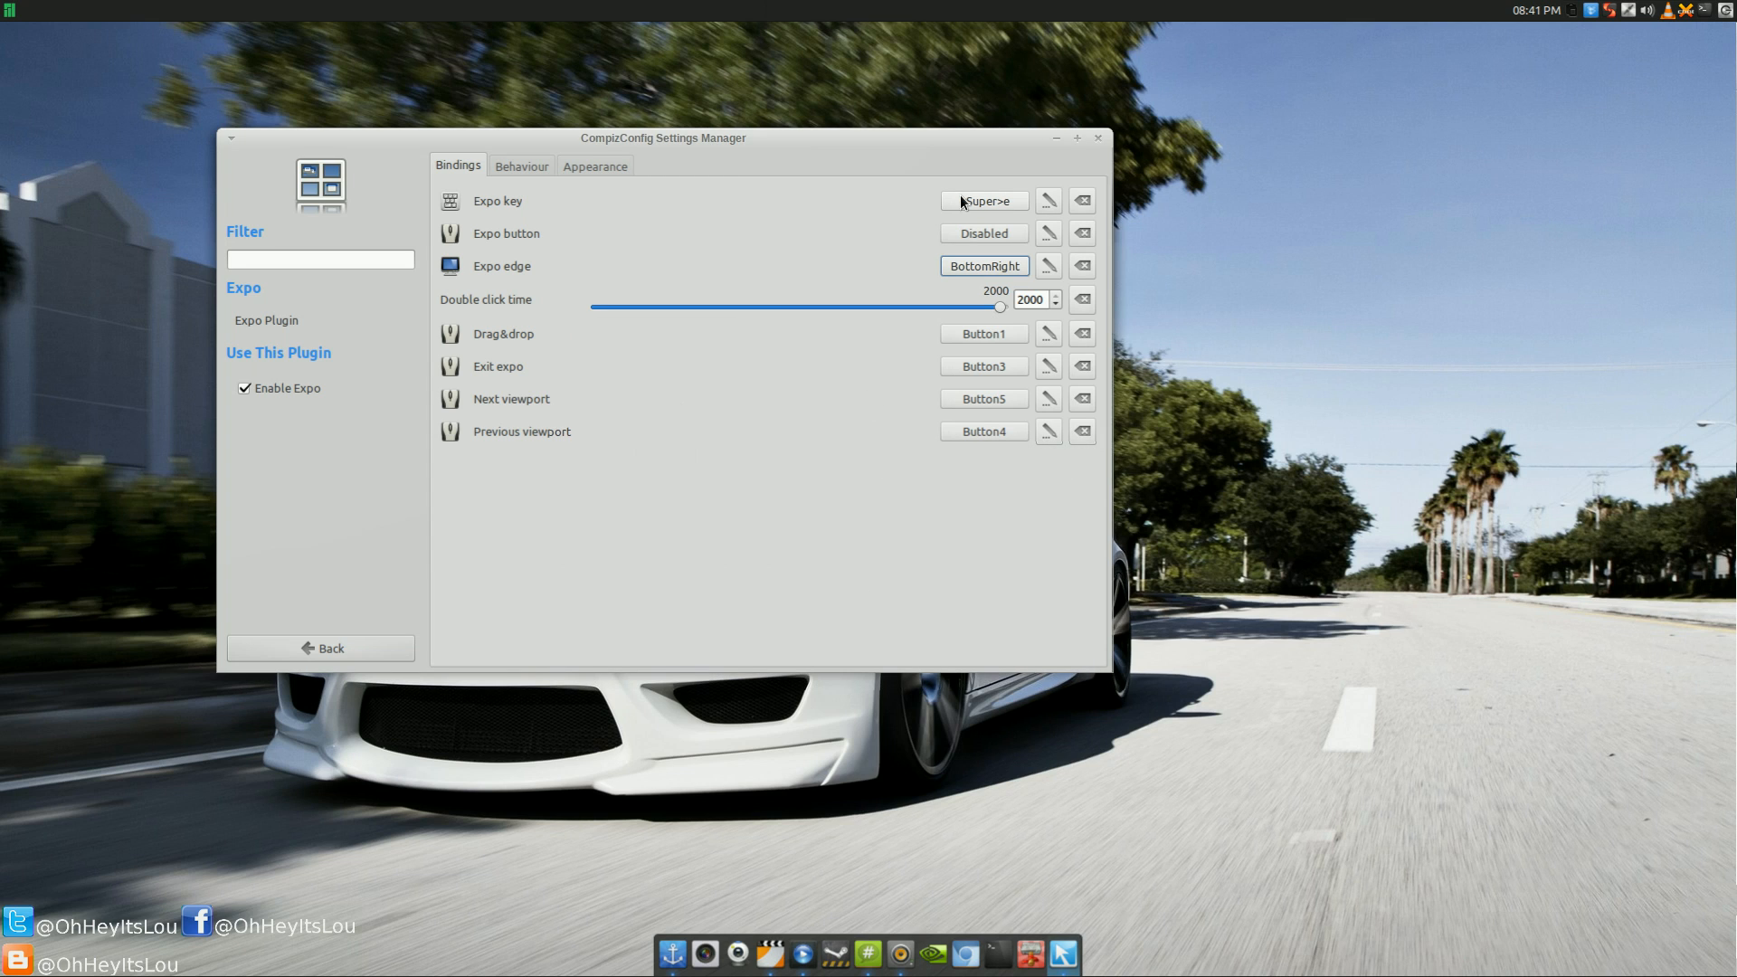
mouse_move(753, 219)
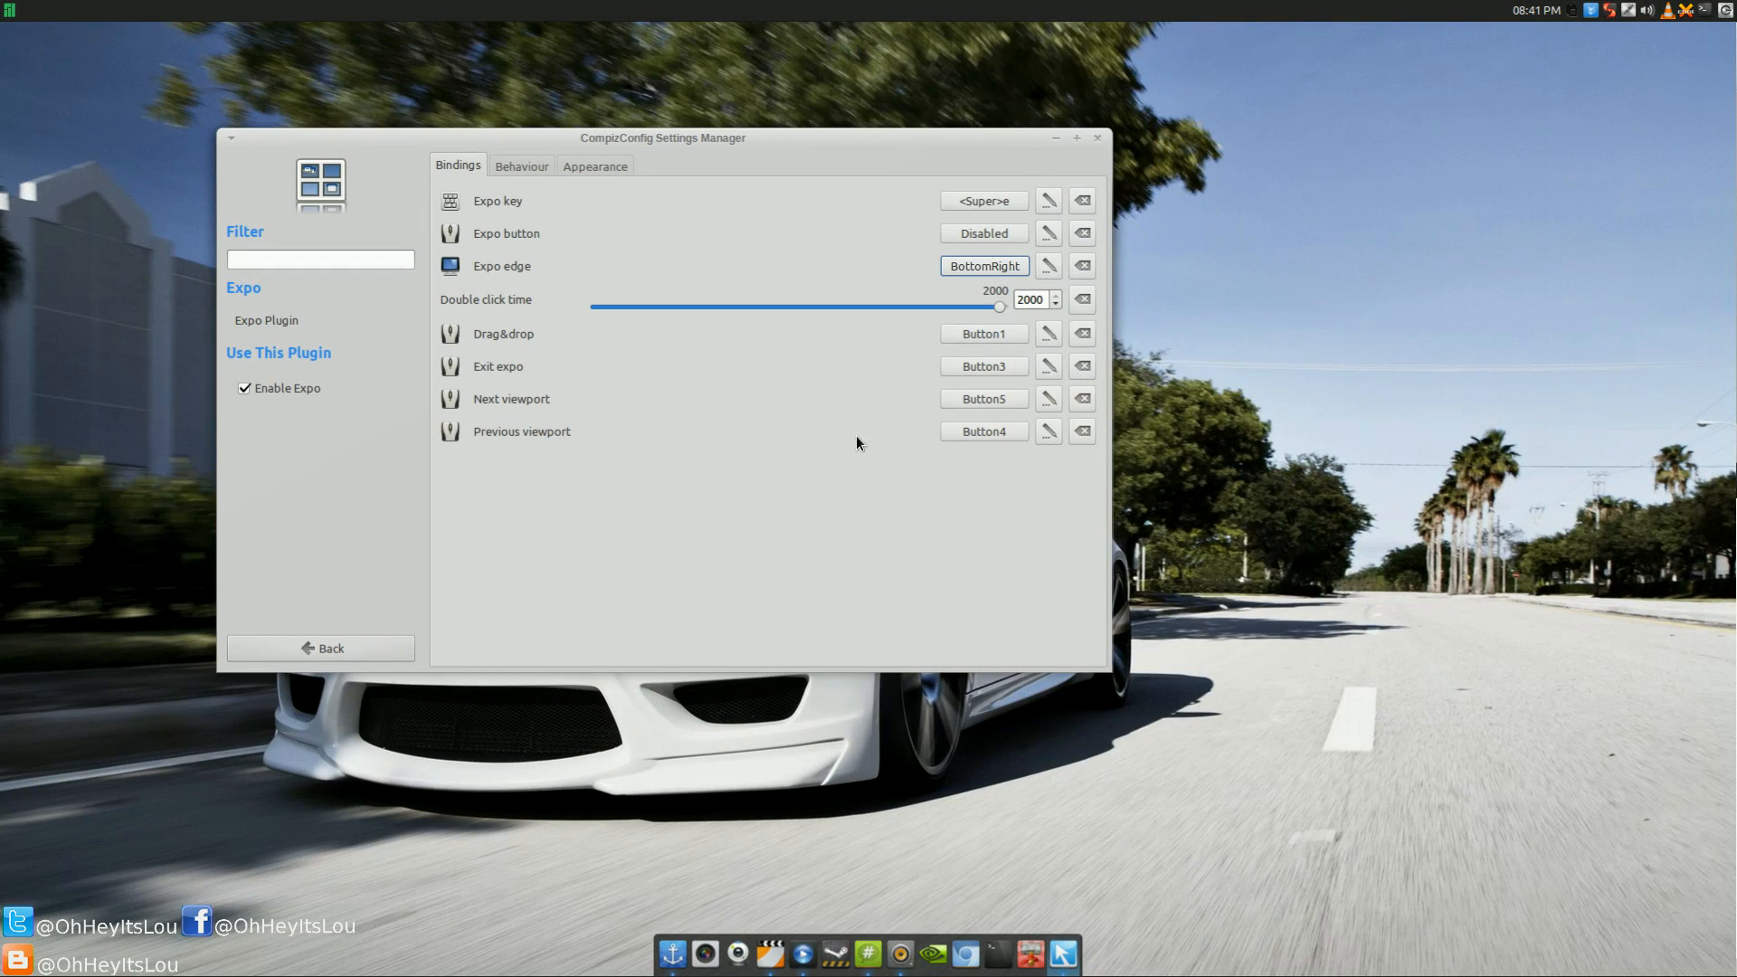
mouse_move(329, 648)
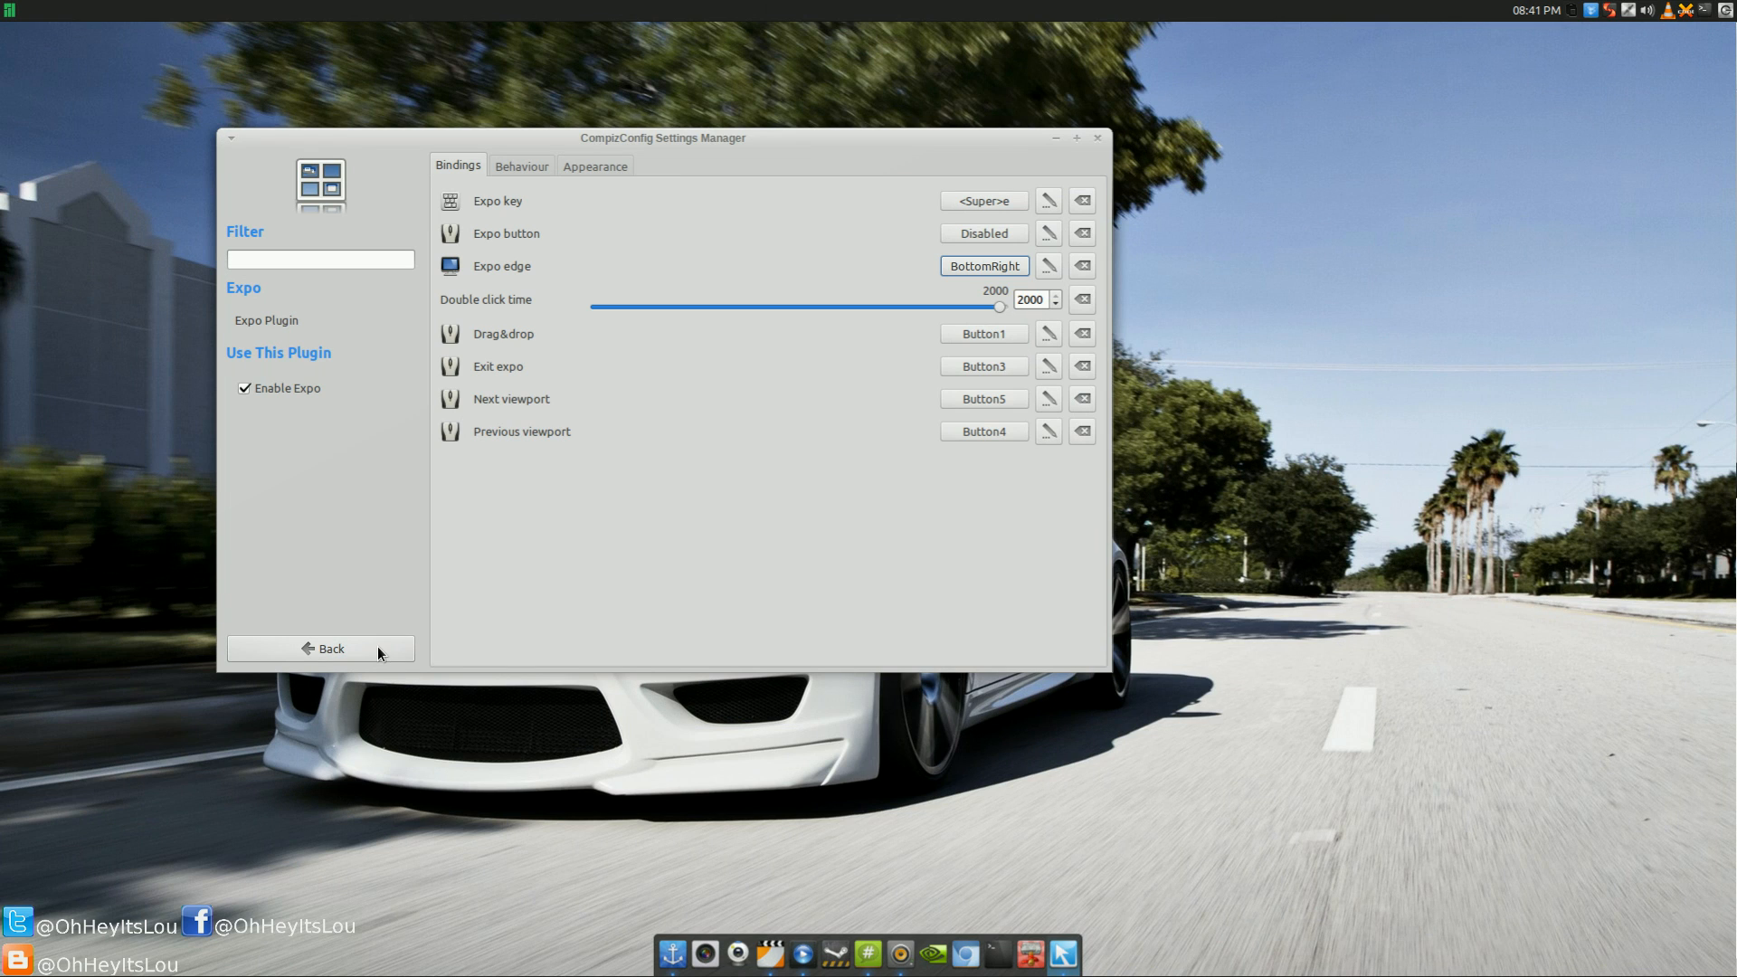
Return to the full plugin list and move the settings window toward the screen centre
click(322, 648)
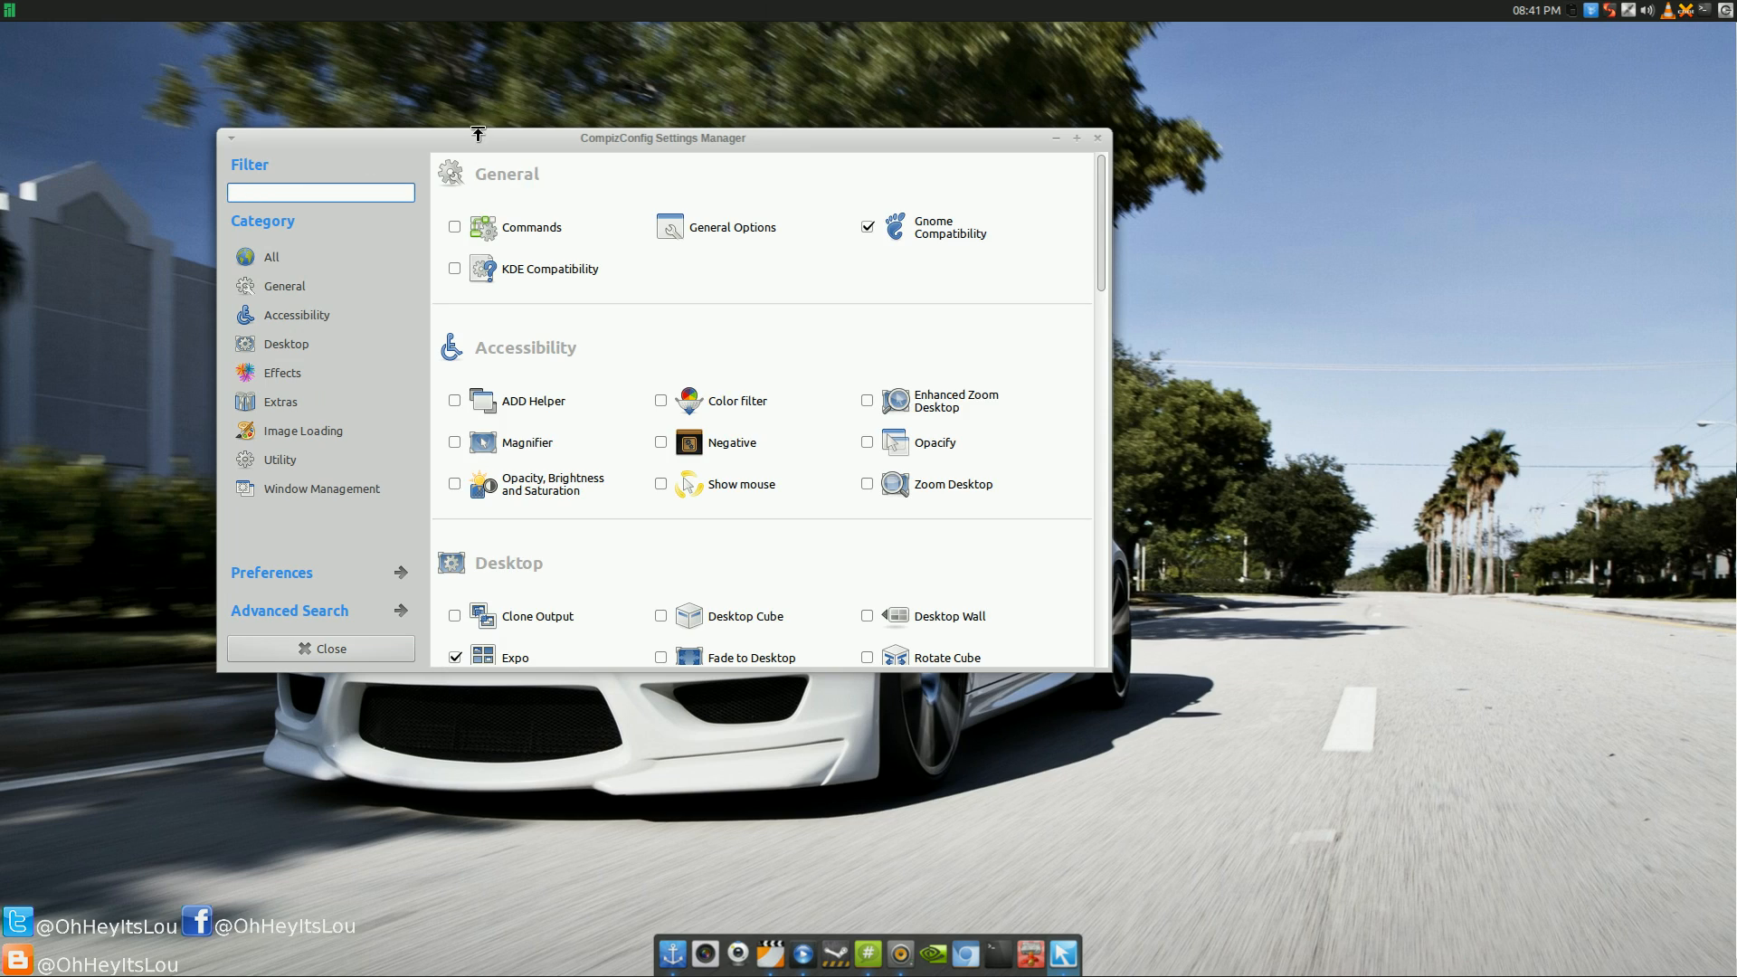
drag(664, 138, 909, 125)
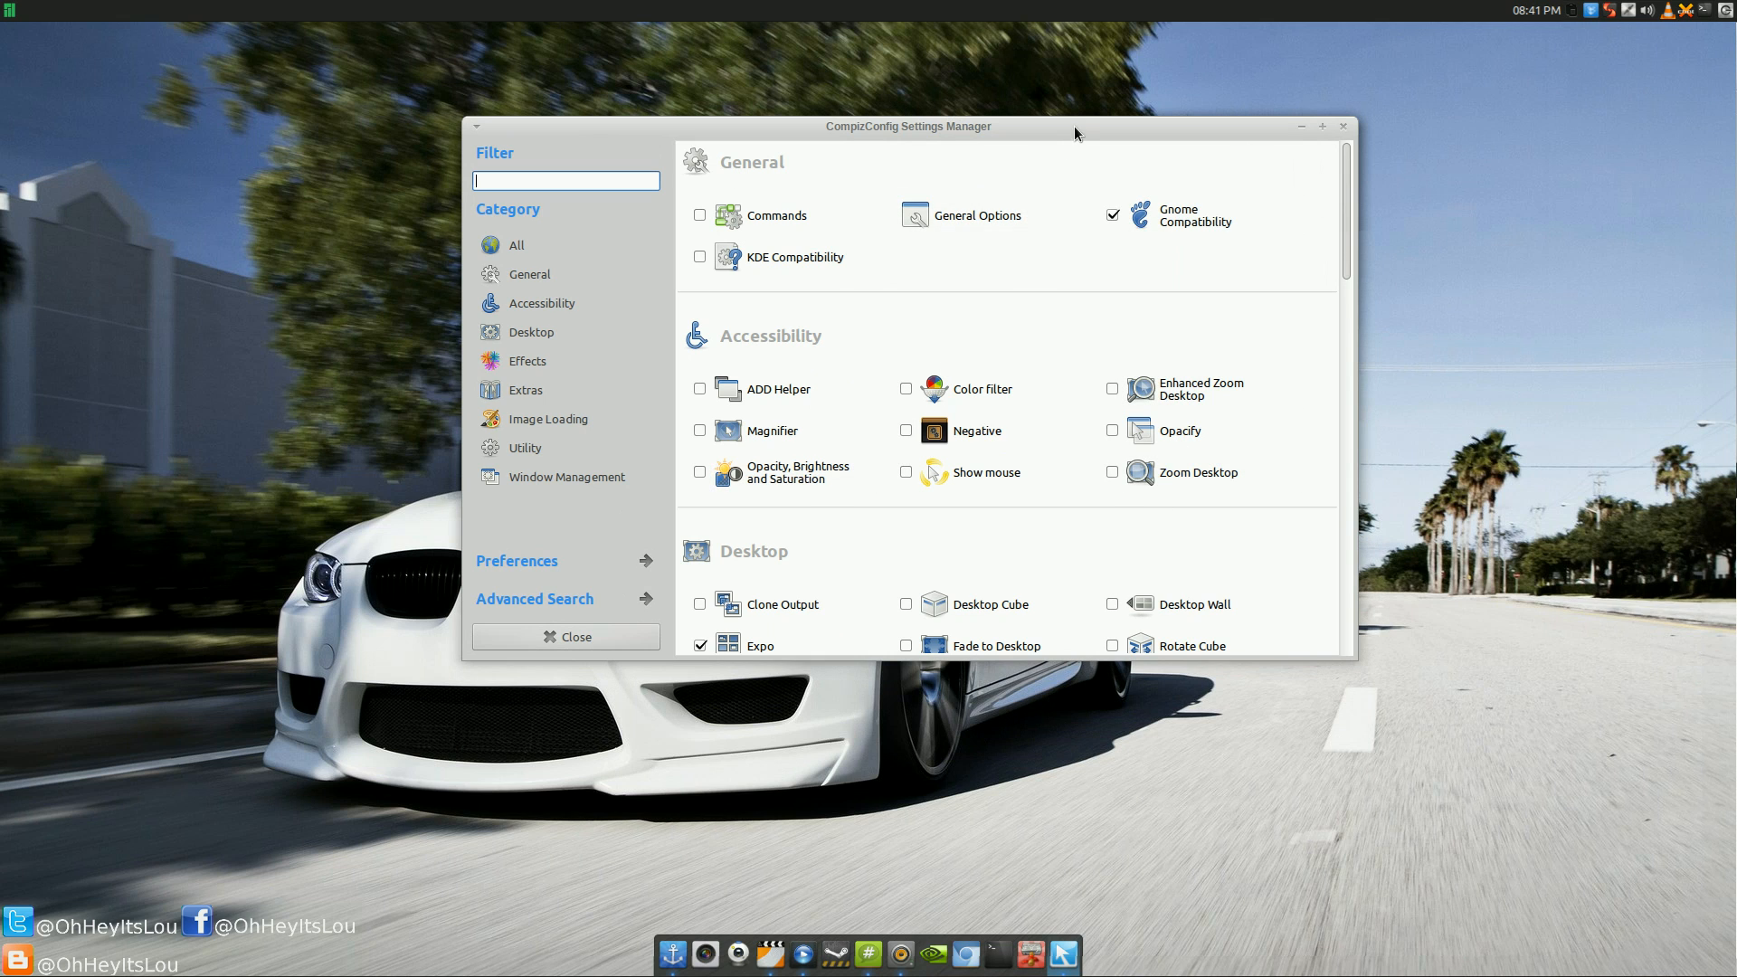
drag(906, 125, 748, 101)
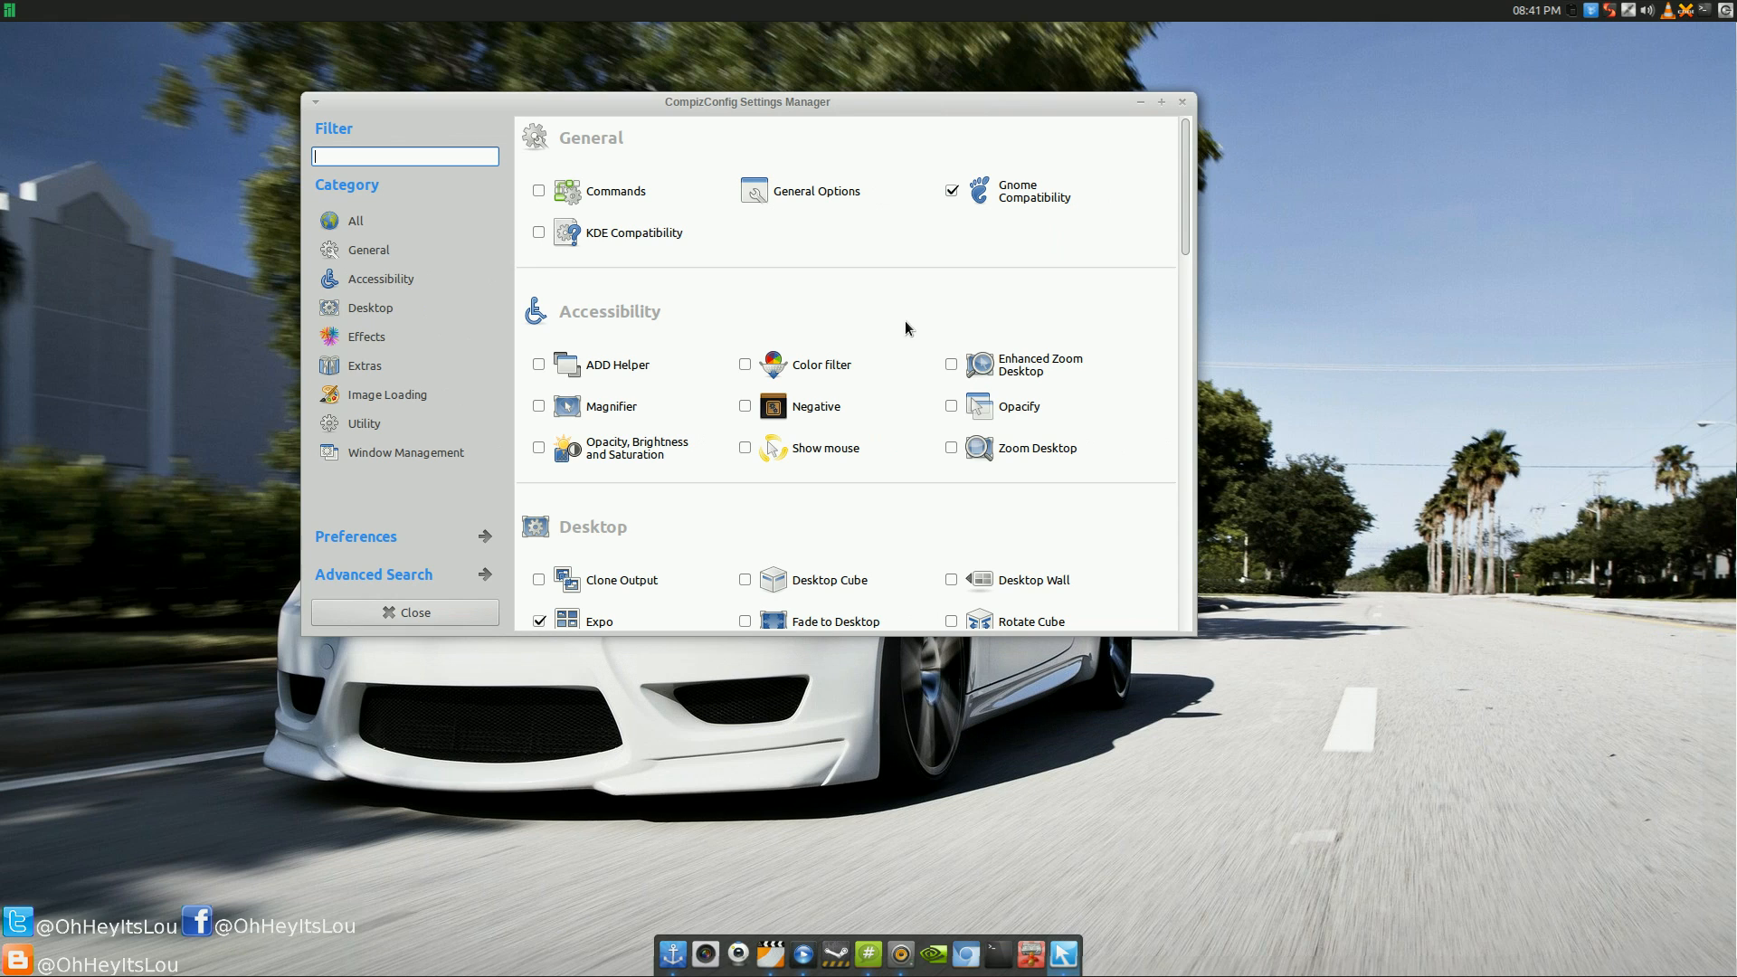
mouse_move(885, 318)
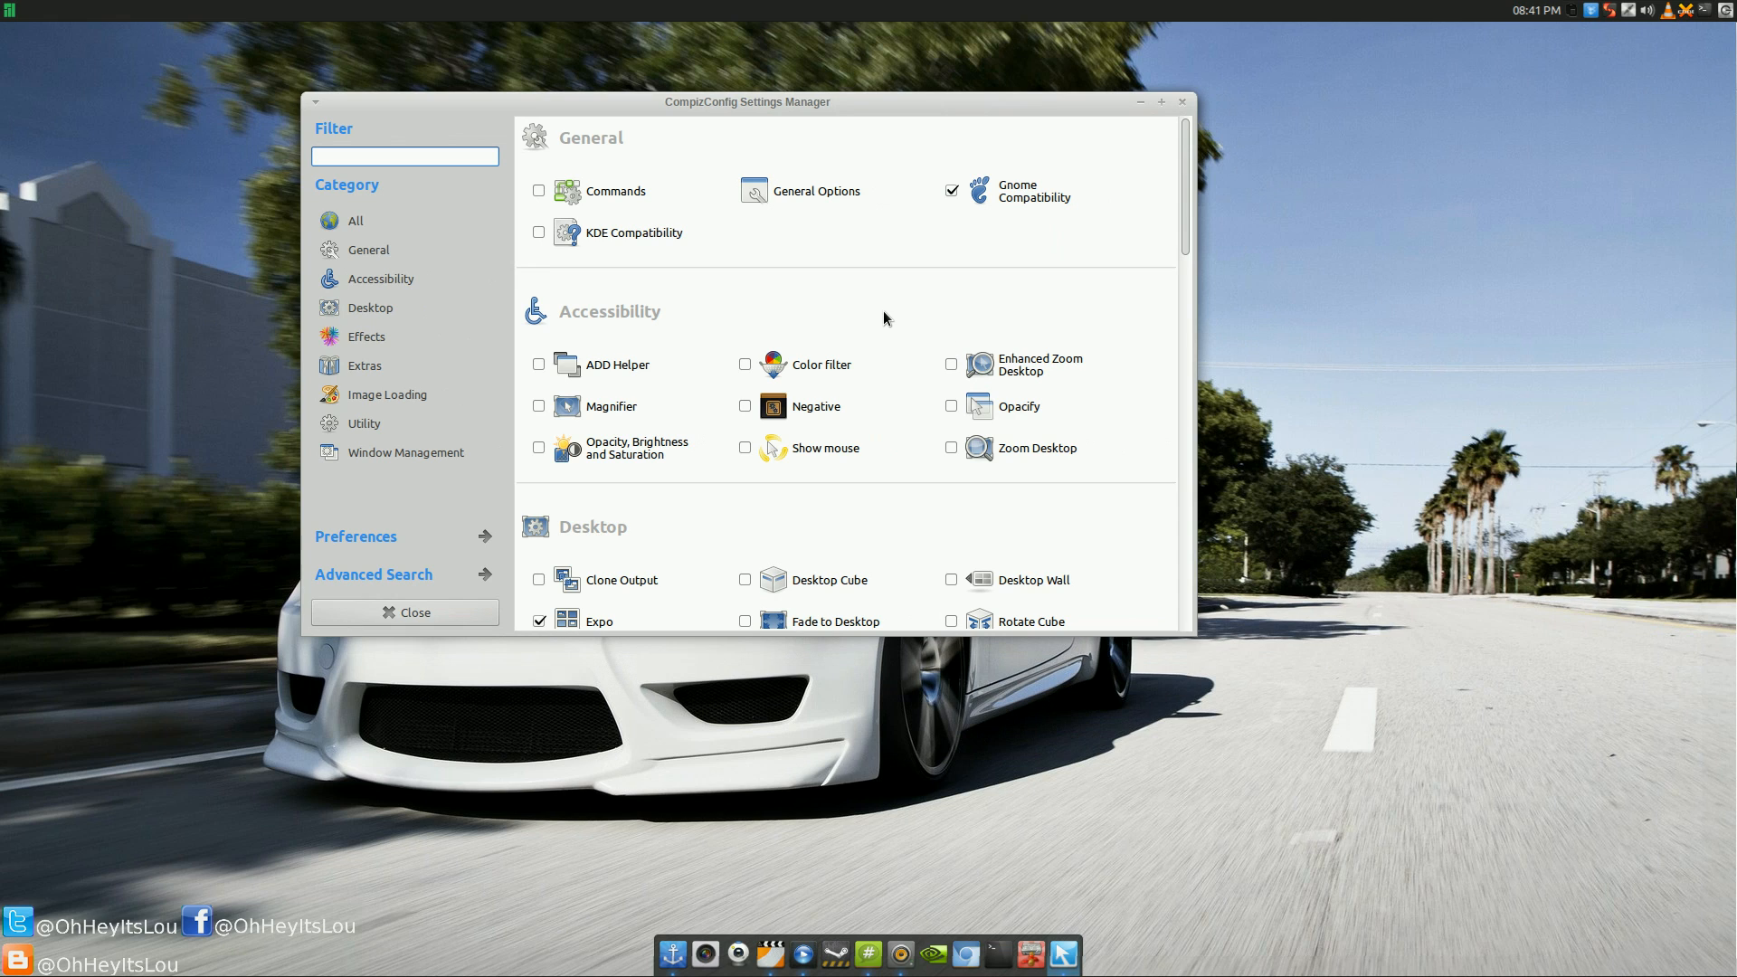